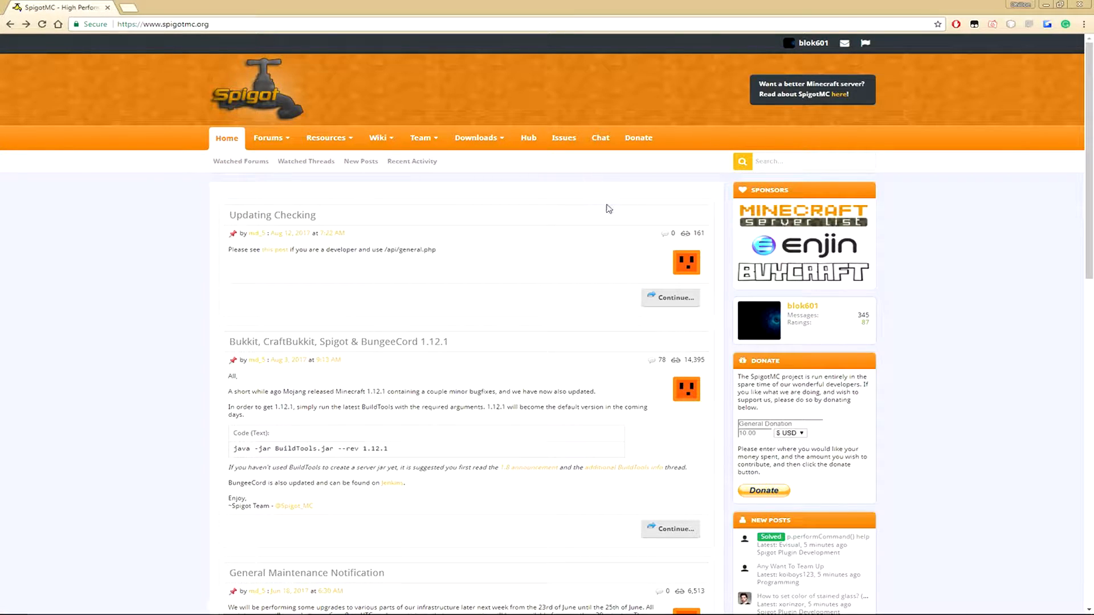
Download BuildTools.jar from Jenkins BuildTools last stable build #61, keeping it despite the warning.
{"action": "left_click_drag", "start_coordinate": [296, 250], "coordinate": [436, 249]}
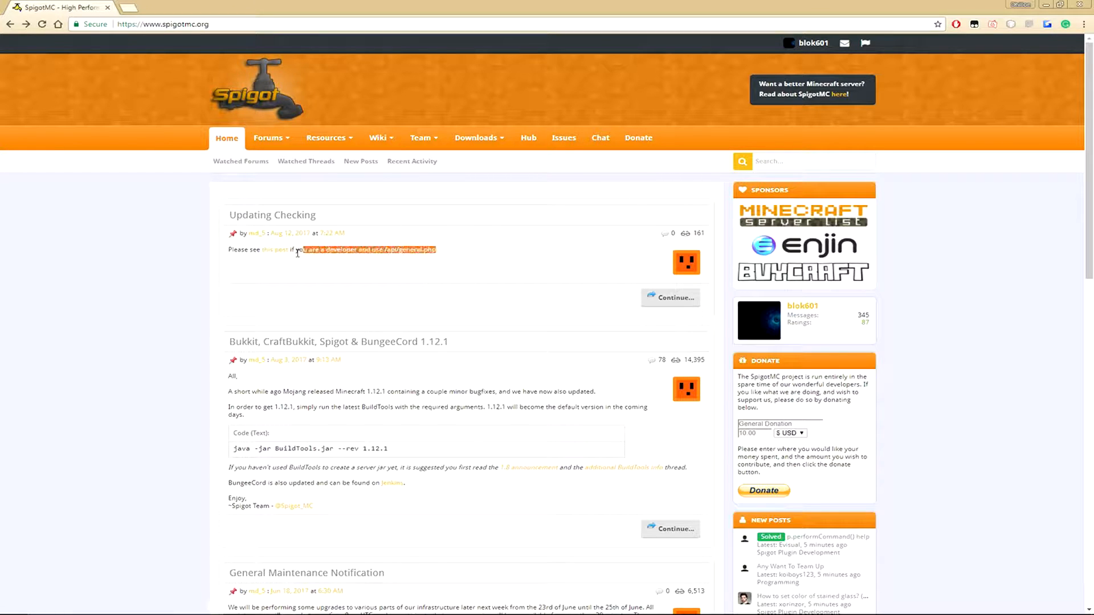
{"action": "left_click", "coordinate": [412, 259]}
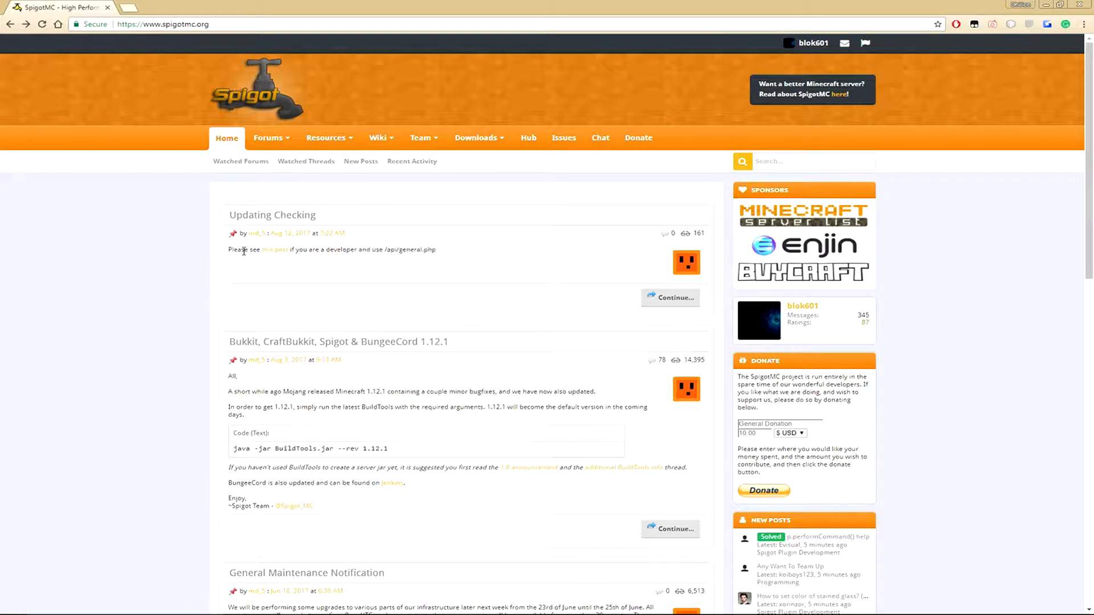
{"action": "left_click_drag", "start_coordinate": [242, 249], "coordinate": [436, 249]}
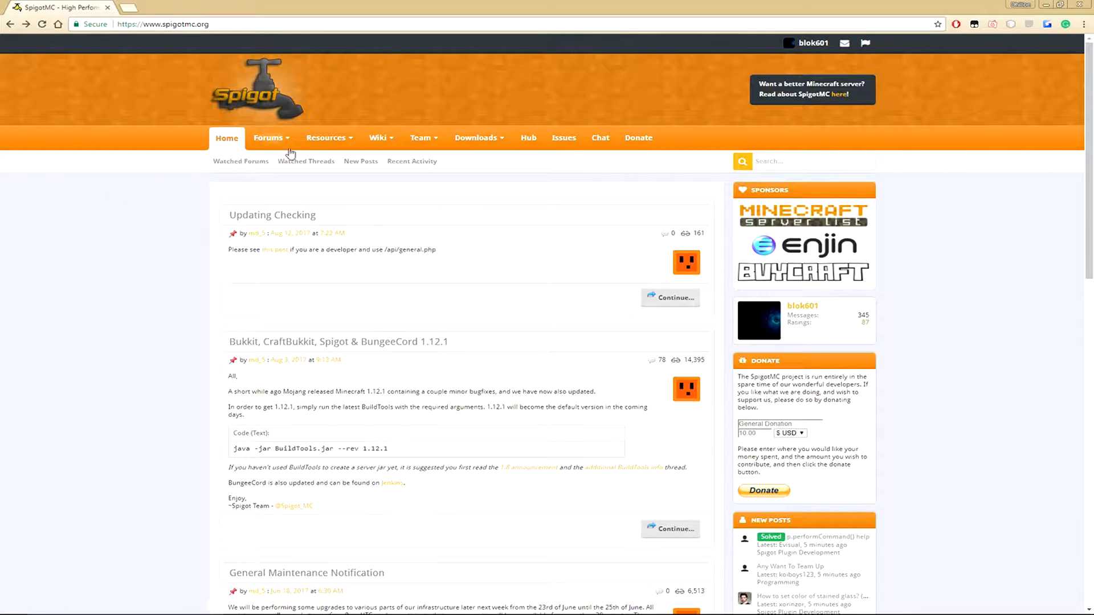
{"action": "mouse_move", "coordinate": [916, 377]}
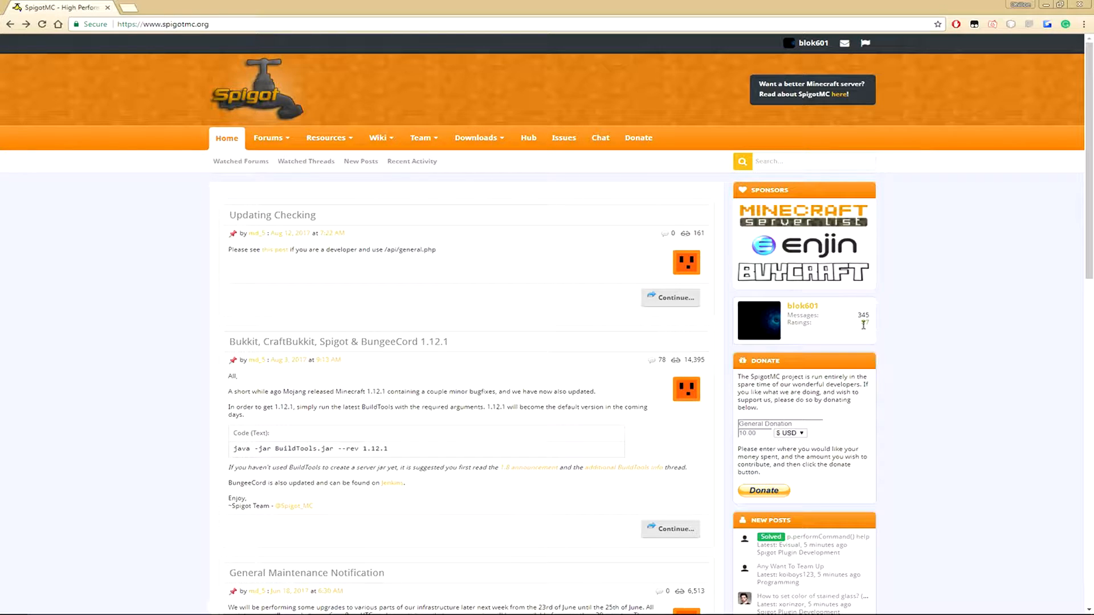
{"action": "scroll", "scroll_direction": "down", "scroll_amount": 3}
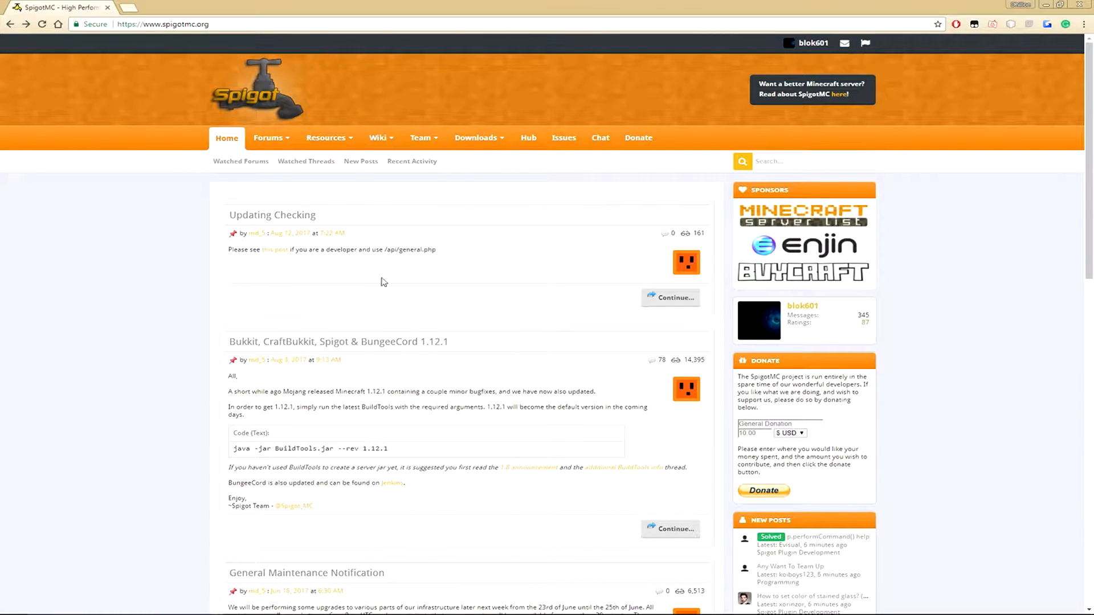
{"action": "mouse_move", "coordinate": [476, 137]}
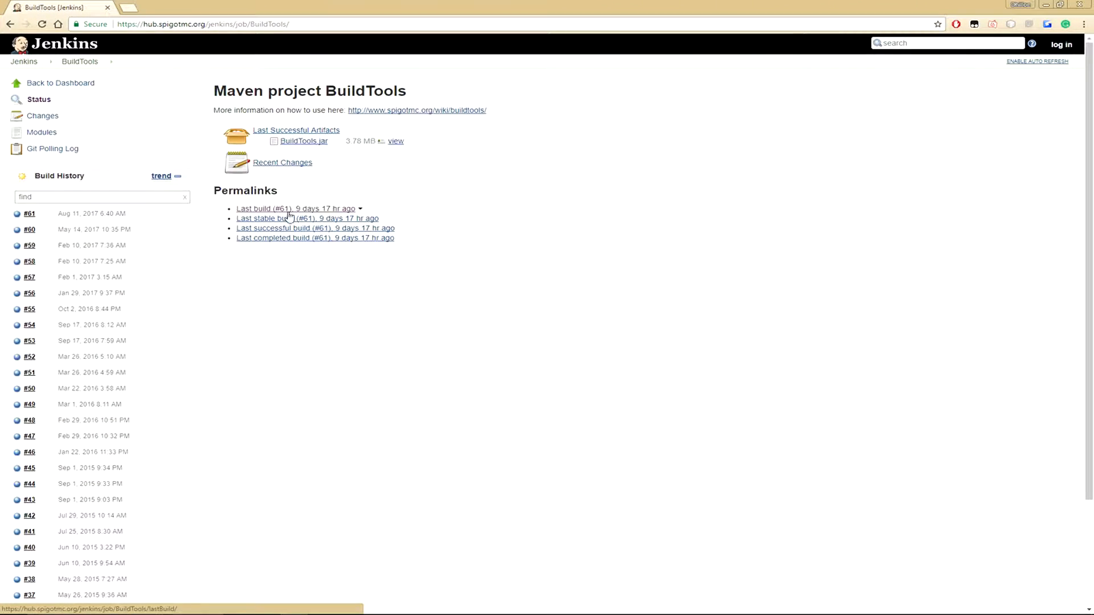
{"action": "left_click", "coordinate": [266, 218]}
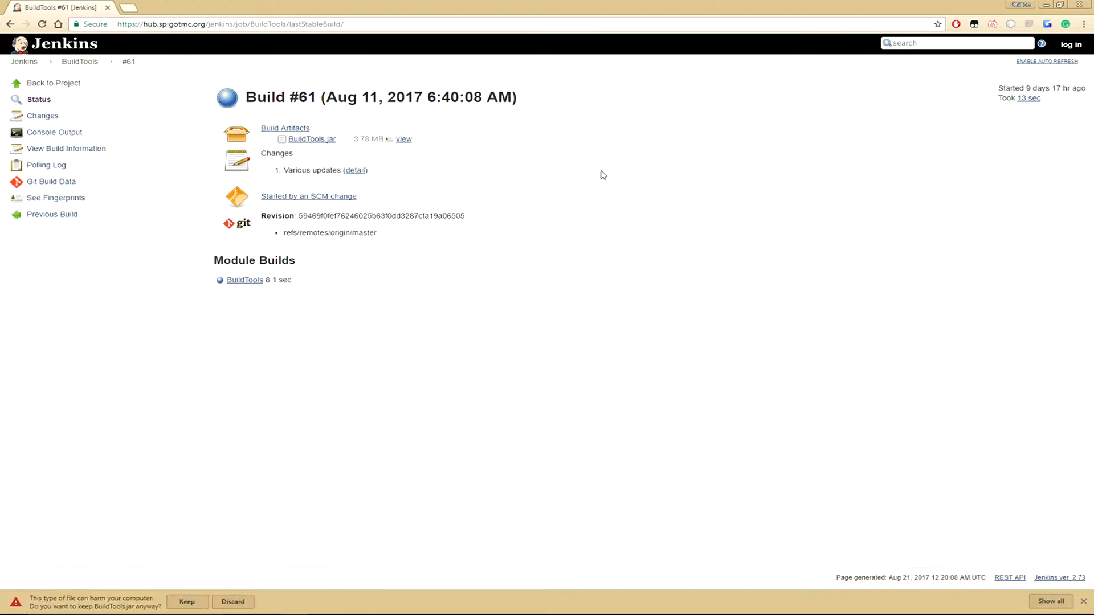
{"action": "left_click", "coordinate": [186, 602]}
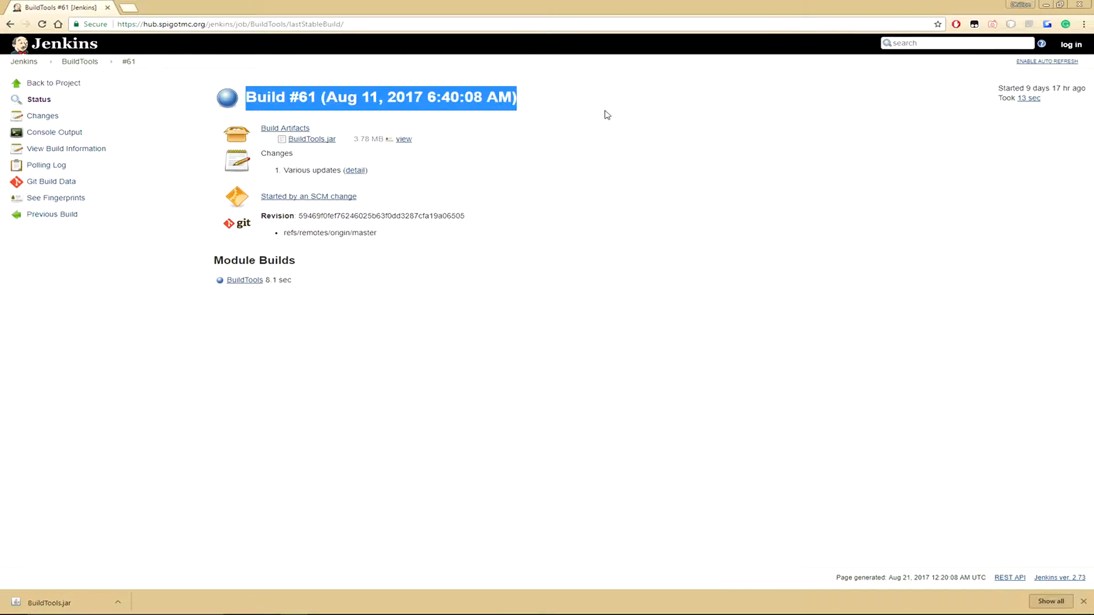
{"action": "left_click", "coordinate": [381, 82]}
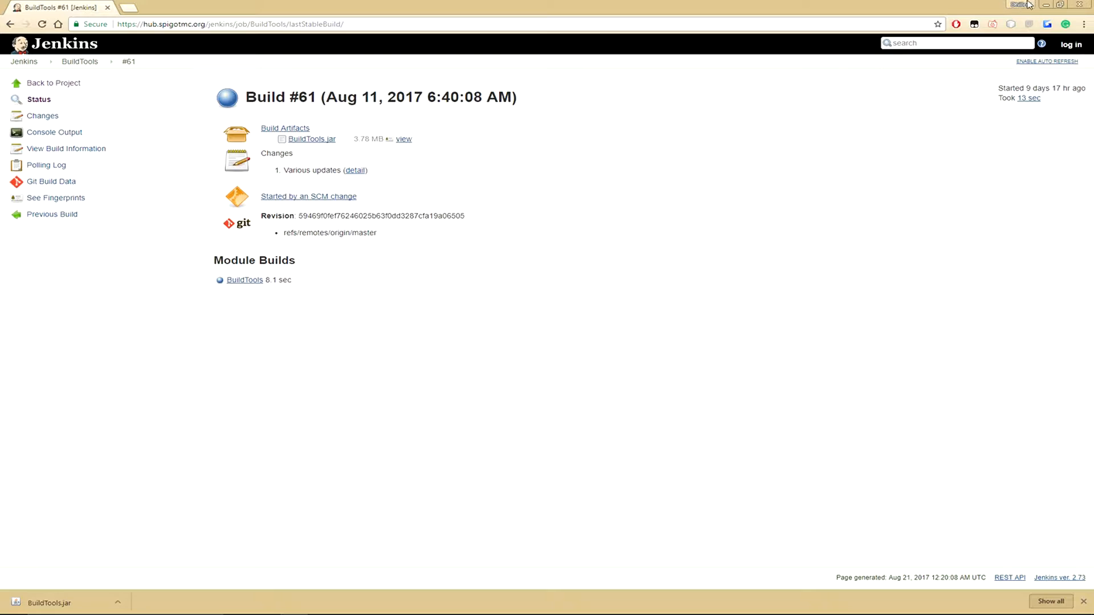
{"action": "left_click_drag", "start_coordinate": [432, 97], "coordinate": [516, 98]}
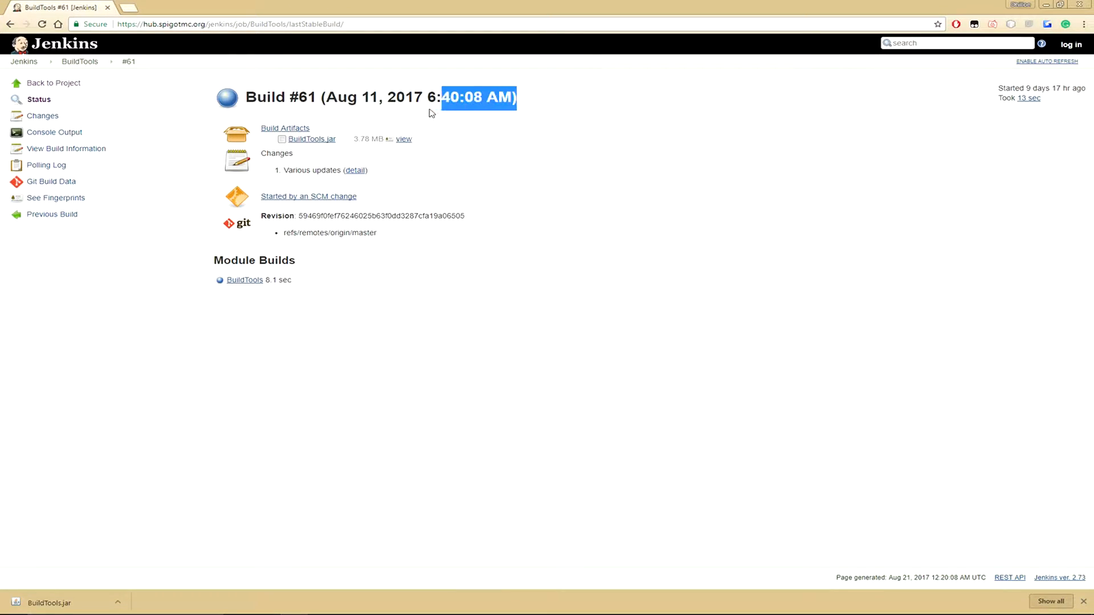
{"action": "left_click", "coordinate": [417, 108]}
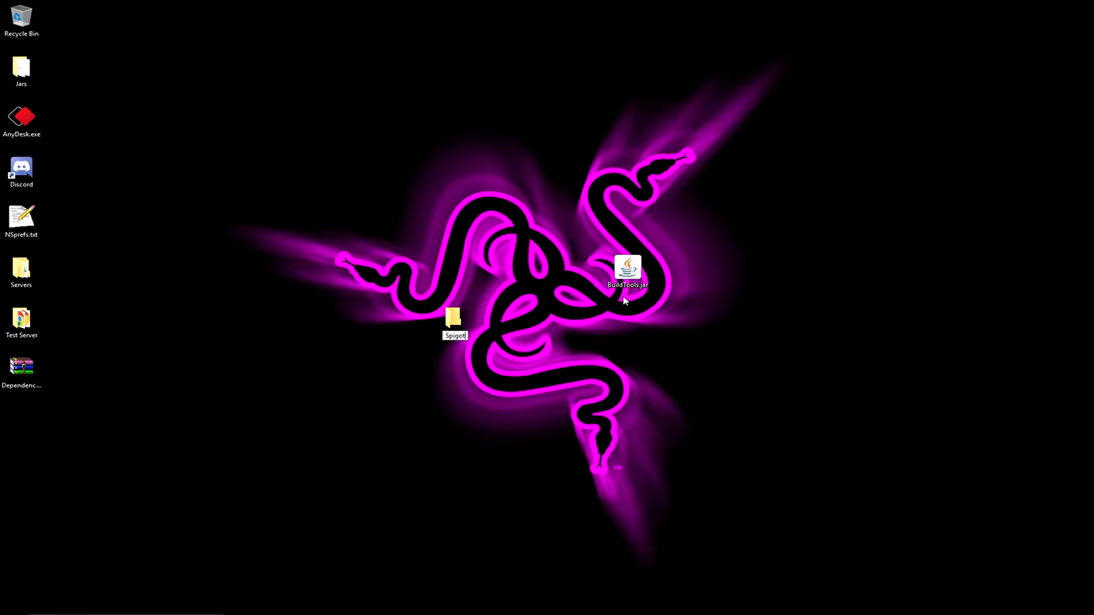
Name the new desktop folder 'Custom Spigot', move BuildTools.jar into it, and launch cmd.
{"action": "type", "text": "Custom Spigot"}
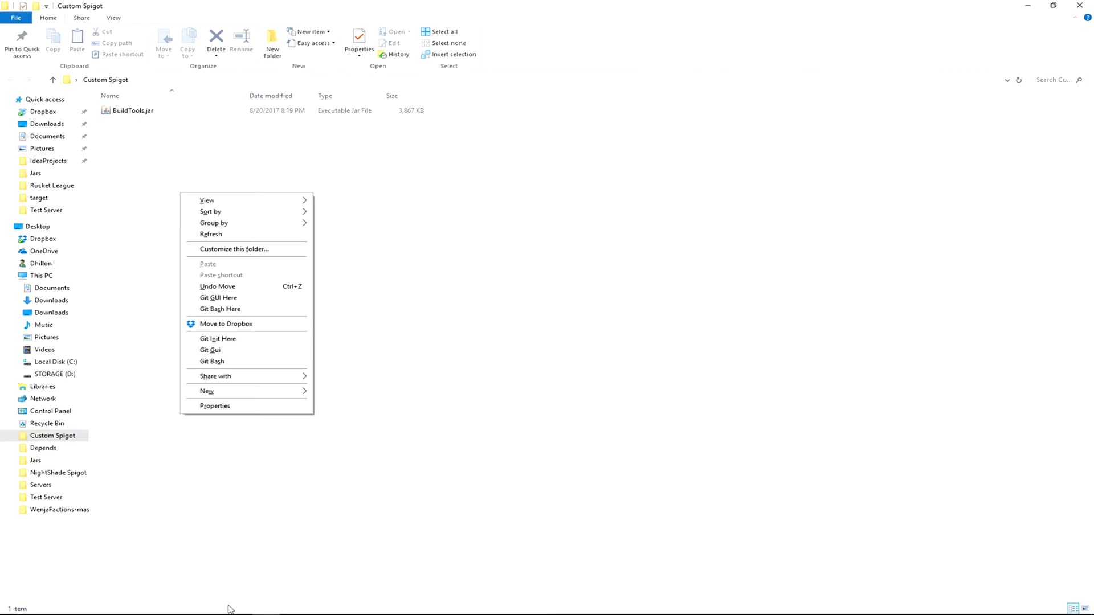
{"action": "type", "text": "cm"}
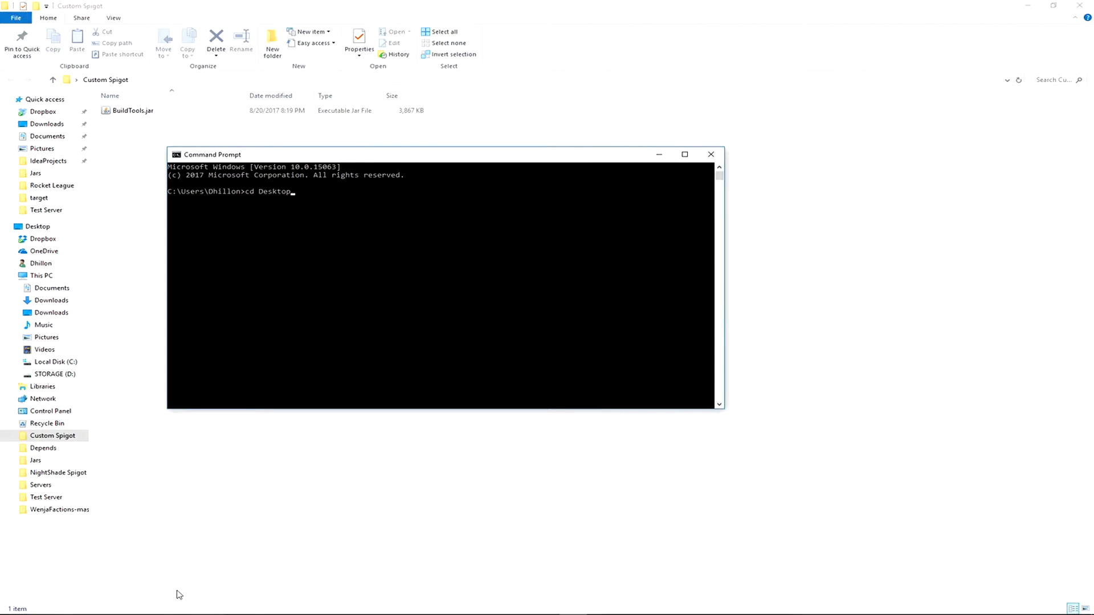
In Command Prompt, cd into Custom Spigot and enter java -jar BuildTools.jar --rev 1.8.
{"action": "type", "text": "cd Custom Spigot\""}
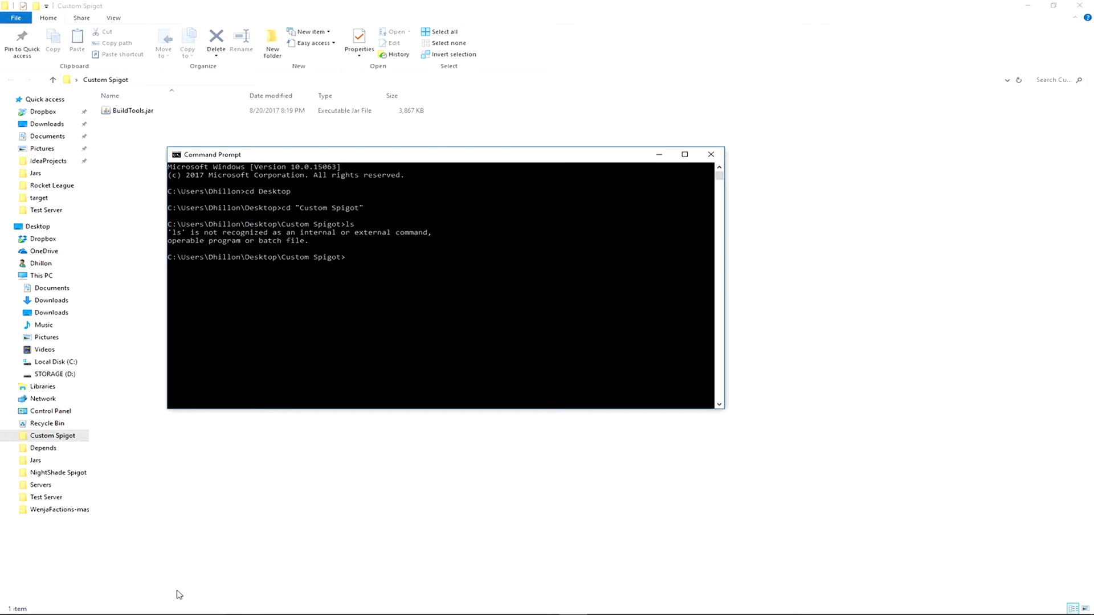
{"action": "type", "text": "ls"}
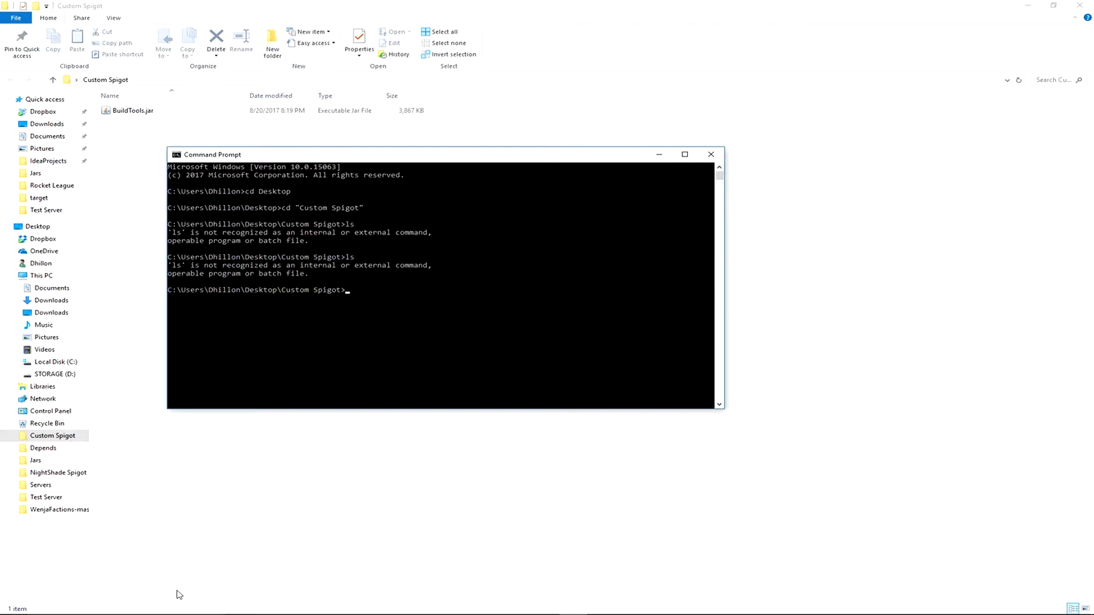
{"action": "type", "text": "java -"}
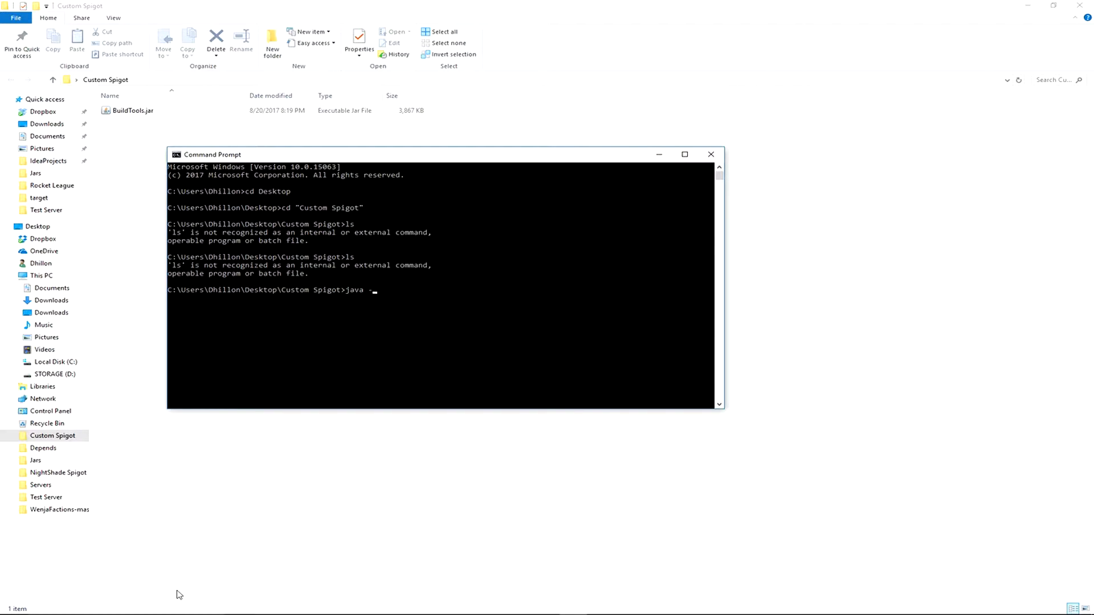
{"action": "type", "text": "-jar BuildTools.jar"}
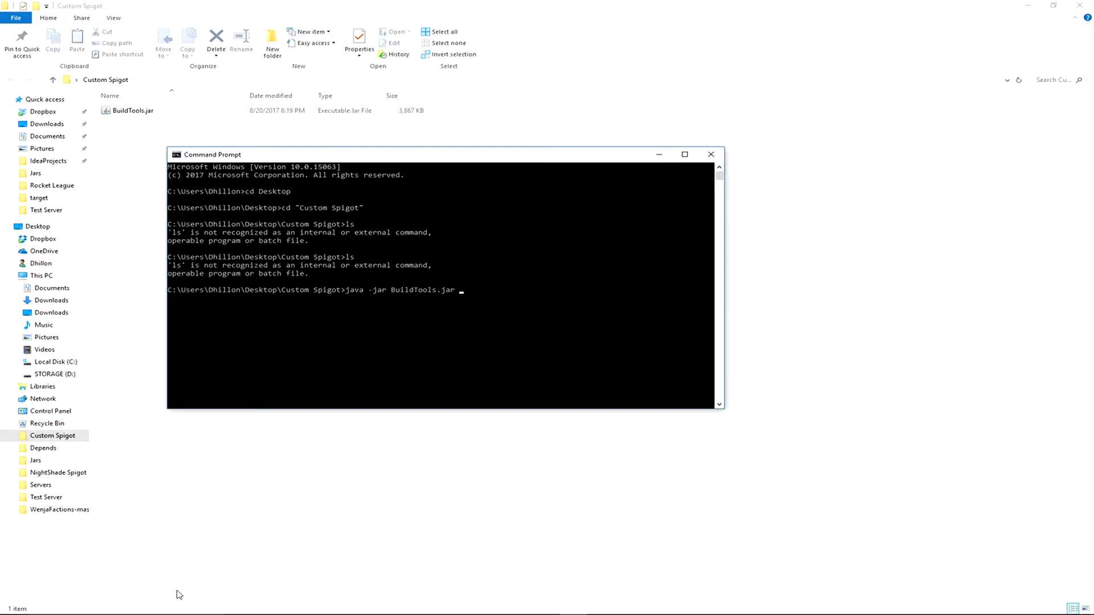
{"action": "type", "text": "--rev 1"}
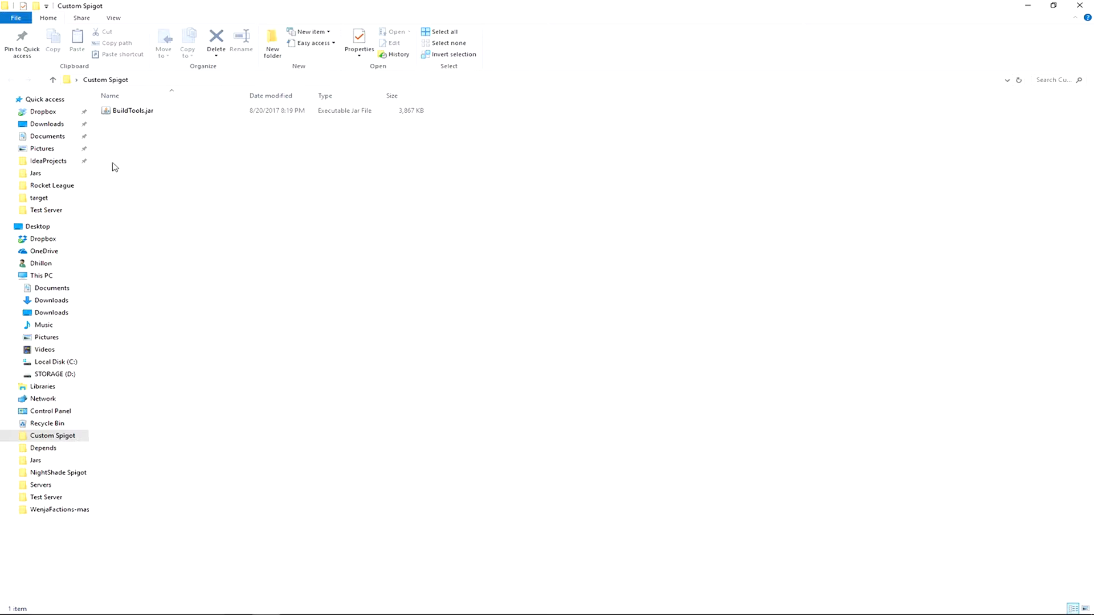
{"action": "mouse_move", "coordinate": [218, 159]}
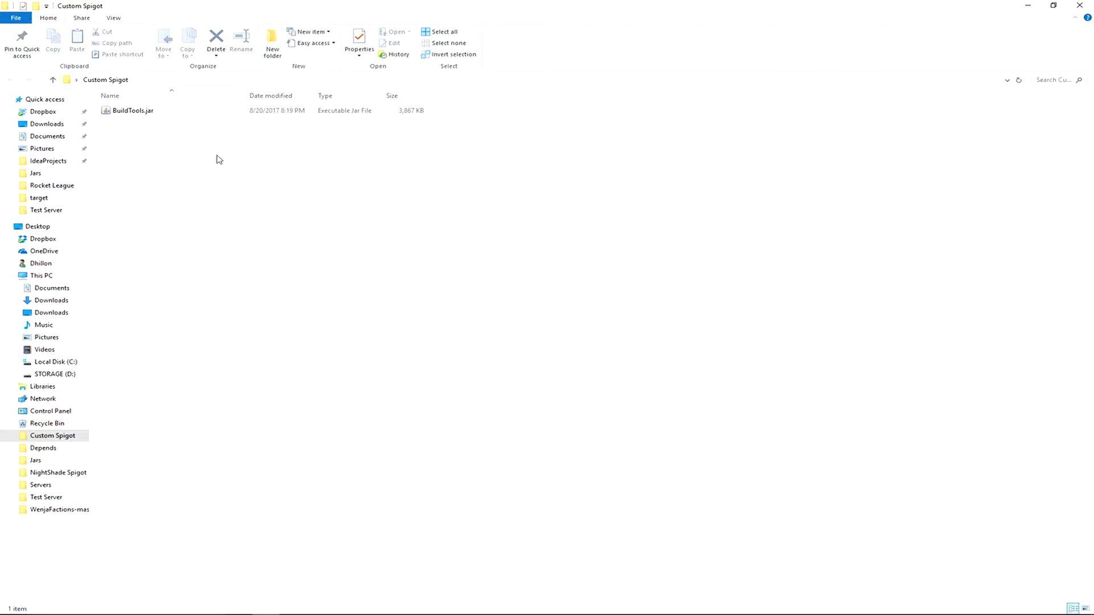
Open Git Bash in Custom Spigot, list files, and run java -jar BuildTools.jar --rev 1.8.
{"action": "right_click", "coordinate": [218, 159]}
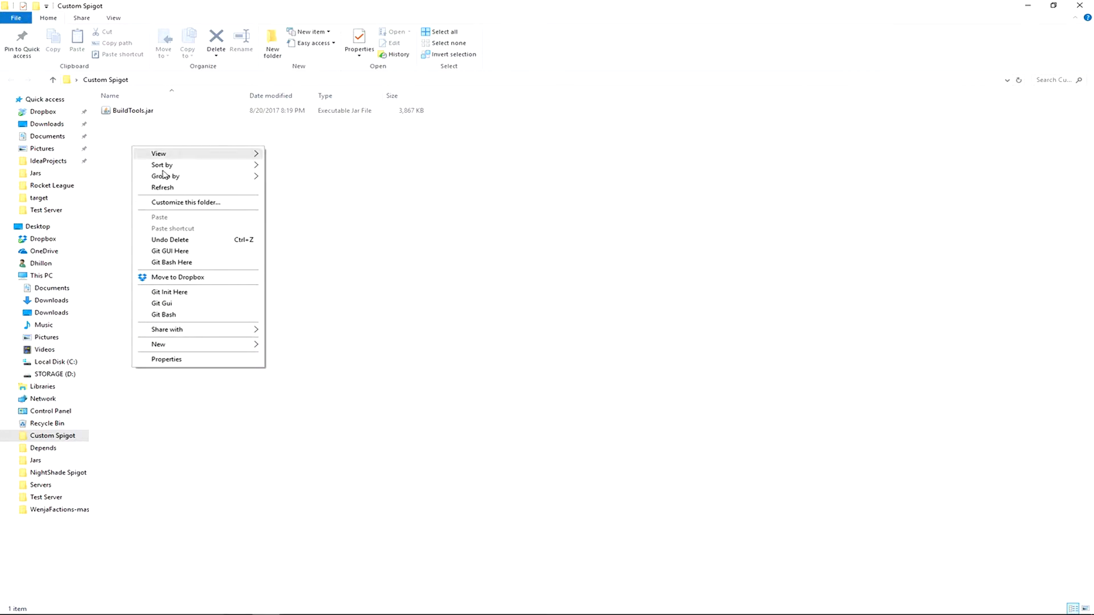
{"action": "mouse_move", "coordinate": [221, 243]}
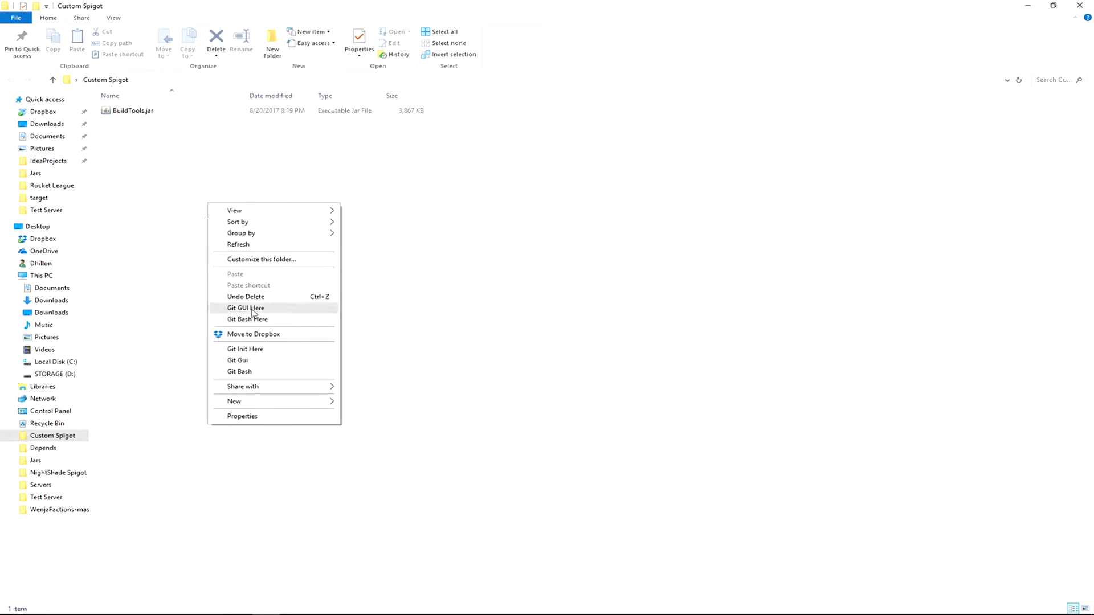
{"action": "left_click", "coordinate": [246, 319]}
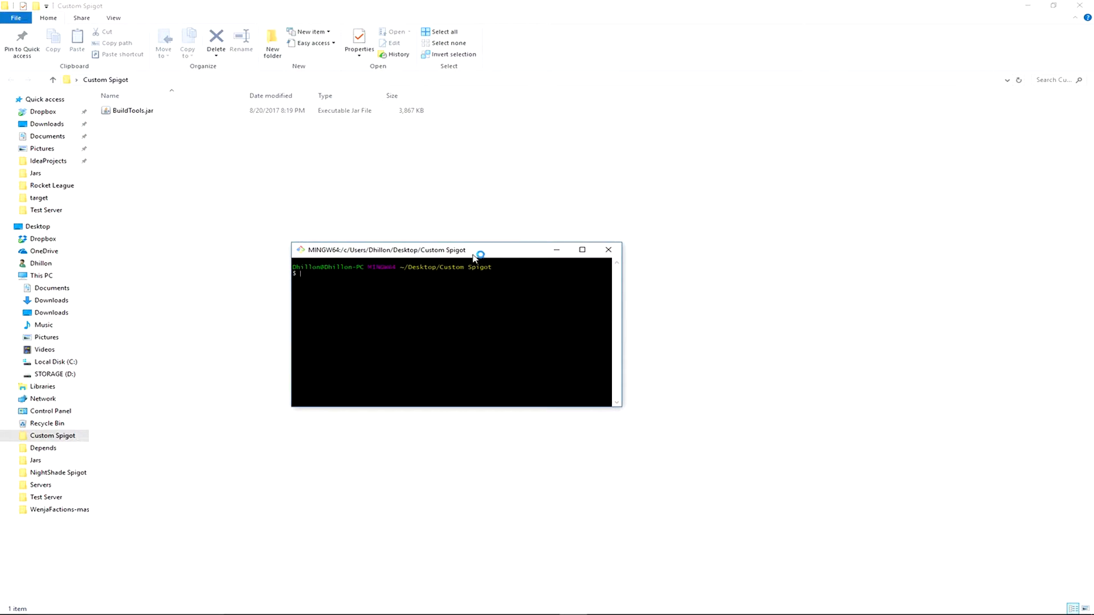
{"action": "type", "text": "ls"}
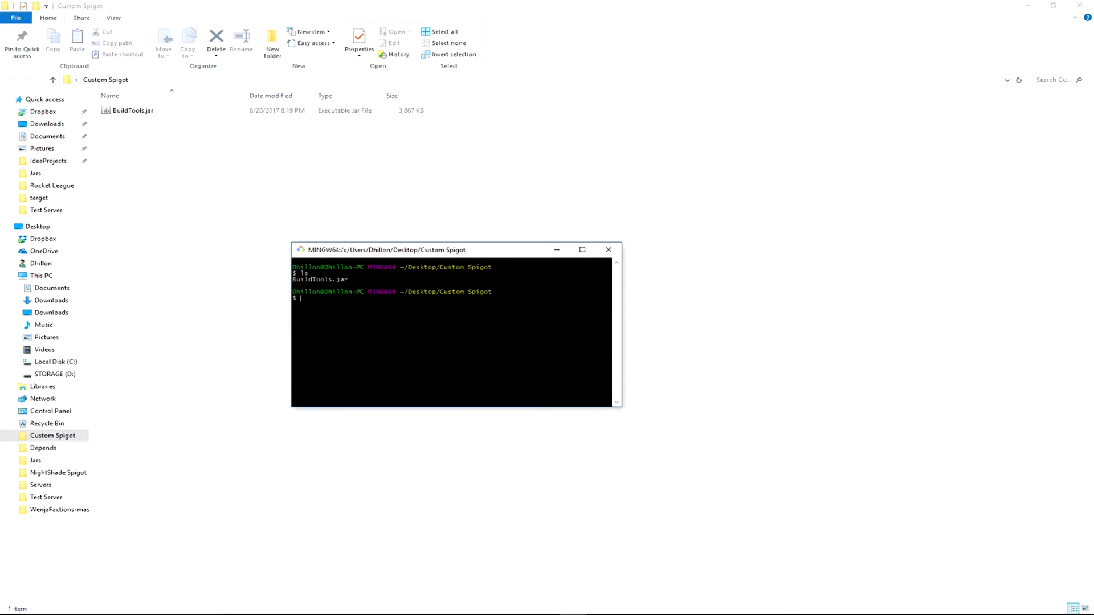
{"action": "type", "text": "java -"}
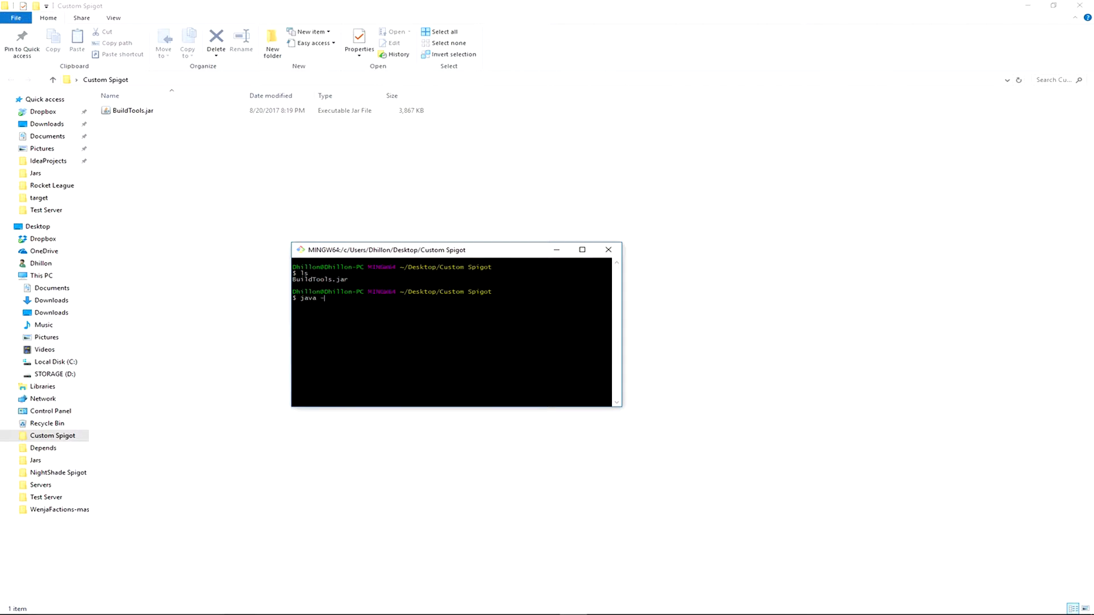
{"action": "type", "text": "jar BuildTools.jar"}
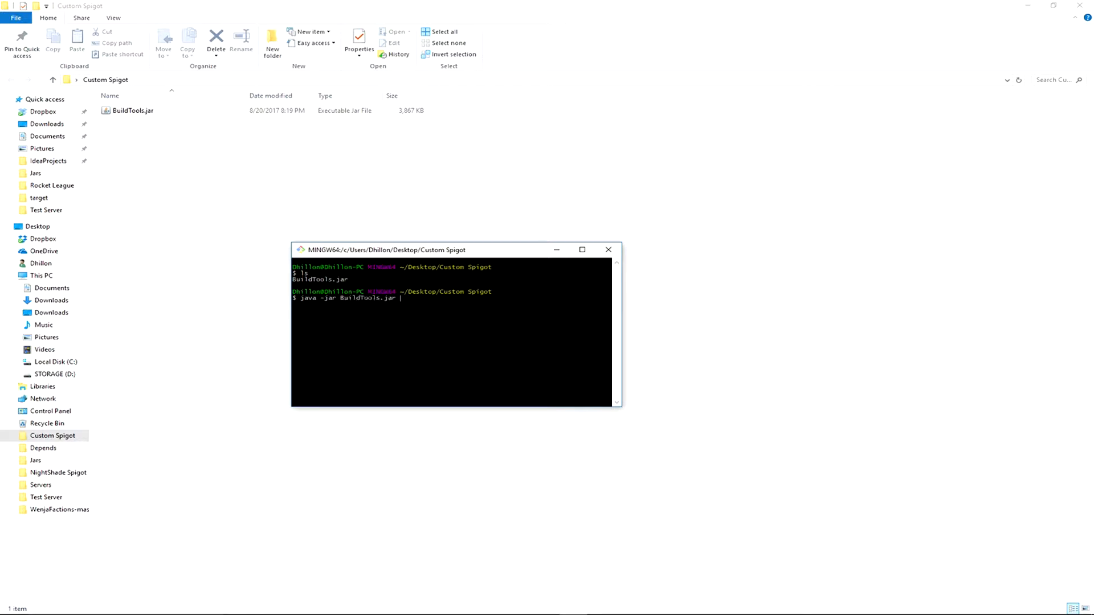
{"action": "type", "text": "--rev 1"}
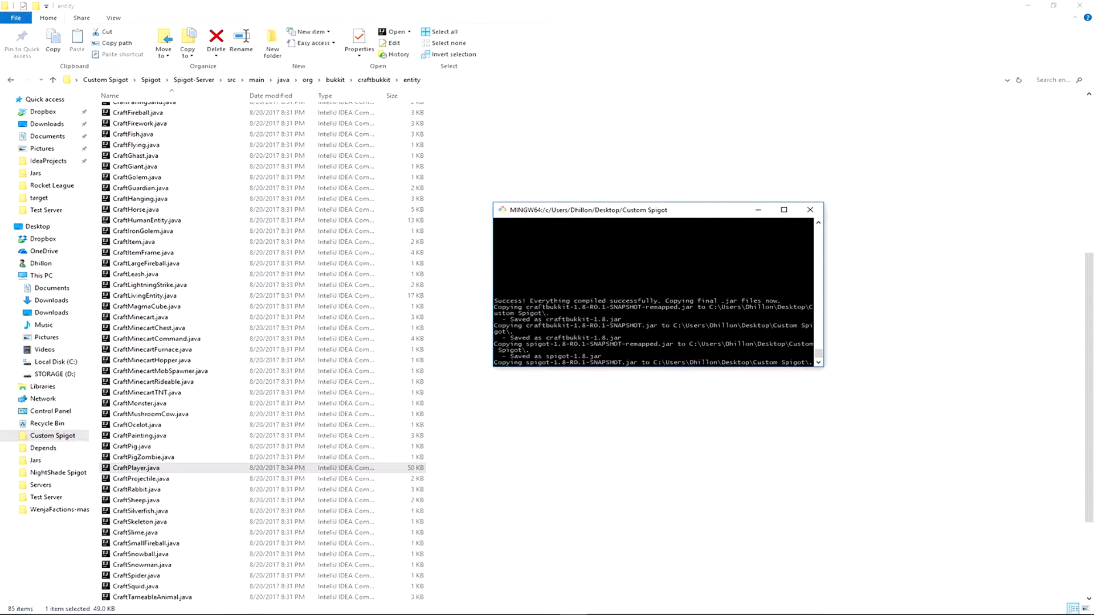
Wait for BuildTools to finish, scrolling back through the build output.
{"action": "type", "text": "hgf"}
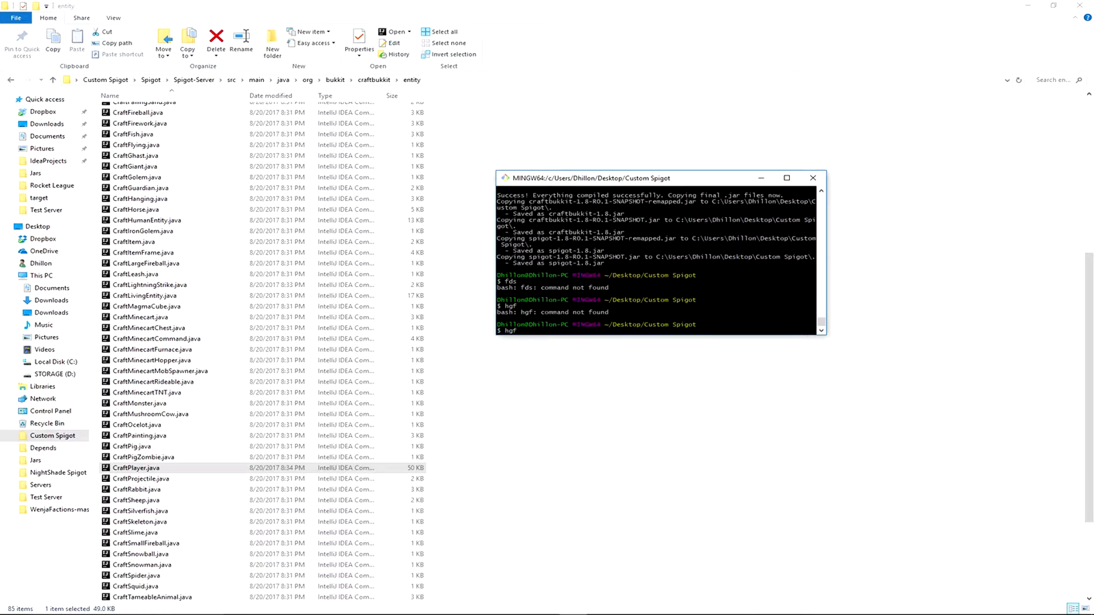
{"action": "scroll", "scroll_direction": "up", "scroll_amount": 3}
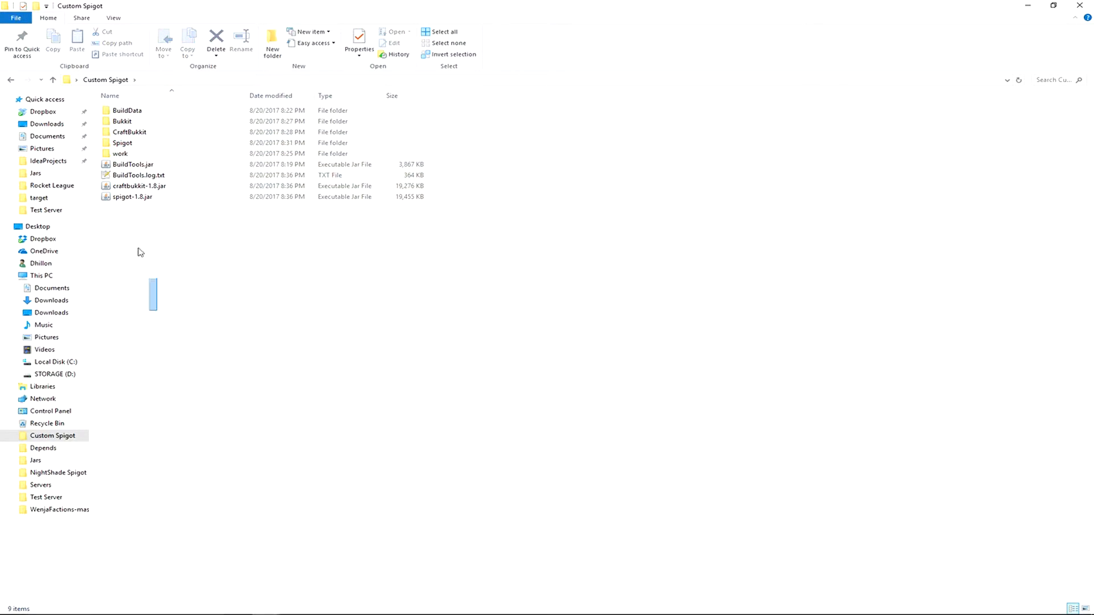
Look over Custom Spigot's files, including BuildTools.log.txt, and open the Spigot folder.
{"action": "left_click", "coordinate": [122, 142]}
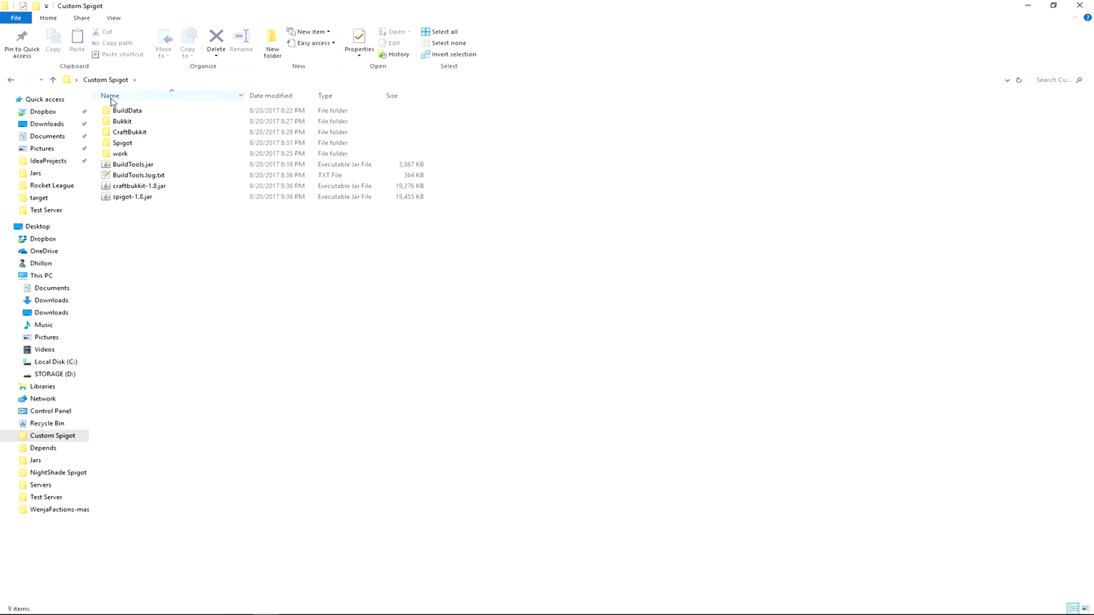
{"action": "left_click", "coordinate": [131, 196]}
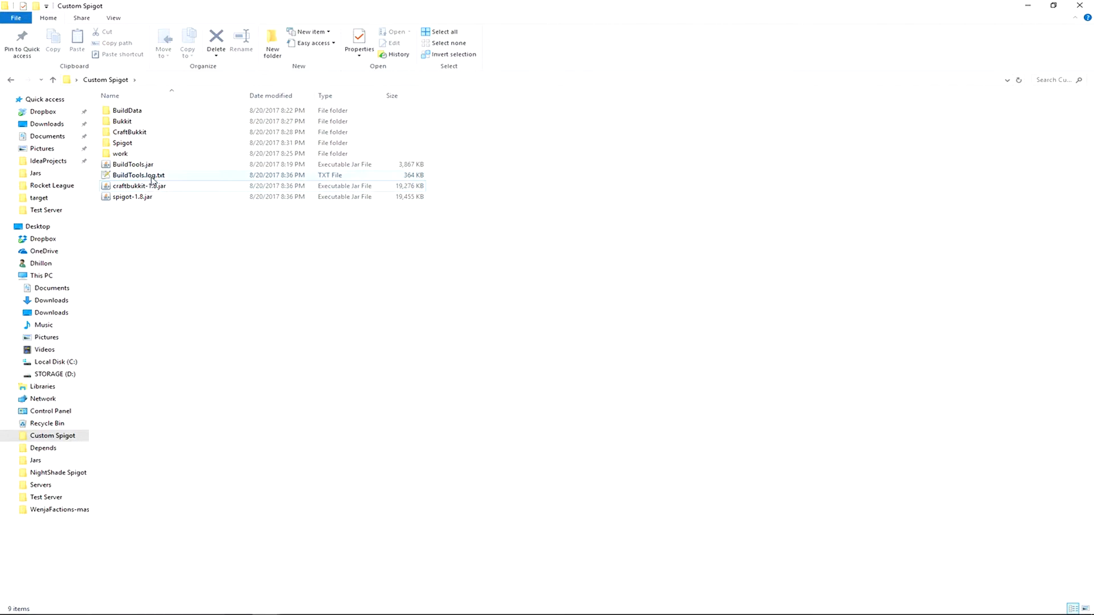
{"action": "left_click", "coordinate": [138, 175]}
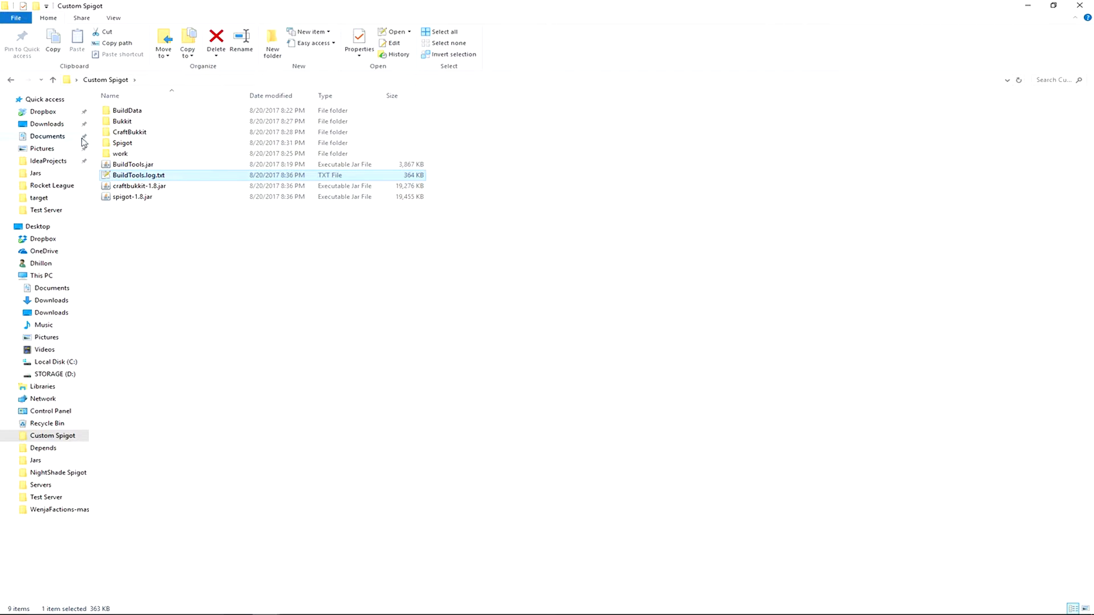
{"action": "mouse_move", "coordinate": [128, 110]}
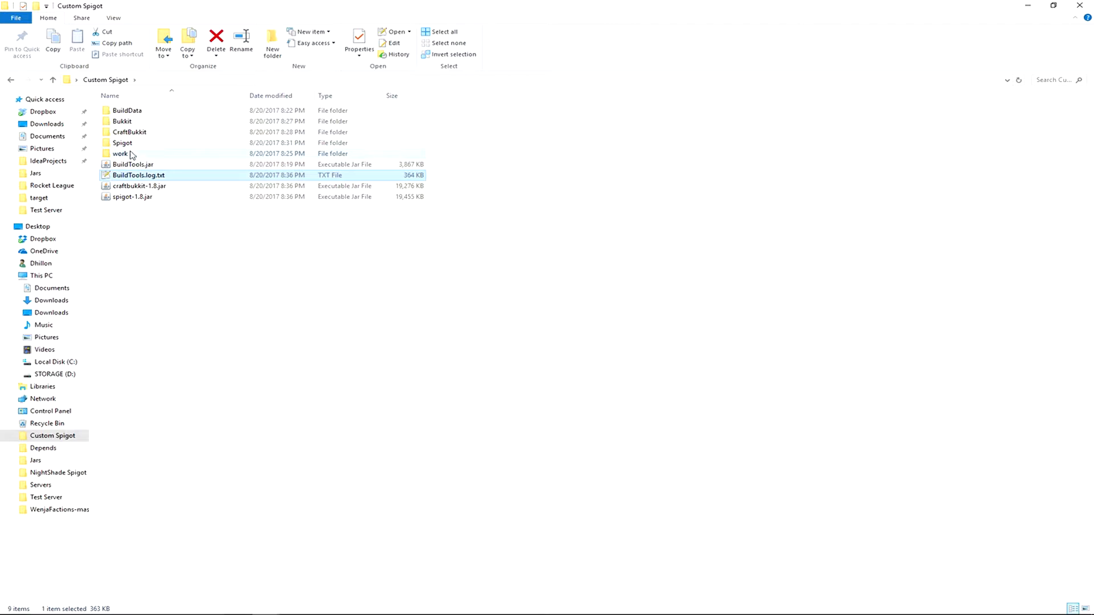
{"action": "mouse_move", "coordinate": [147, 149]}
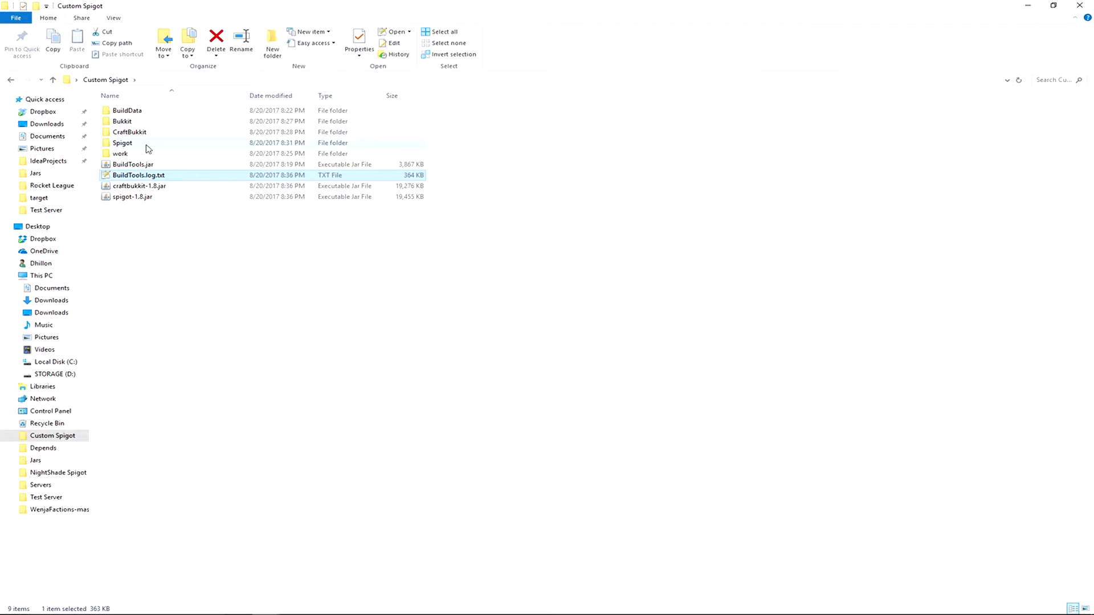
{"action": "double_click", "coordinate": [122, 143]}
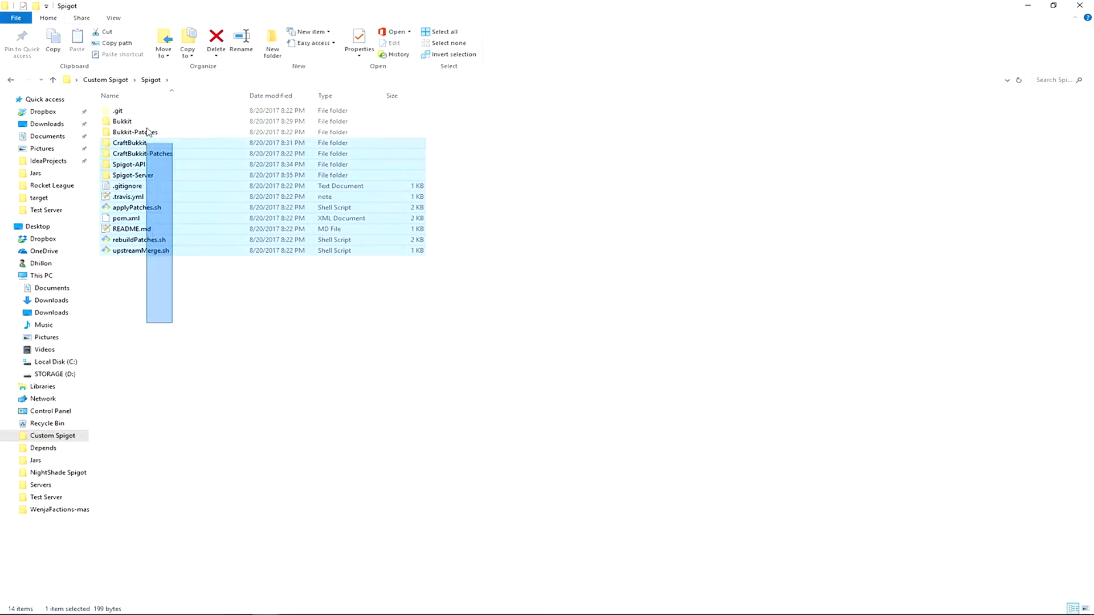
{"action": "left_click", "coordinate": [122, 121]}
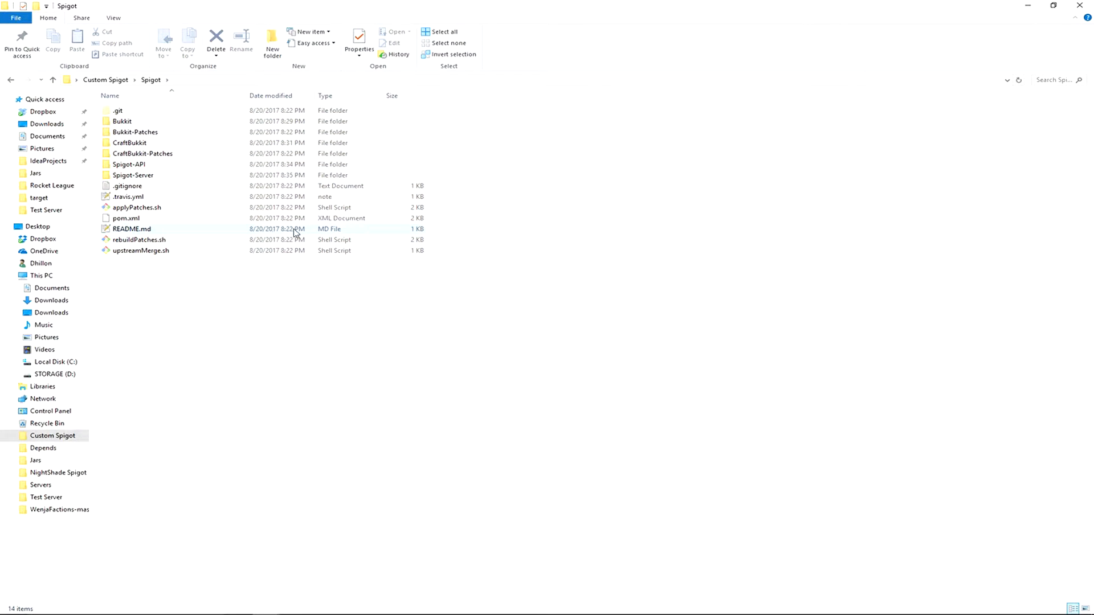
{"action": "left_click", "coordinate": [128, 164]}
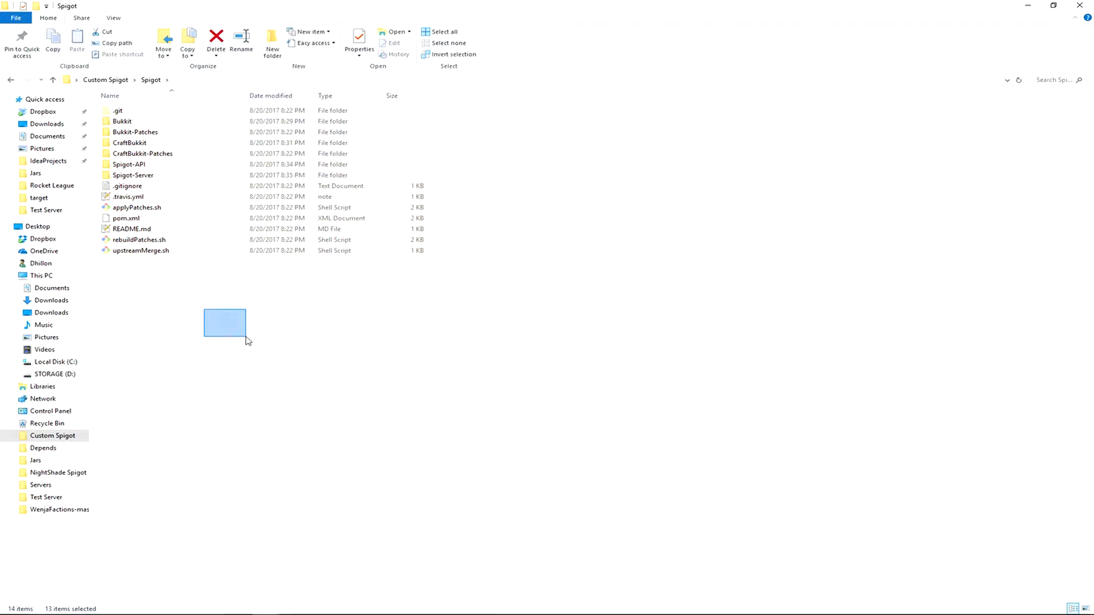
{"action": "left_click", "coordinate": [164, 427]}
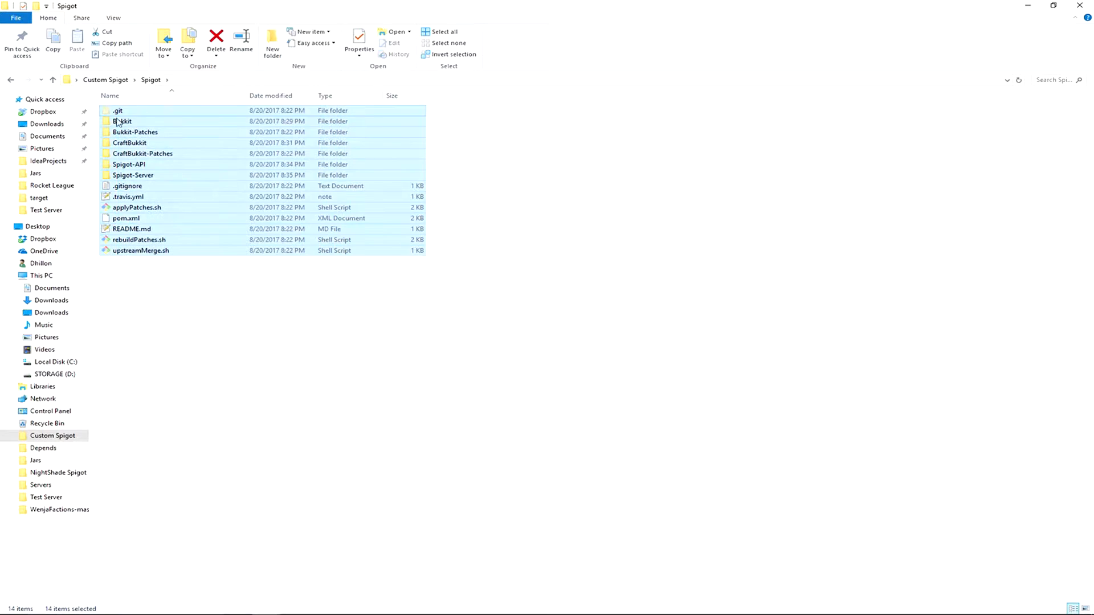
{"action": "left_click", "coordinate": [282, 353]}
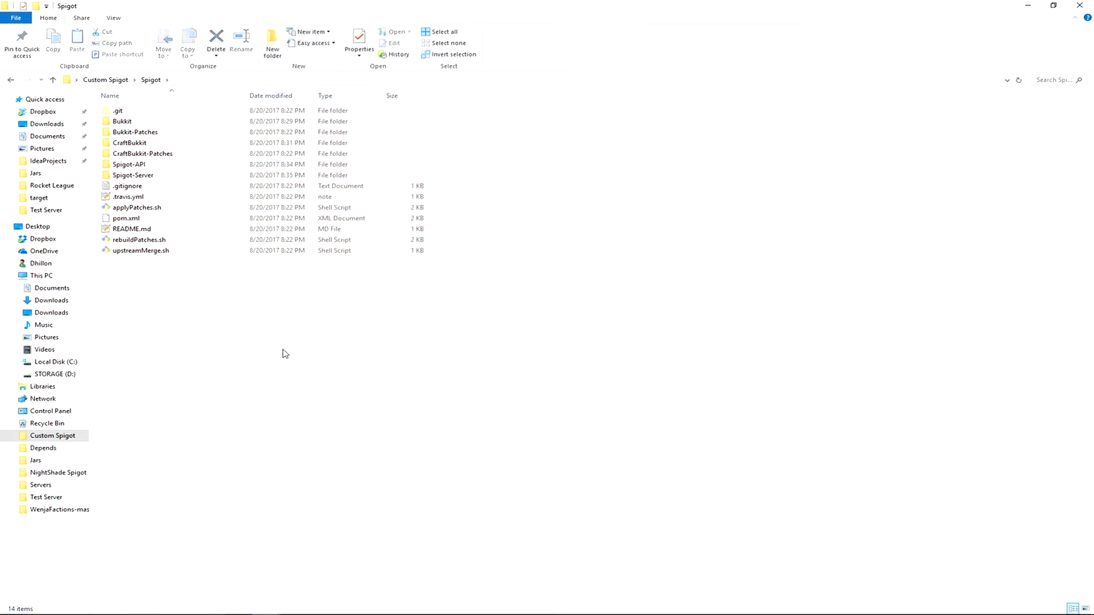
Open Spigot-API's org/bukkit/entity folder and select Player.java.
{"action": "left_click", "coordinate": [122, 121]}
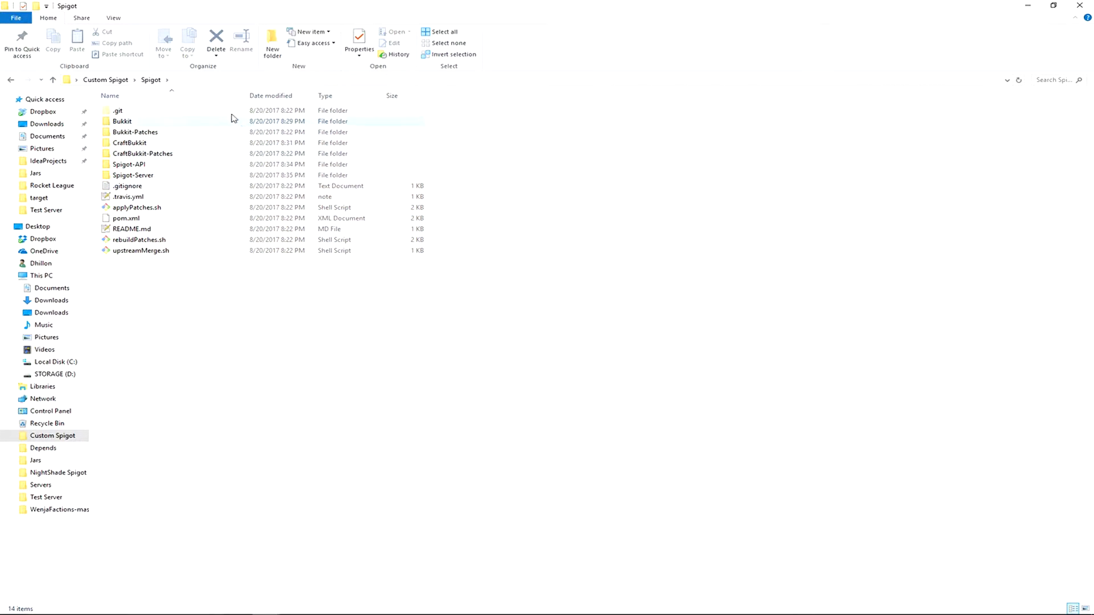
{"action": "left_click", "coordinate": [129, 164]}
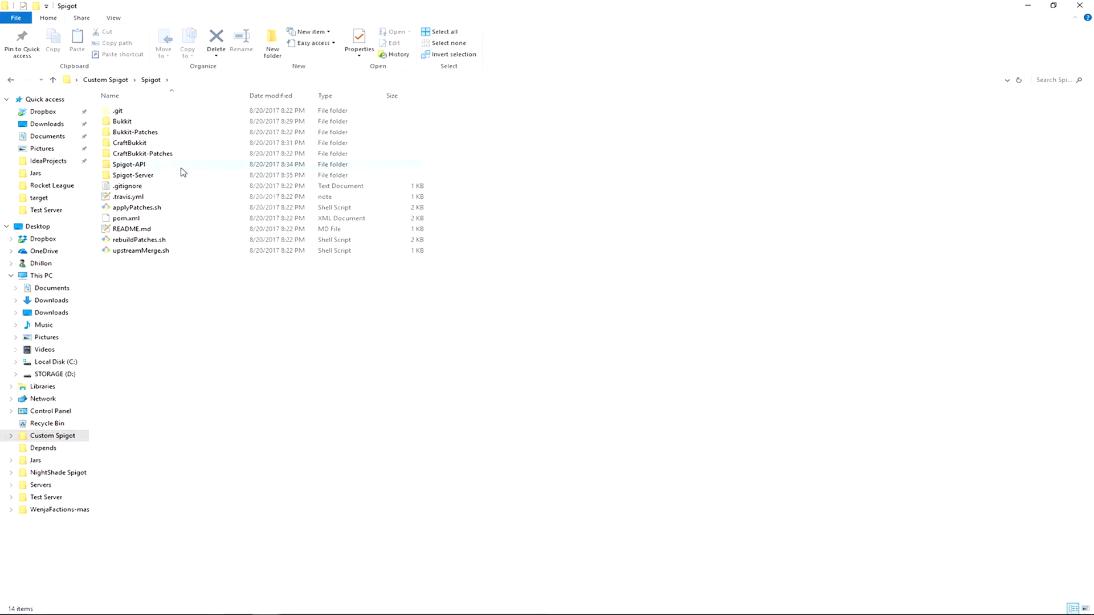
{"action": "left_click", "coordinate": [133, 175]}
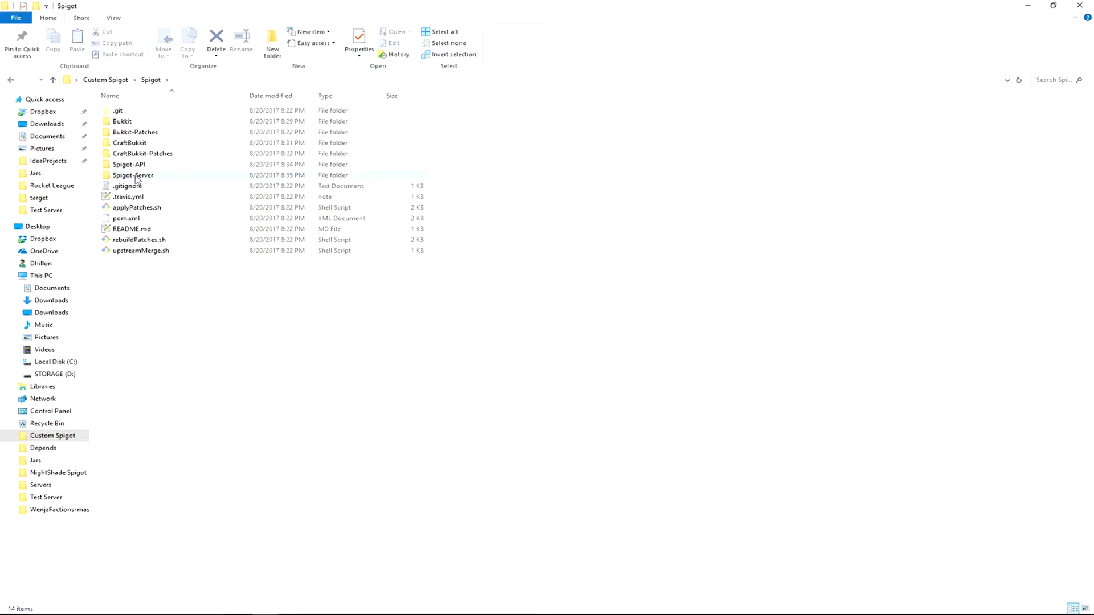
{"action": "double_click", "coordinate": [129, 164]}
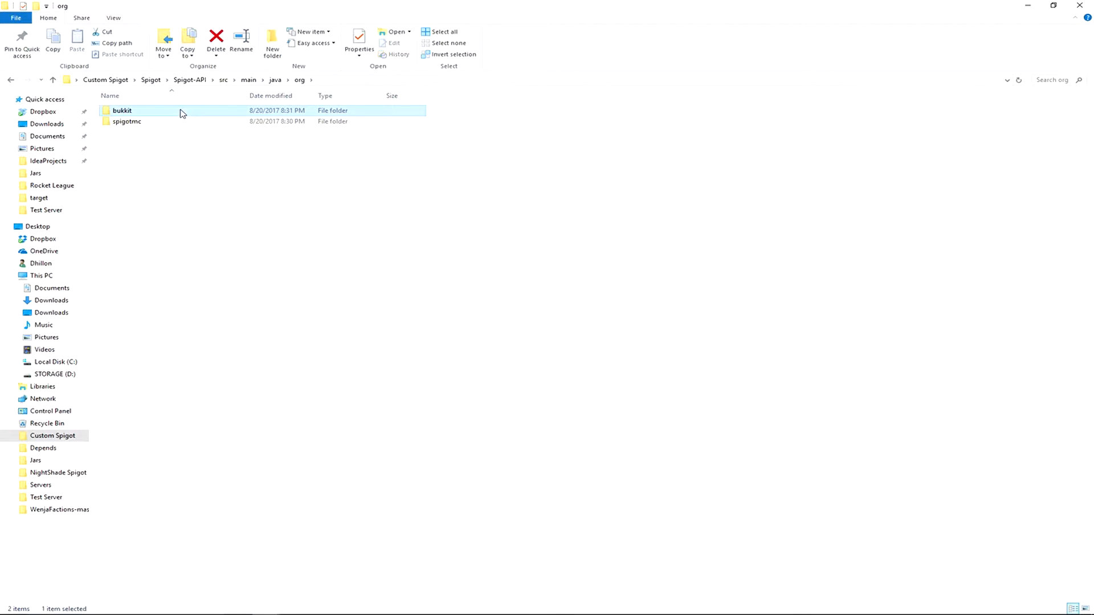
{"action": "double_click", "coordinate": [122, 110]}
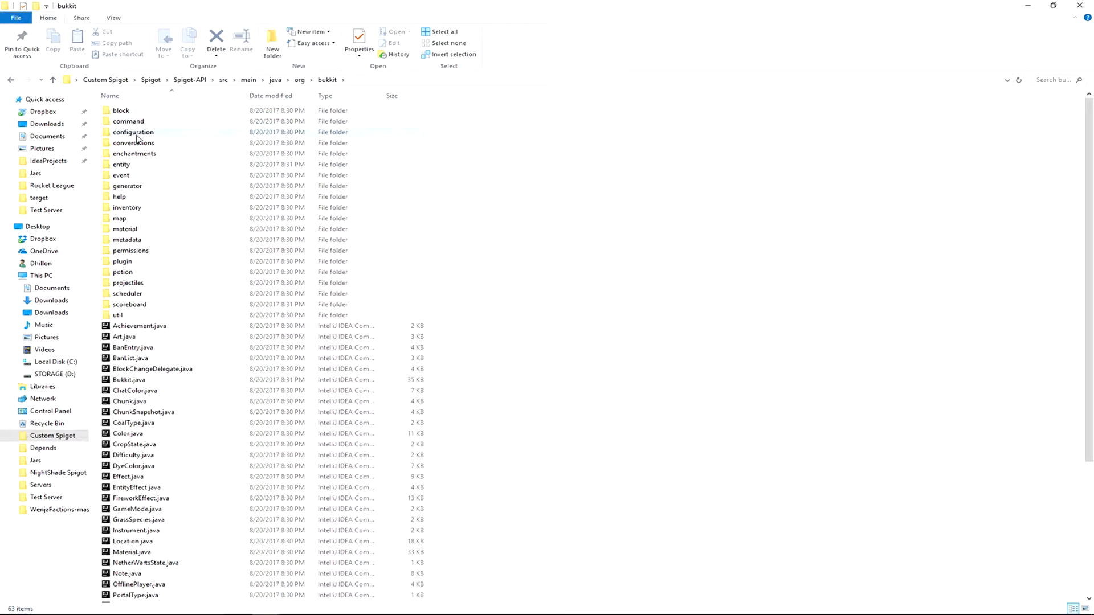
{"action": "double_click", "coordinate": [121, 165]}
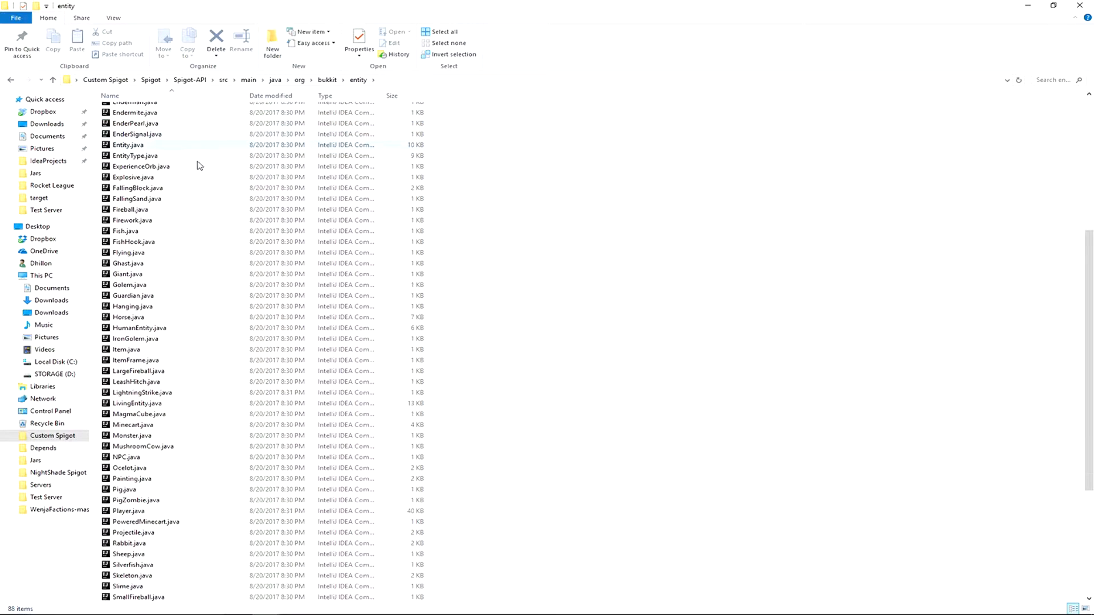
{"action": "scroll", "scroll_direction": "down", "scroll_amount": 3}
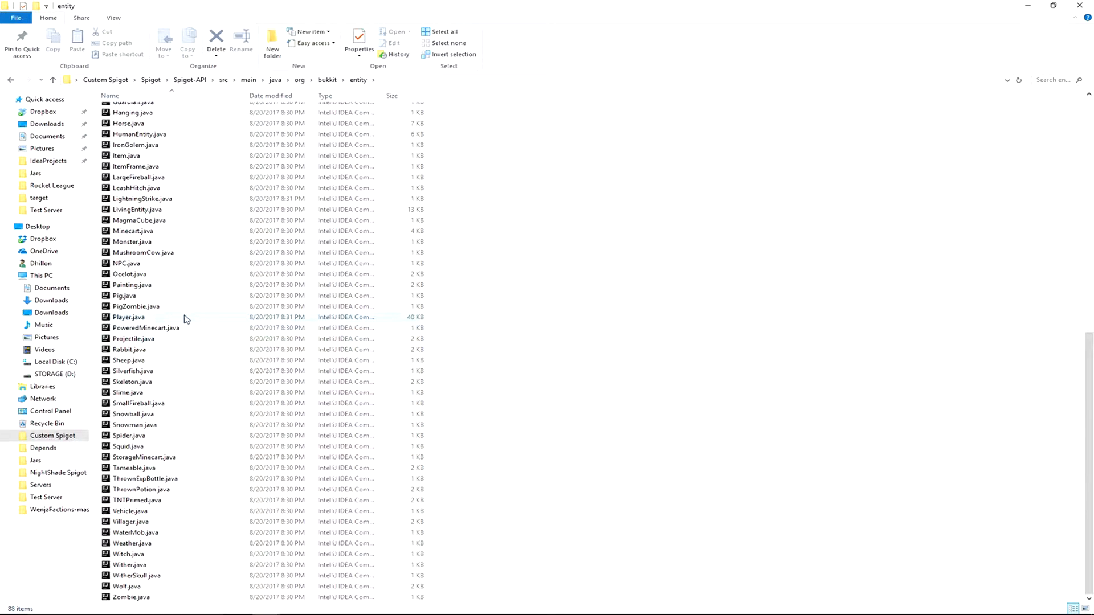
{"action": "mouse_move", "coordinate": [178, 350]}
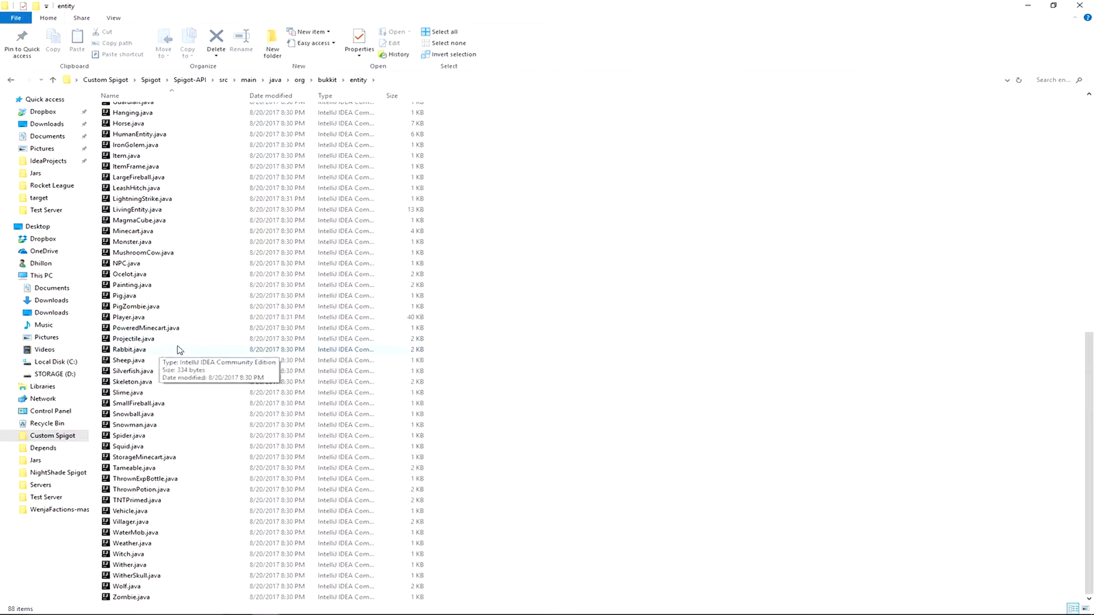
{"action": "left_click", "coordinate": [128, 316]}
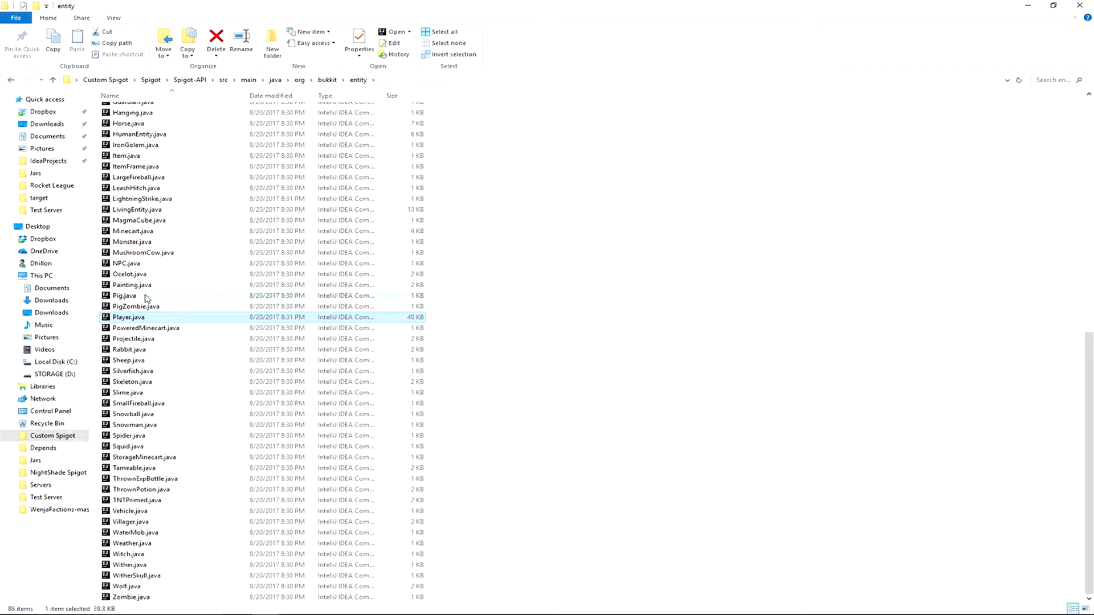
Open Player.java and declare public void welcome() after getDisplayName().
{"action": "double_click", "coordinate": [128, 316]}
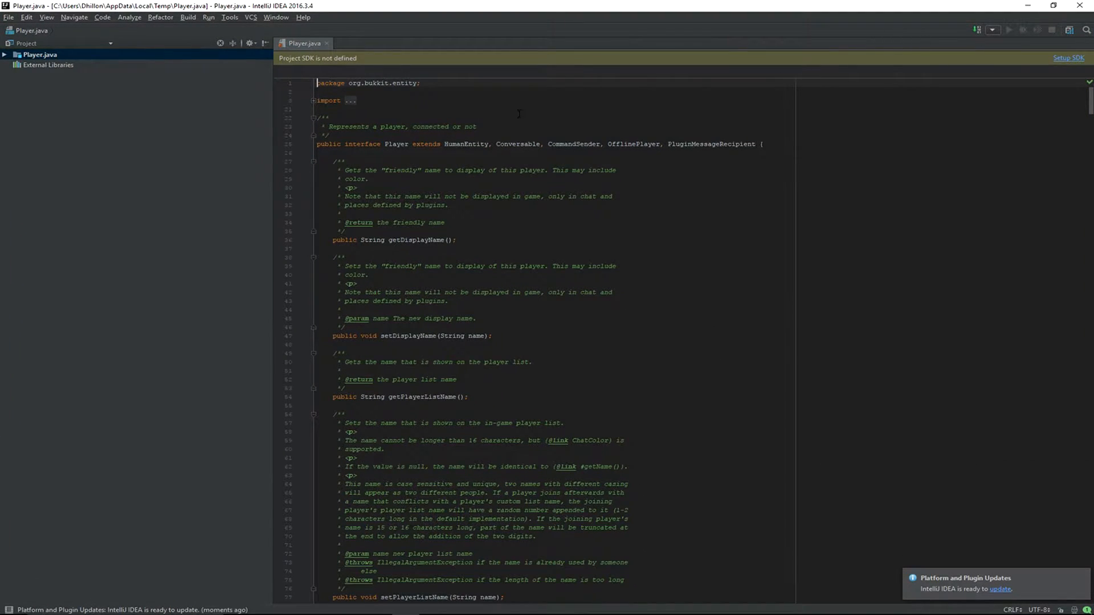
{"action": "left_click_drag", "start_coordinate": [338, 161], "coordinate": [369, 178]}
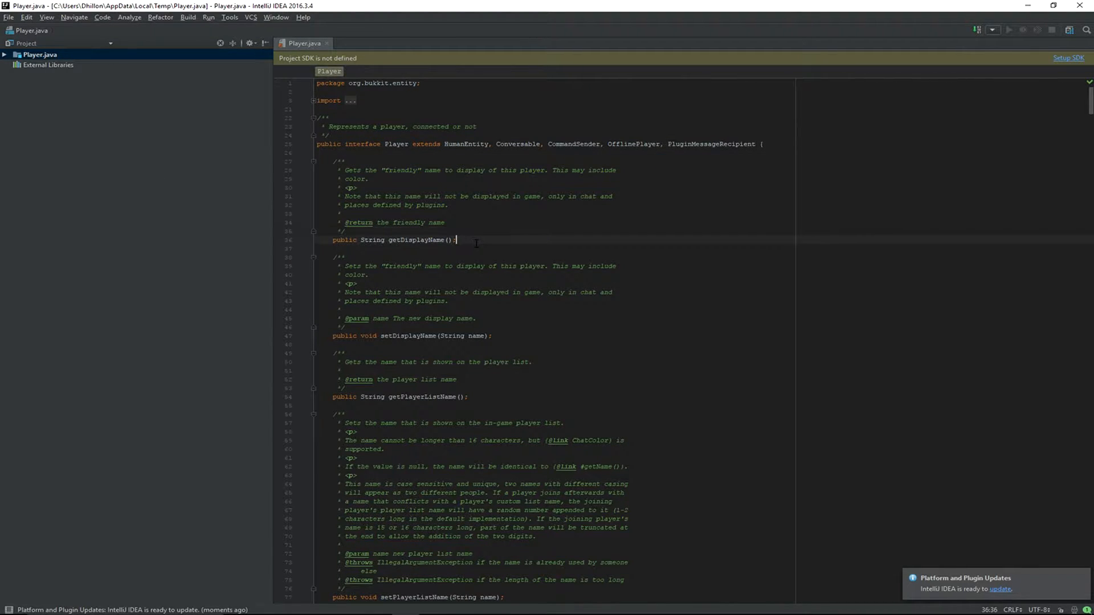
{"action": "key", "text": "enter"}
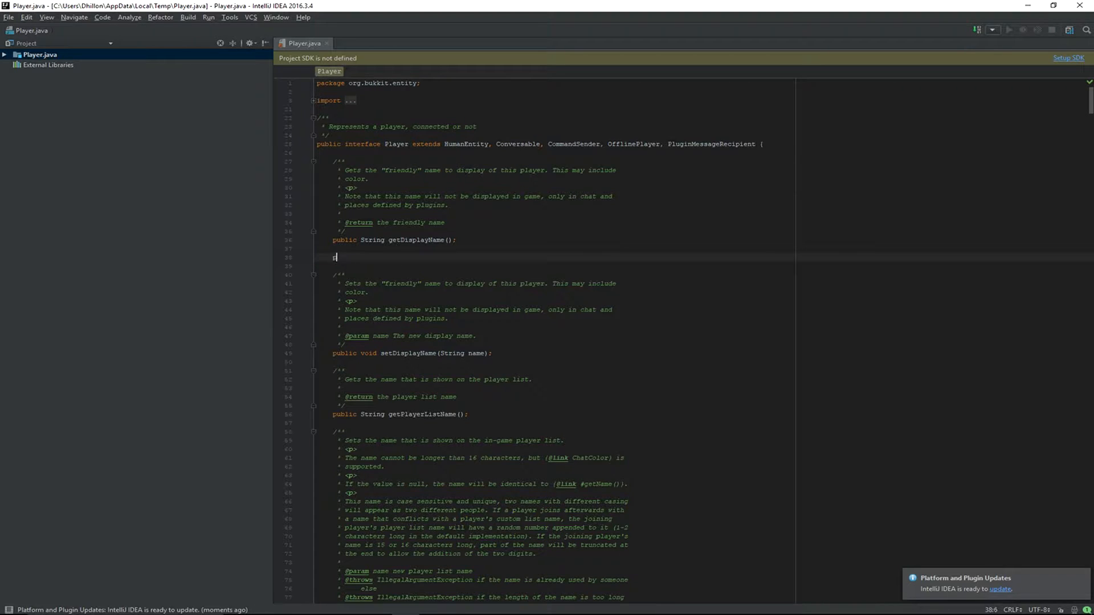
{"action": "type", "text": "public void"}
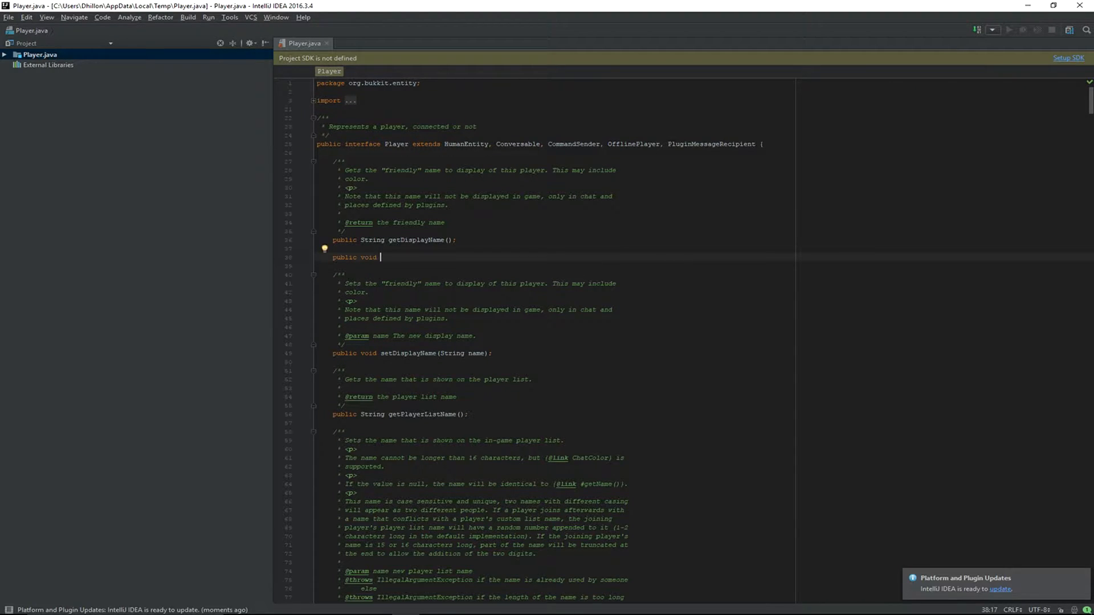
{"action": "type", "text": "wel"}
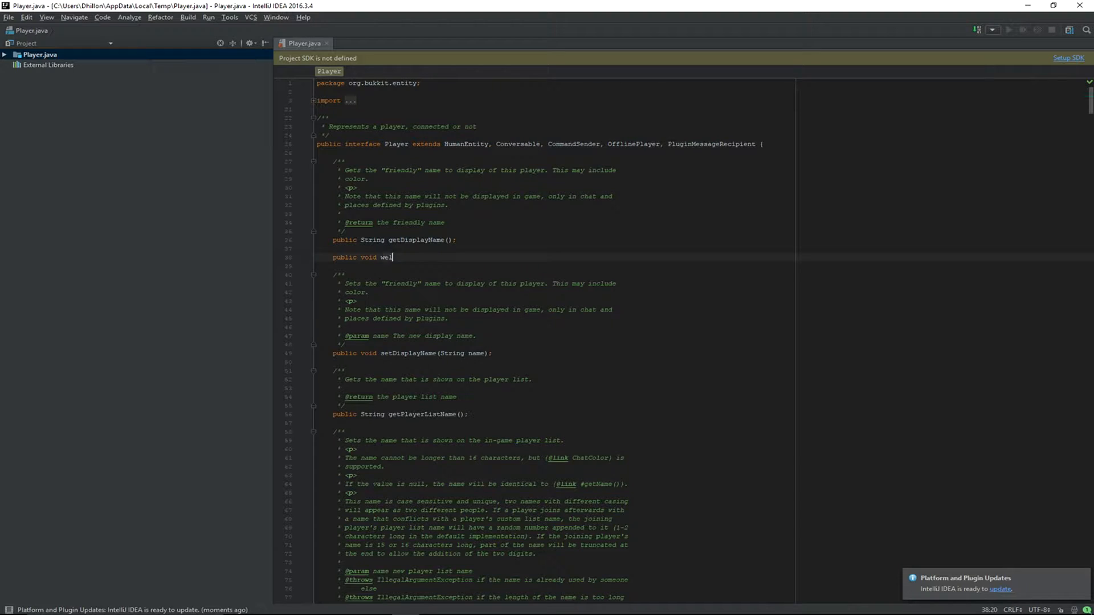
{"action": "type", "text": "come():"}
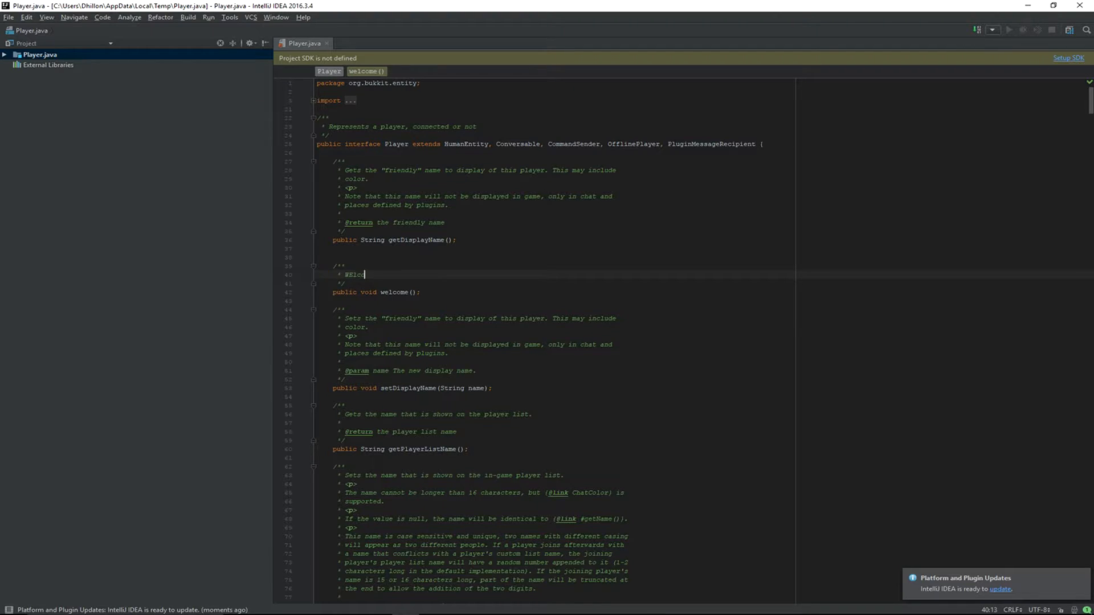
Add a Javadoc comment 'Welcomes the player to the server' above welcome().
{"action": "key", "text": "BackSpace"}
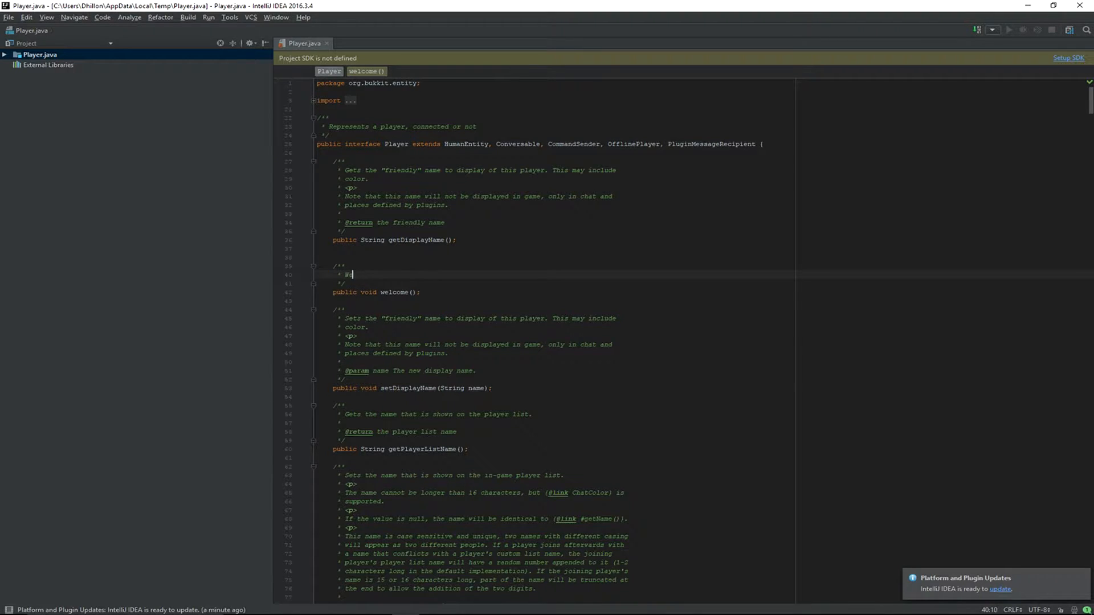
{"action": "type", "text": "Welcomes the player to the"}
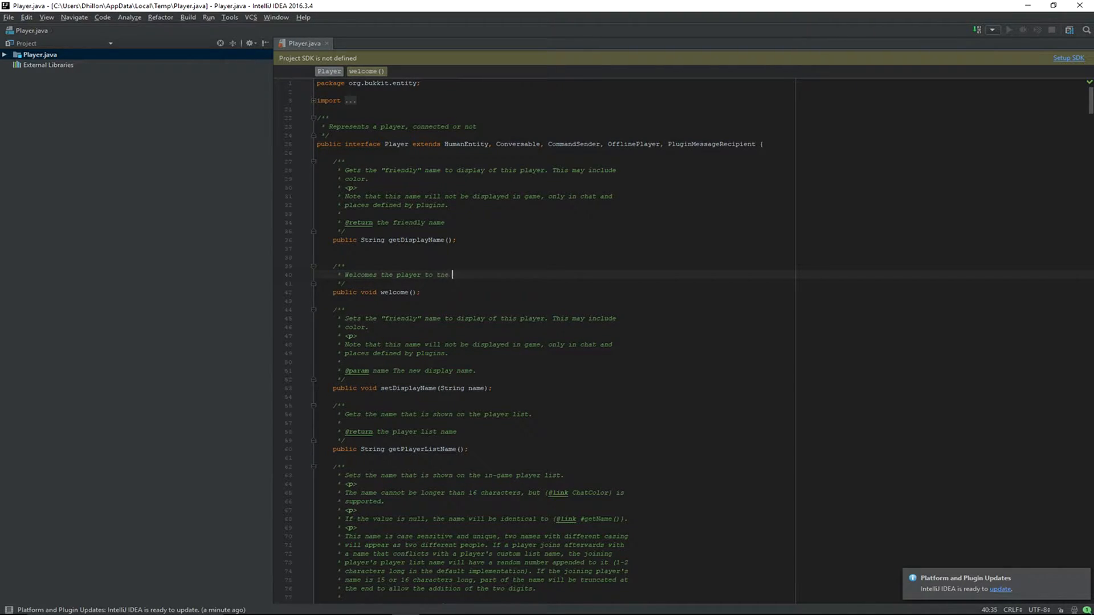
{"action": "type", "text": "server"}
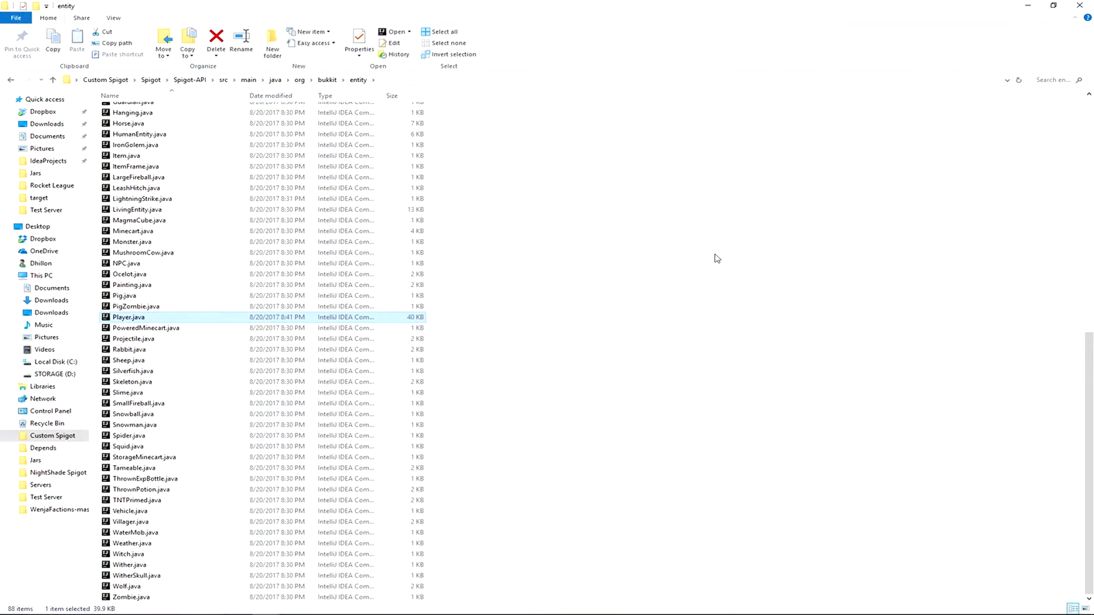
{"action": "mouse_move", "coordinate": [338, 333]}
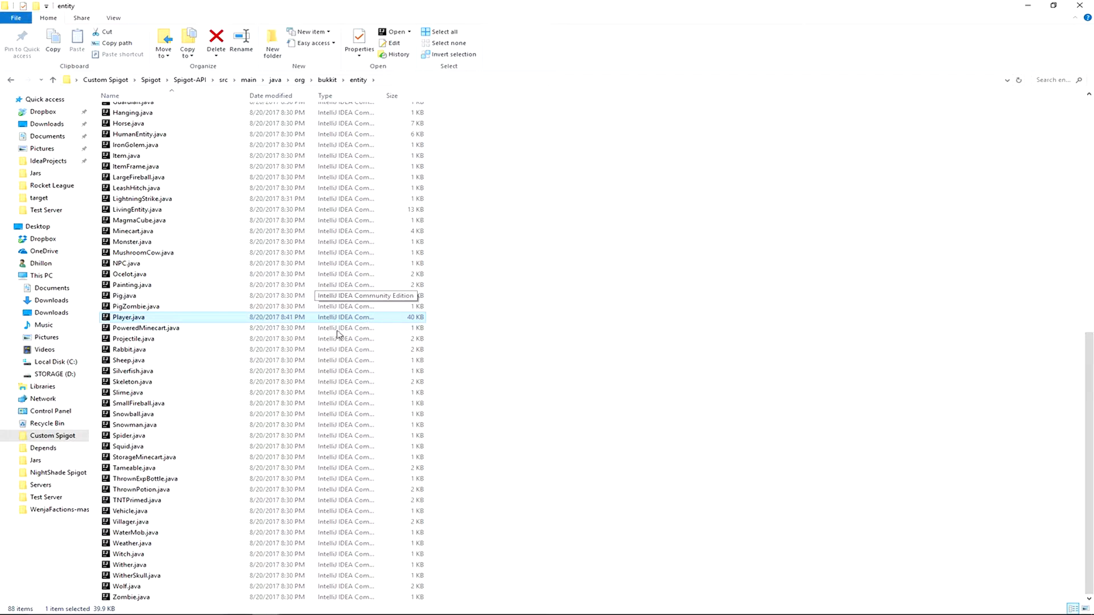
Reopen Player.java to check welcome(), then return to the Spigot folder listing.
{"action": "double_click", "coordinate": [128, 317]}
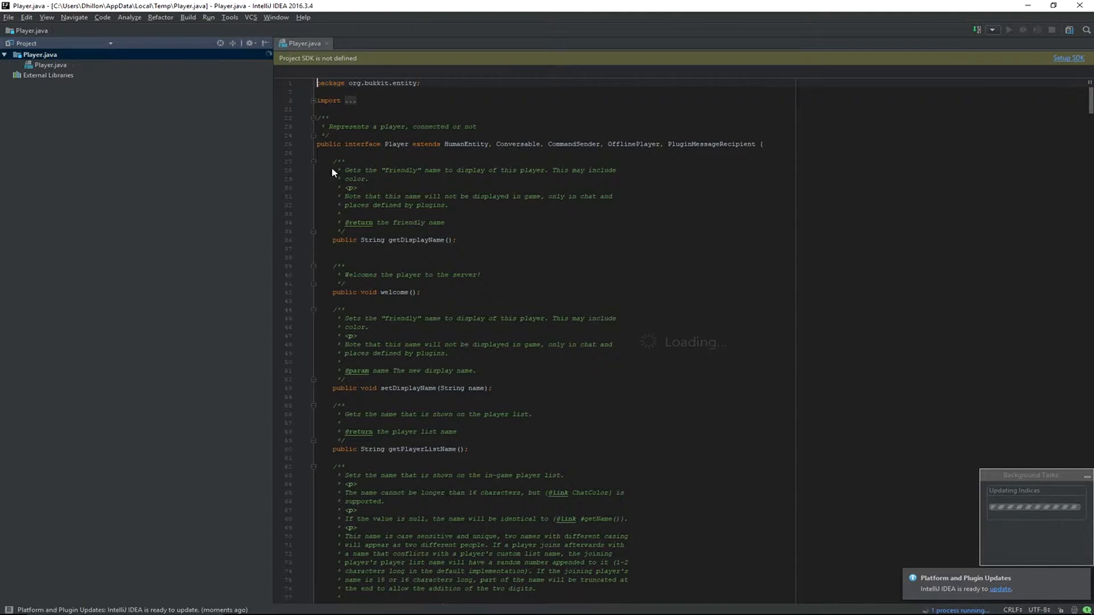
{"action": "left_click", "coordinate": [419, 282]}
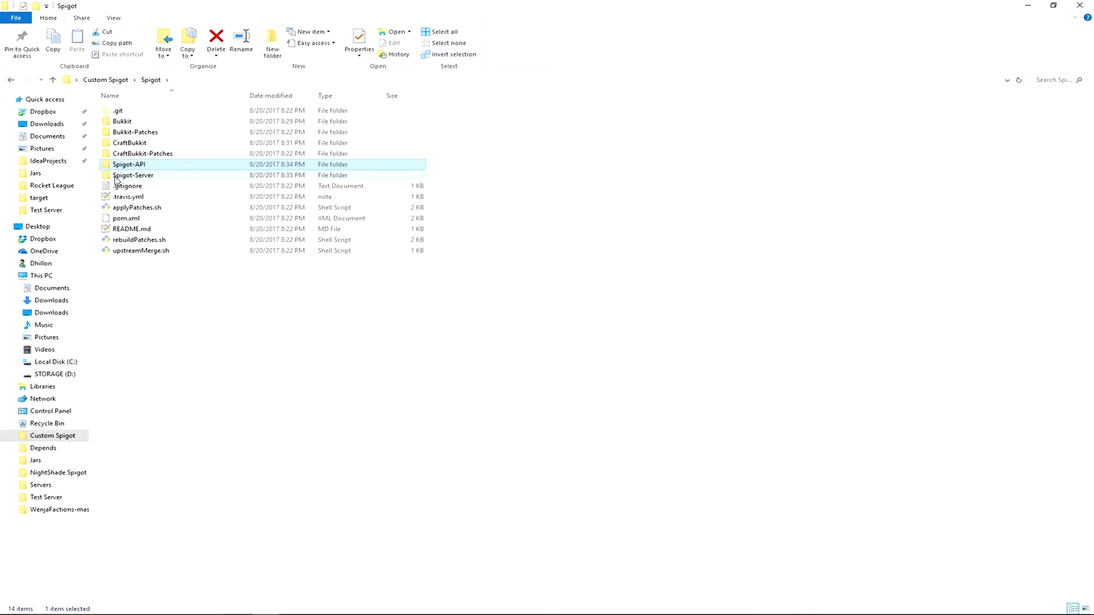
Browse Spigot-Server src/main/java/org/bukkit/craftbukkit/entity and open CraftPlayer.java.
{"action": "double_click", "coordinate": [133, 175]}
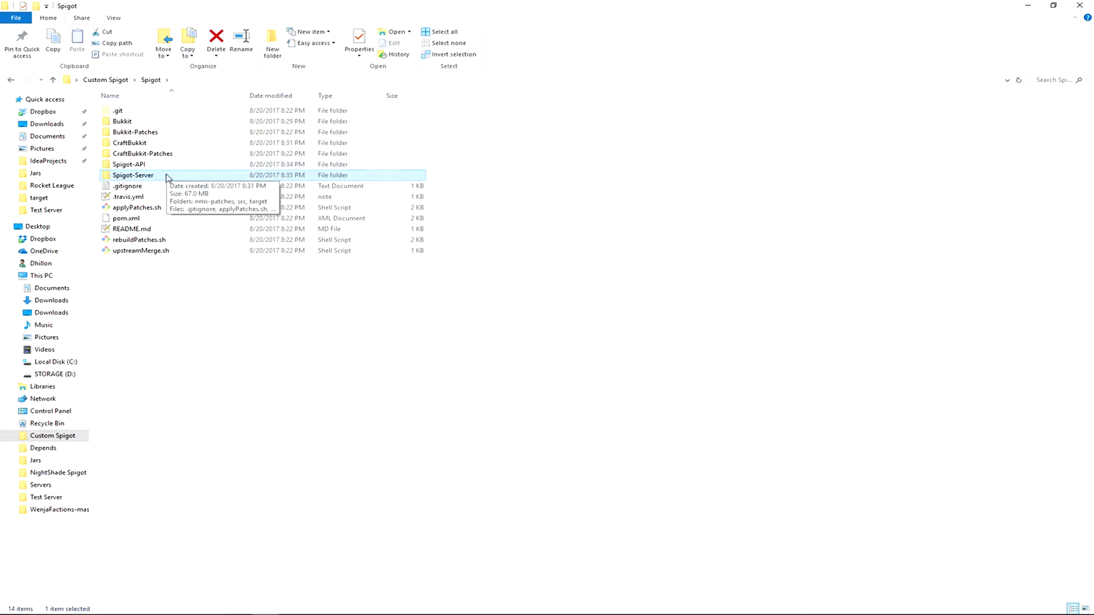
{"action": "double_click", "coordinate": [133, 174]}
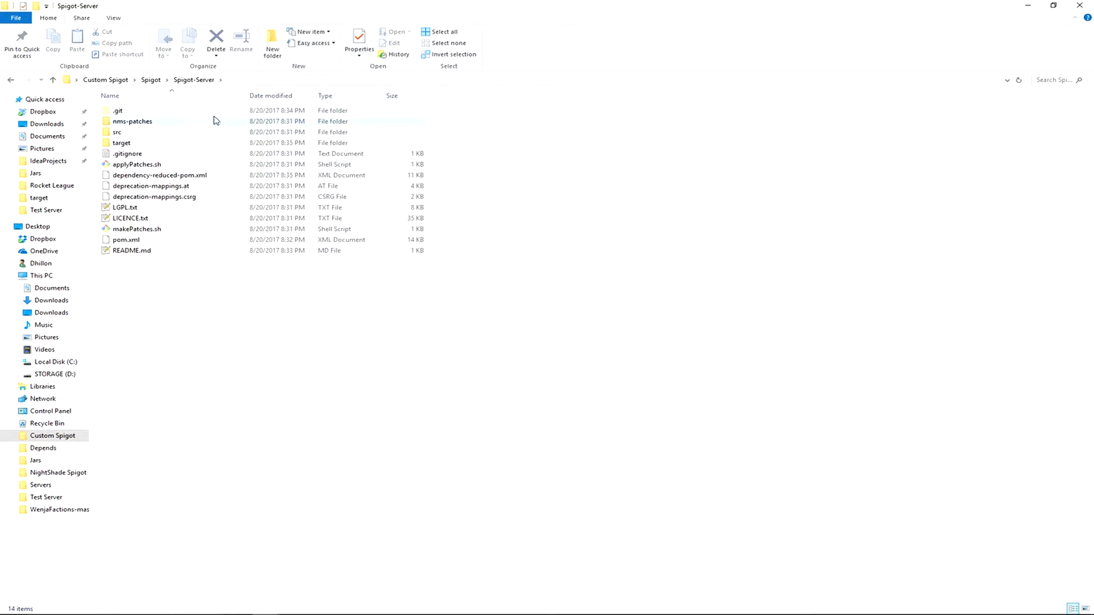
{"action": "double_click", "coordinate": [116, 132]}
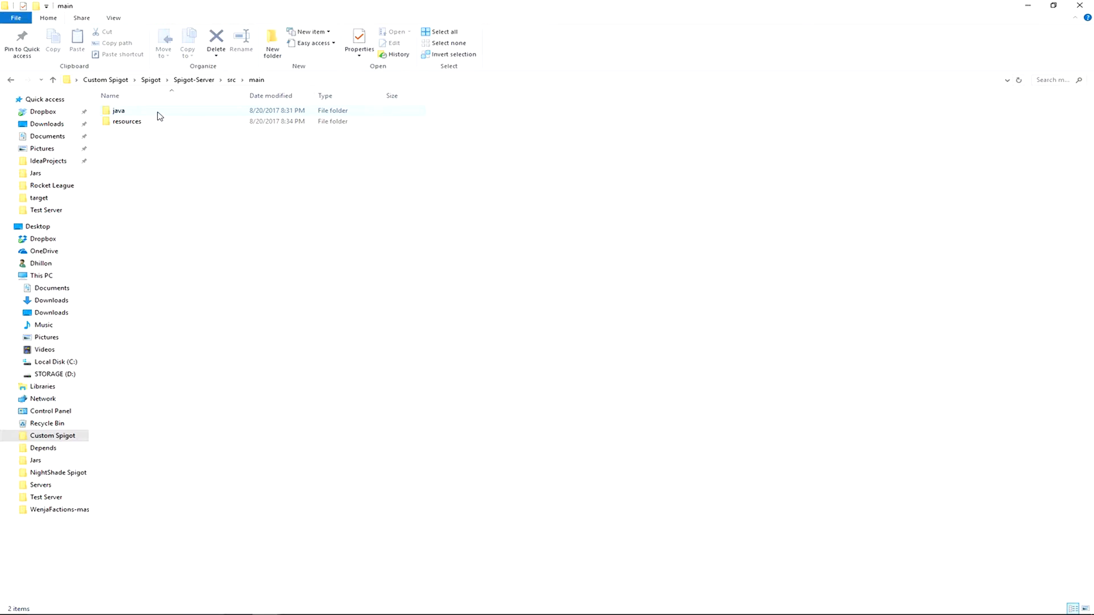
{"action": "double_click", "coordinate": [119, 110]}
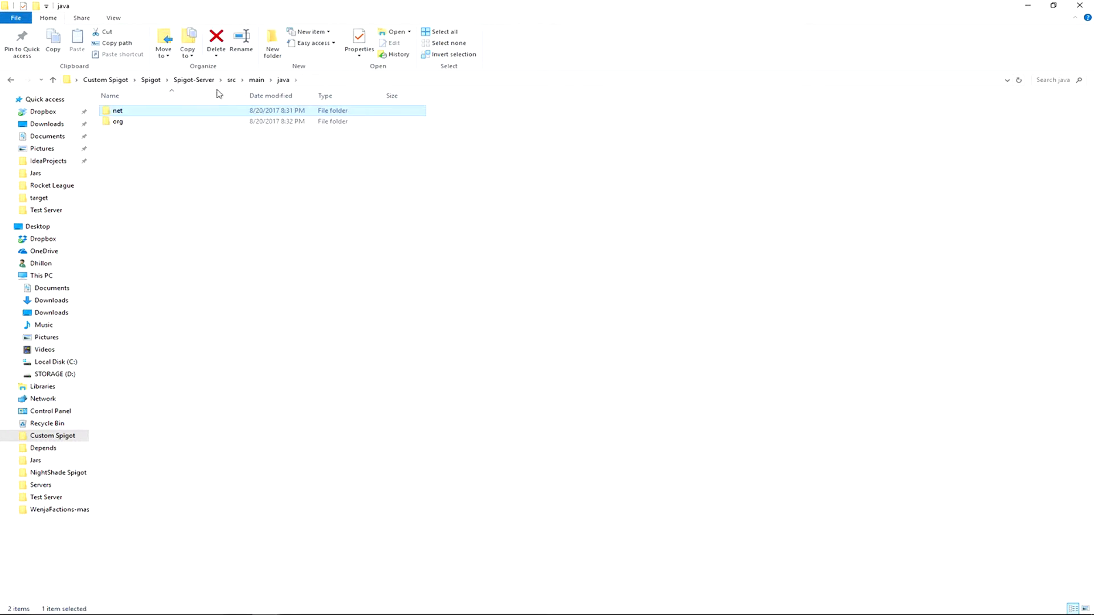
{"action": "left_click", "coordinate": [117, 121]}
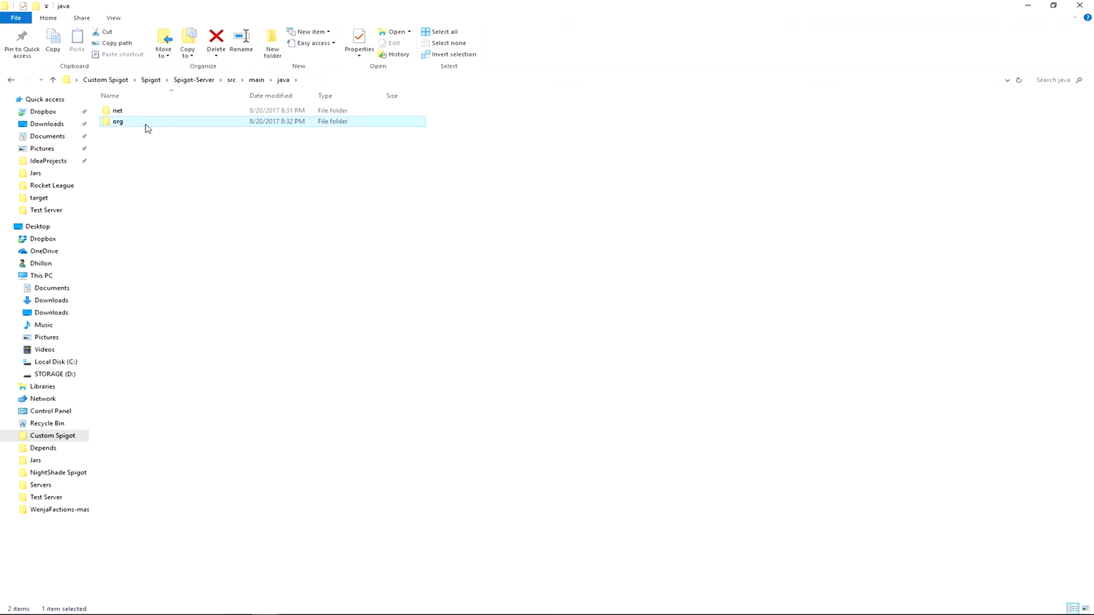
{"action": "double_click", "coordinate": [118, 122]}
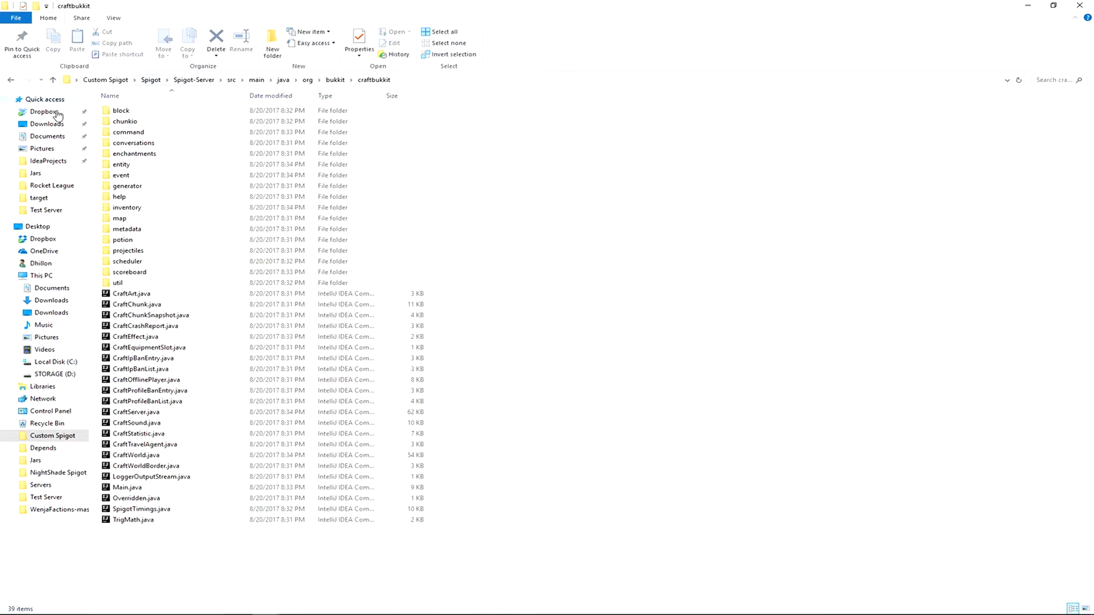
{"action": "mouse_move", "coordinate": [168, 523]}
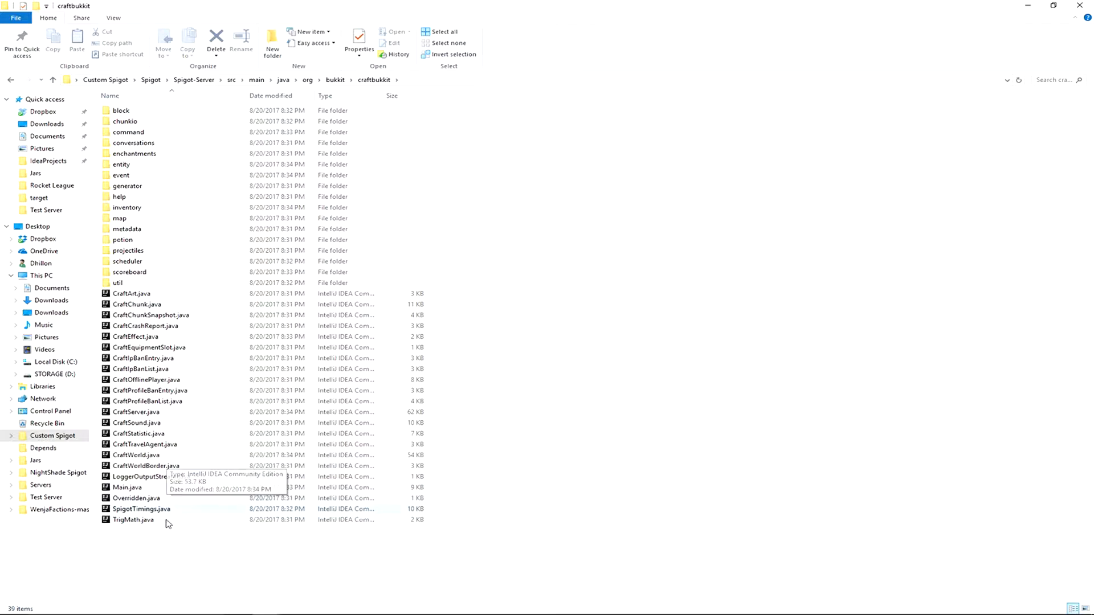
{"action": "mouse_move", "coordinate": [155, 175]}
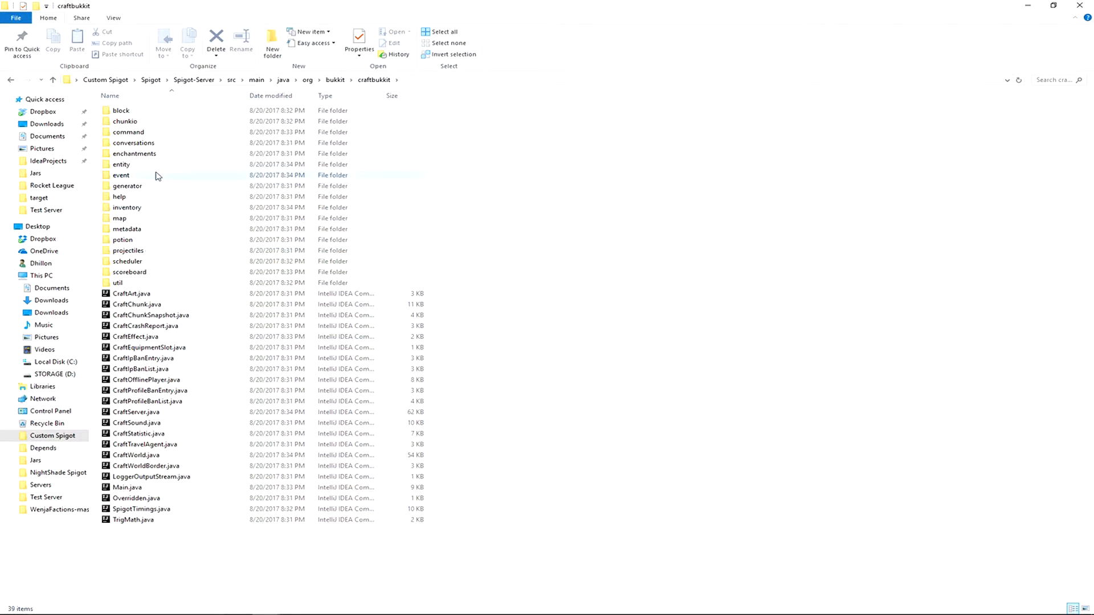
{"action": "double_click", "coordinate": [121, 164]}
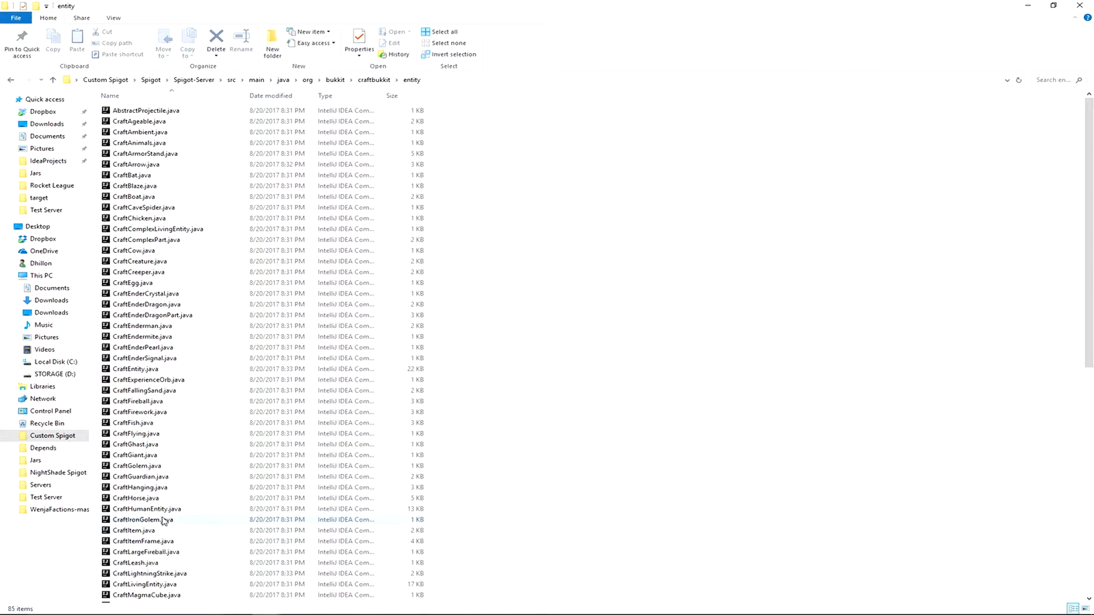
{"action": "scroll", "scroll_direction": "down", "scroll_amount": 3}
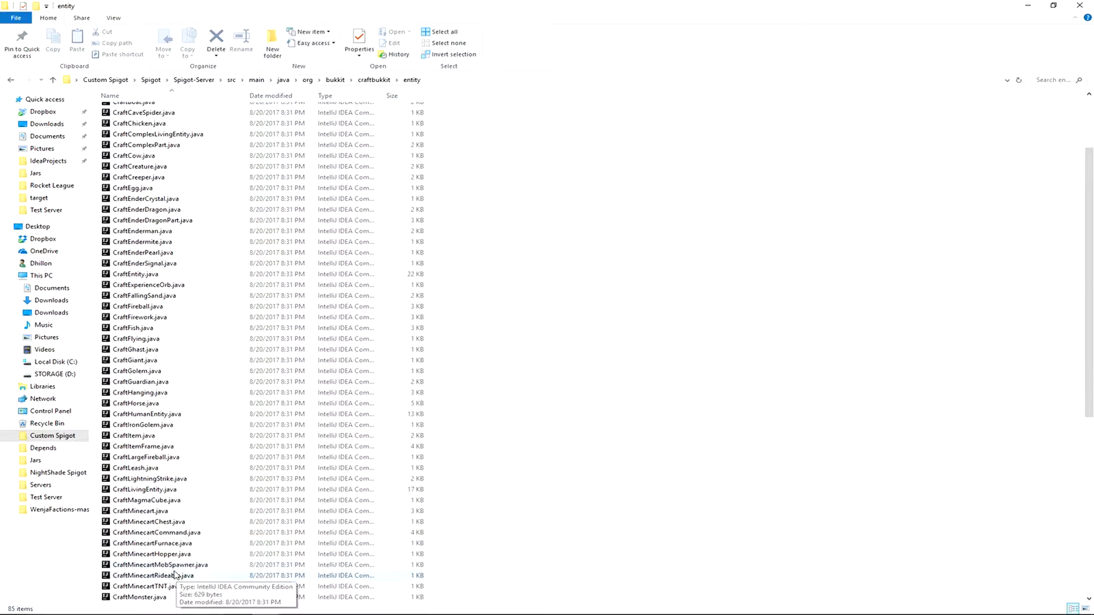
{"action": "scroll", "scroll_direction": "down", "scroll_amount": 3}
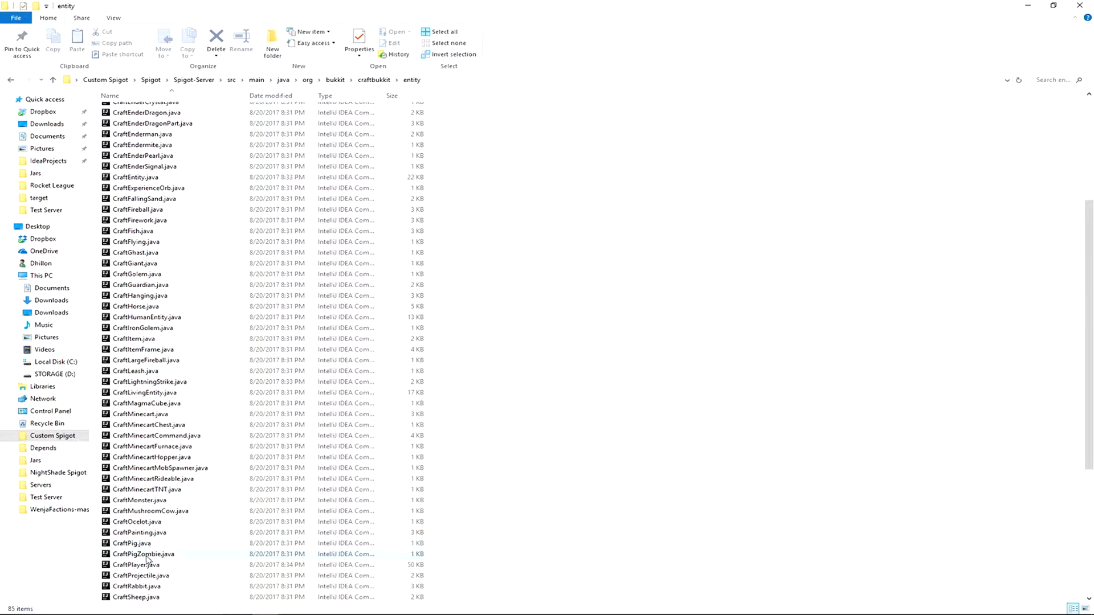
{"action": "left_click", "coordinate": [136, 565]}
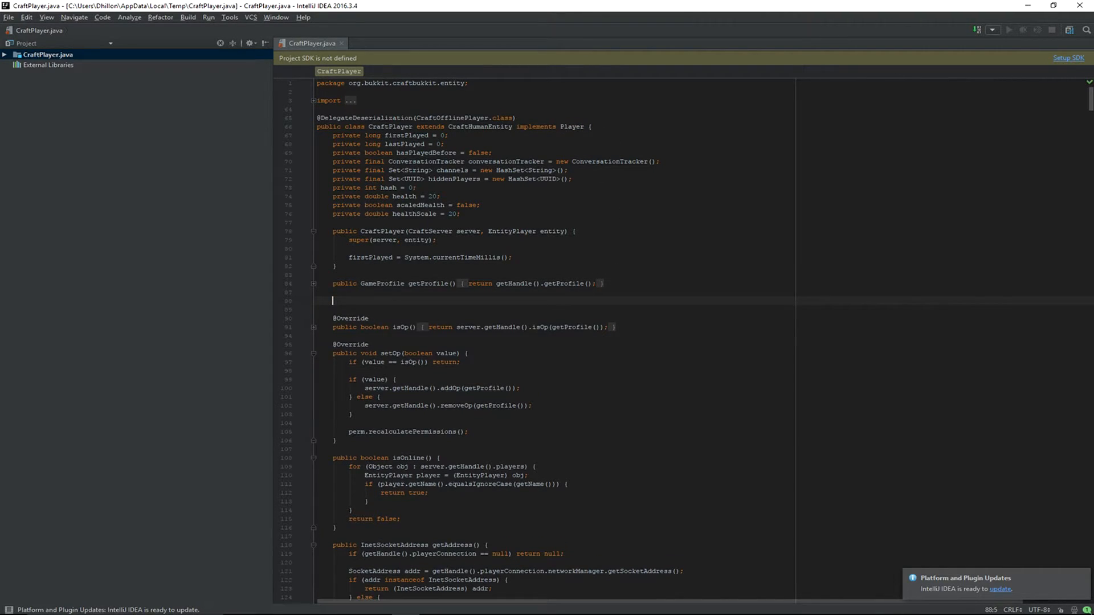
{"action": "type", "text": "@Override"}
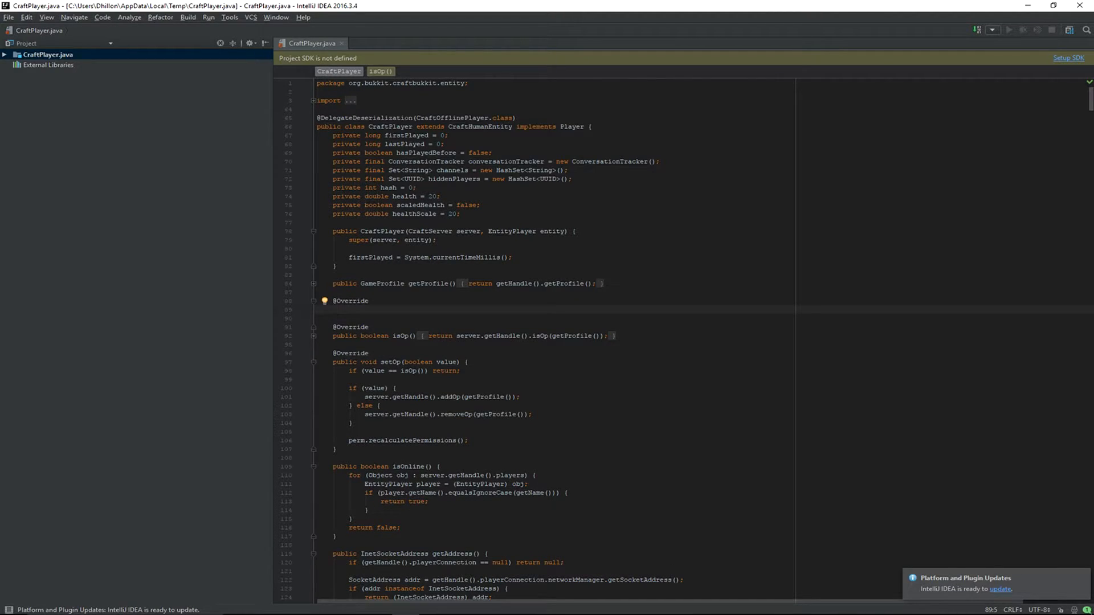
{"action": "type", "text": "public void welcome(){"}
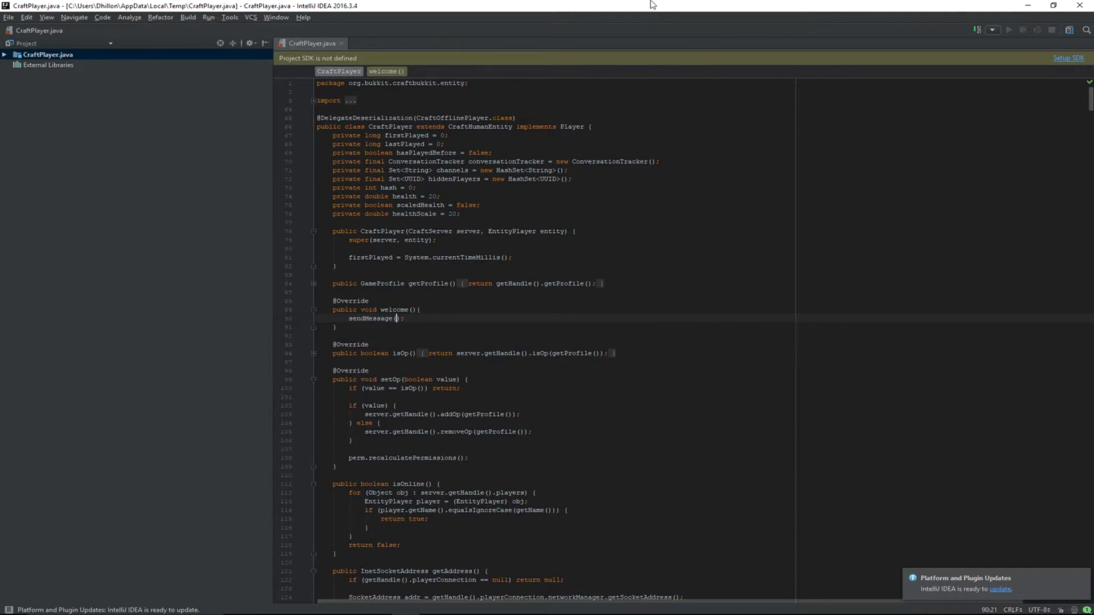
{"action": "type", "text": "ChatColor."}
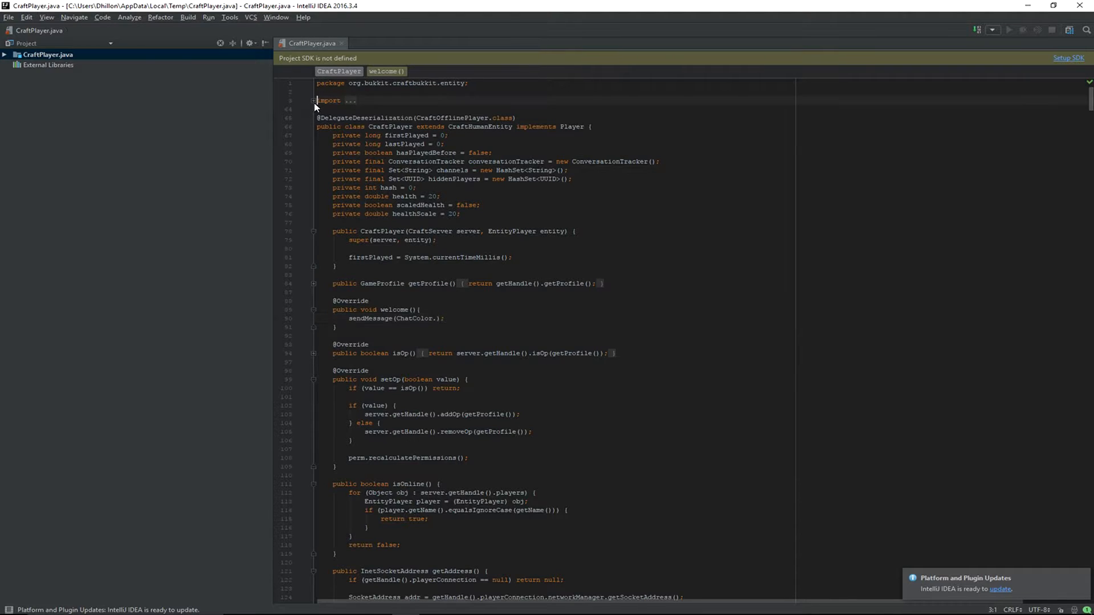
{"action": "left_click", "coordinate": [314, 99]}
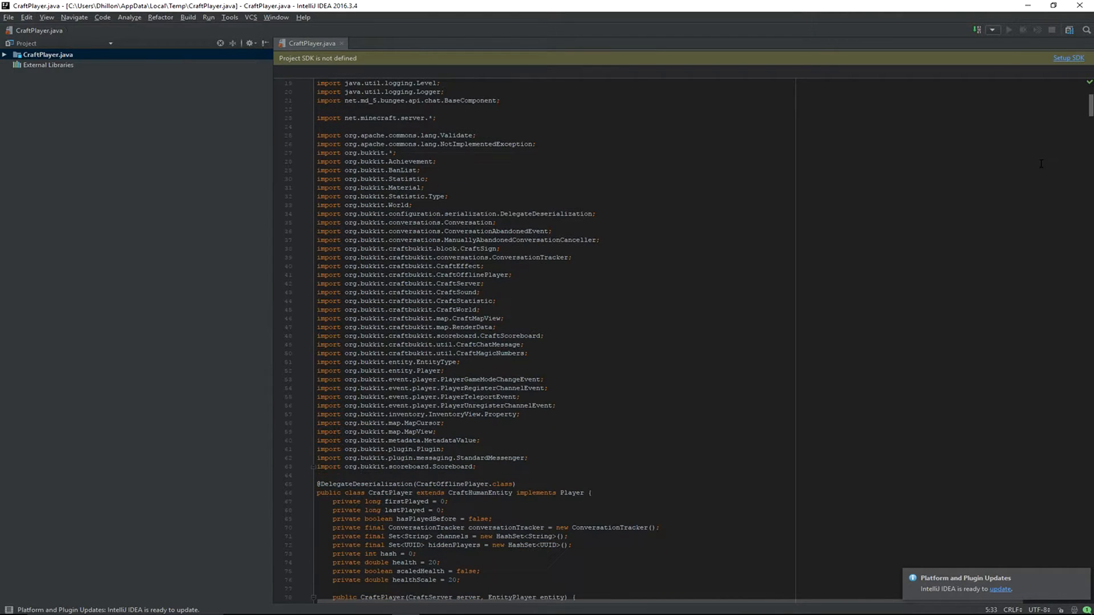
{"action": "scroll", "scroll_direction": "down", "scroll_amount": 3}
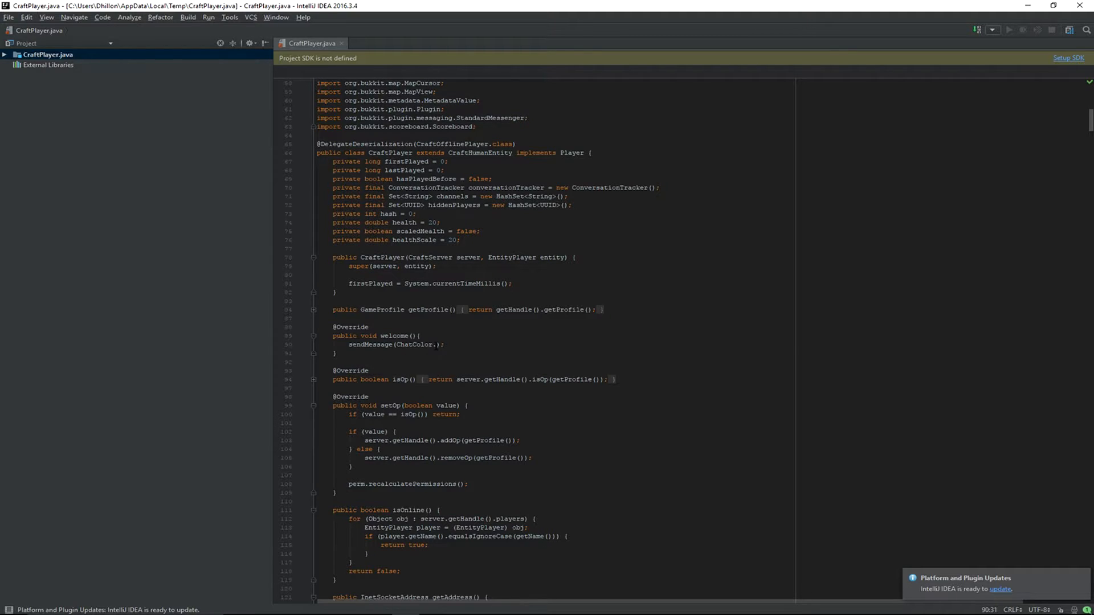
{"action": "type", "text": "RED + \"Welcome to the s"}
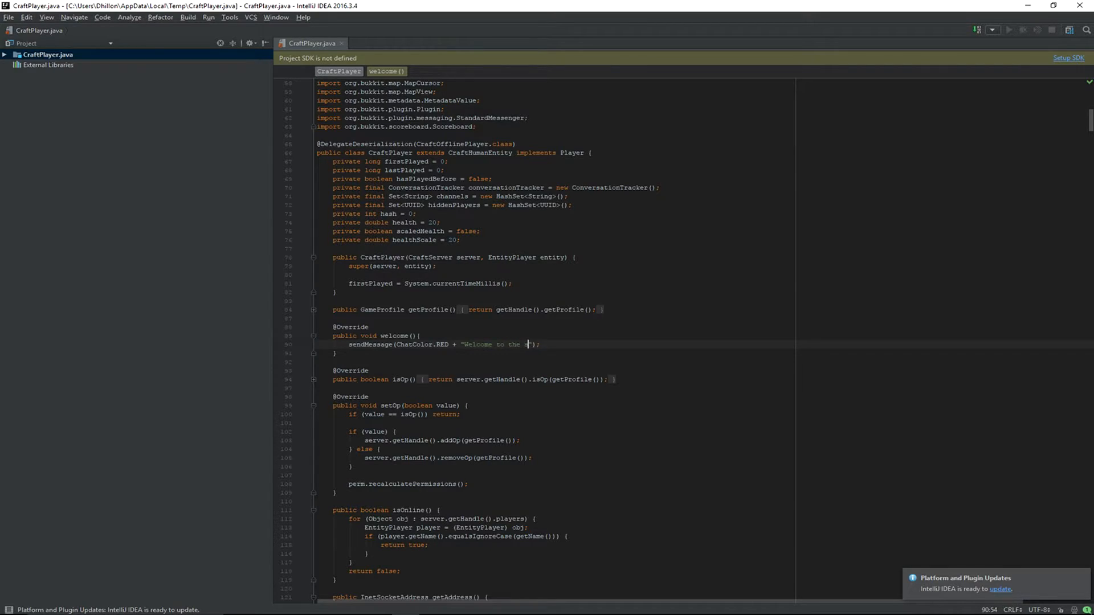
{"action": "type", "text": "erver!"}
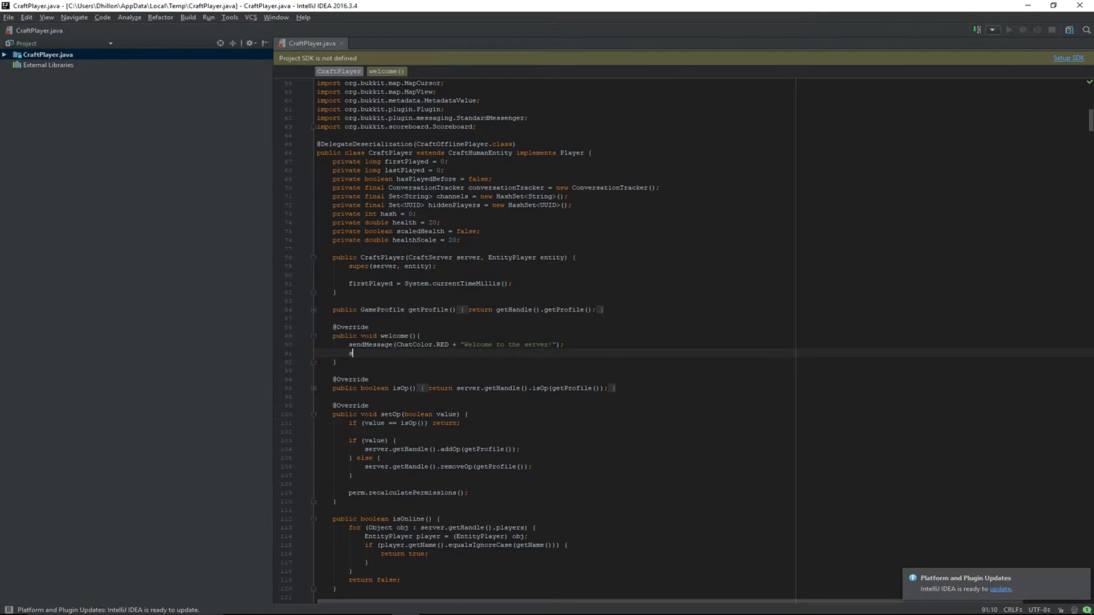
{"action": "type", "text": "setAllowFlight(true);"}
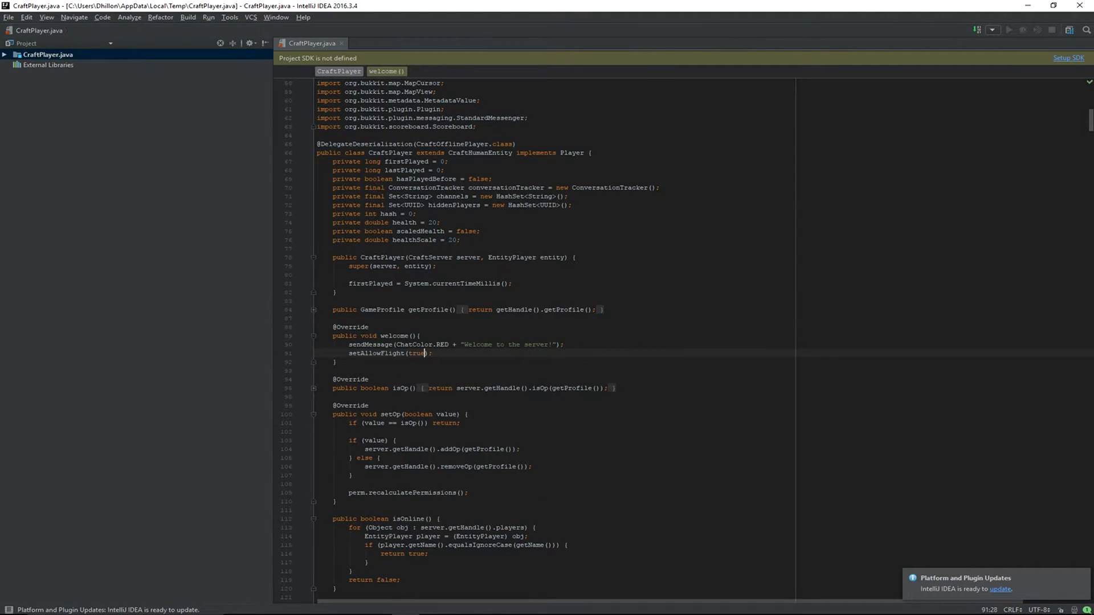
{"action": "type", "text": "setFlying(true);"}
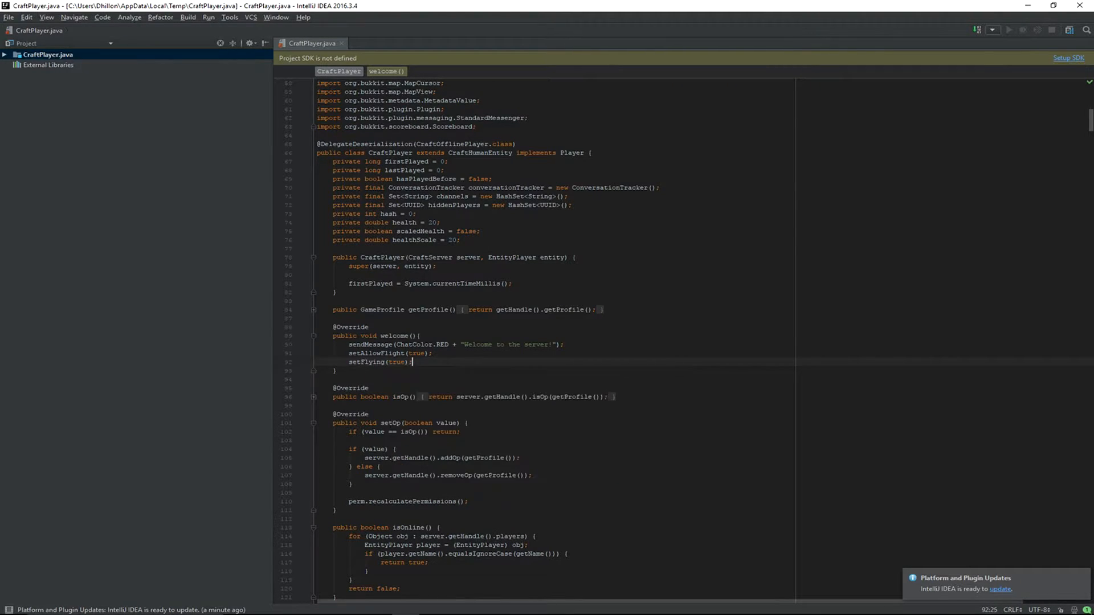
{"action": "type", "text": "setFlySpeed()"}
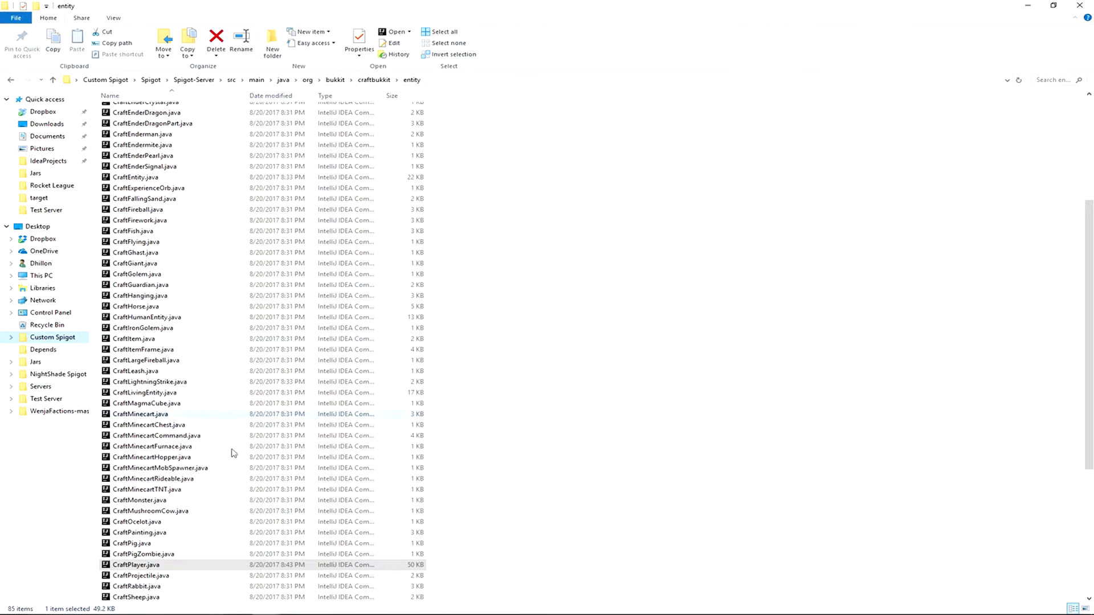
Edit CraftPlayer.java in Notepad++ to set fly speed 0.2, then reopen the Spigot-Server folder.
{"action": "right_click", "coordinate": [136, 564]}
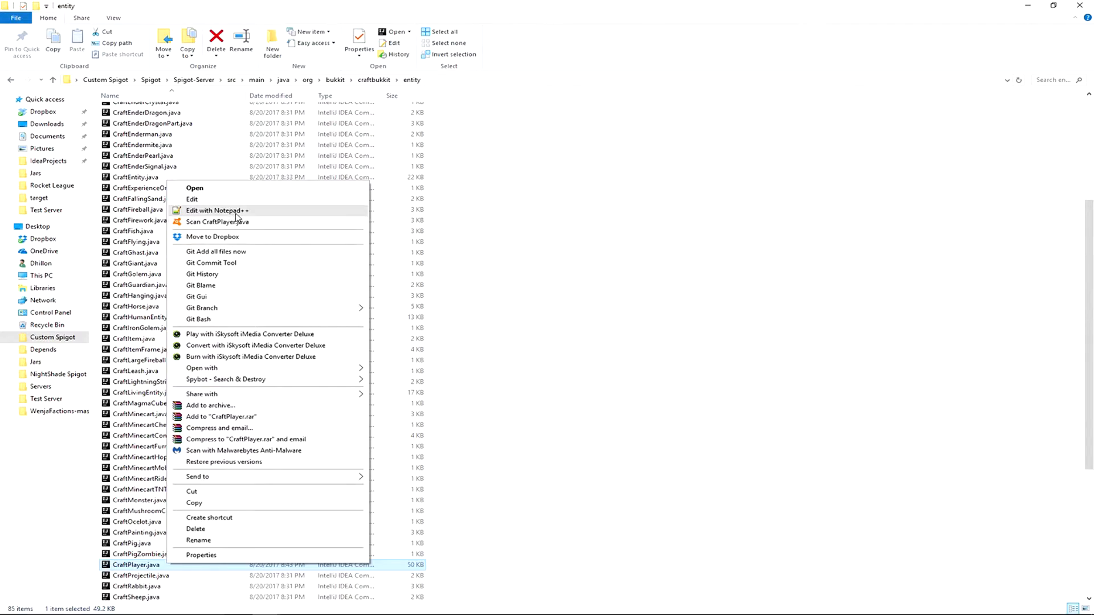
{"action": "left_click", "coordinate": [217, 211]}
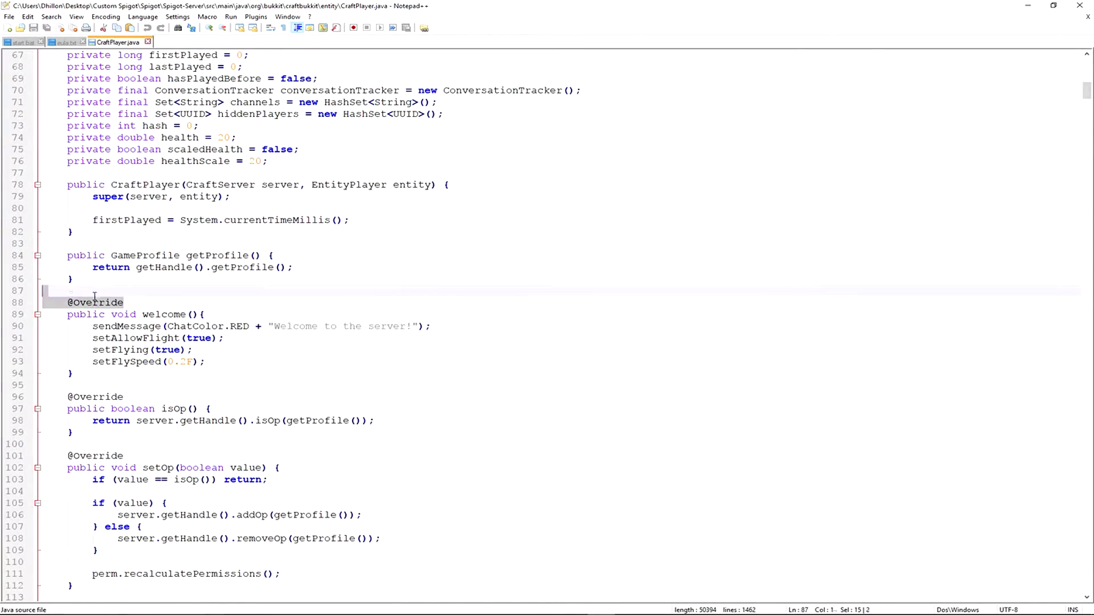
{"action": "left_click", "coordinate": [61, 301]}
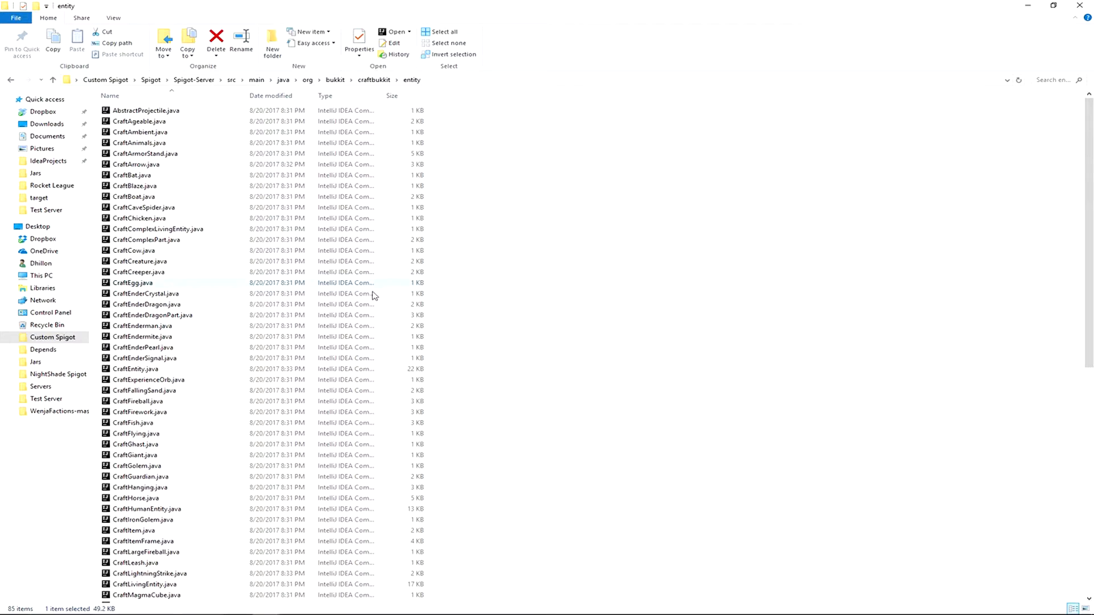
{"action": "left_click", "coordinate": [151, 80]}
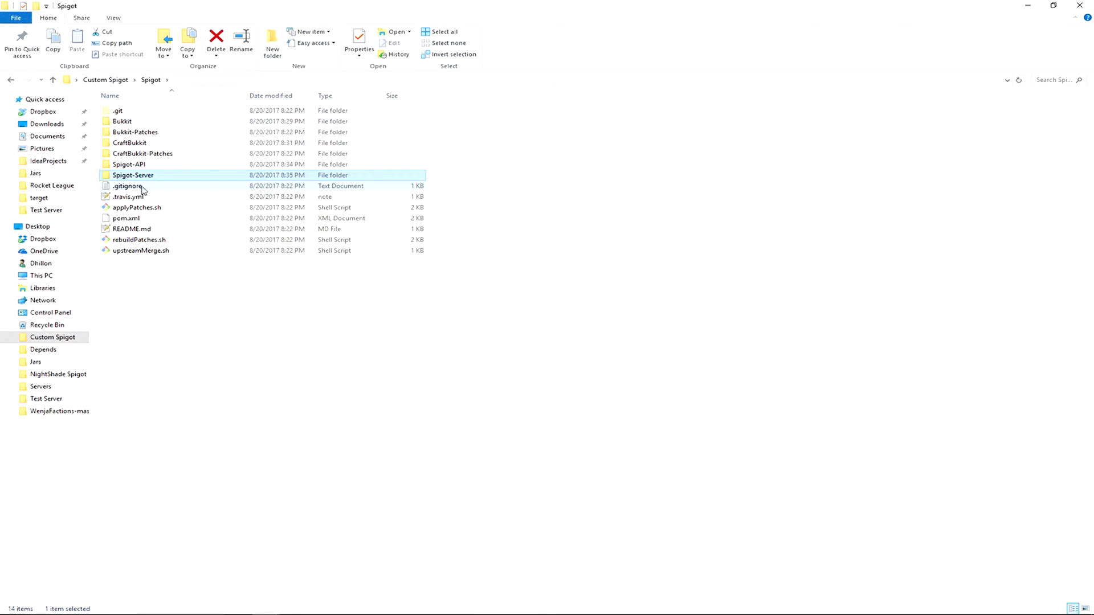
{"action": "double_click", "coordinate": [133, 175]}
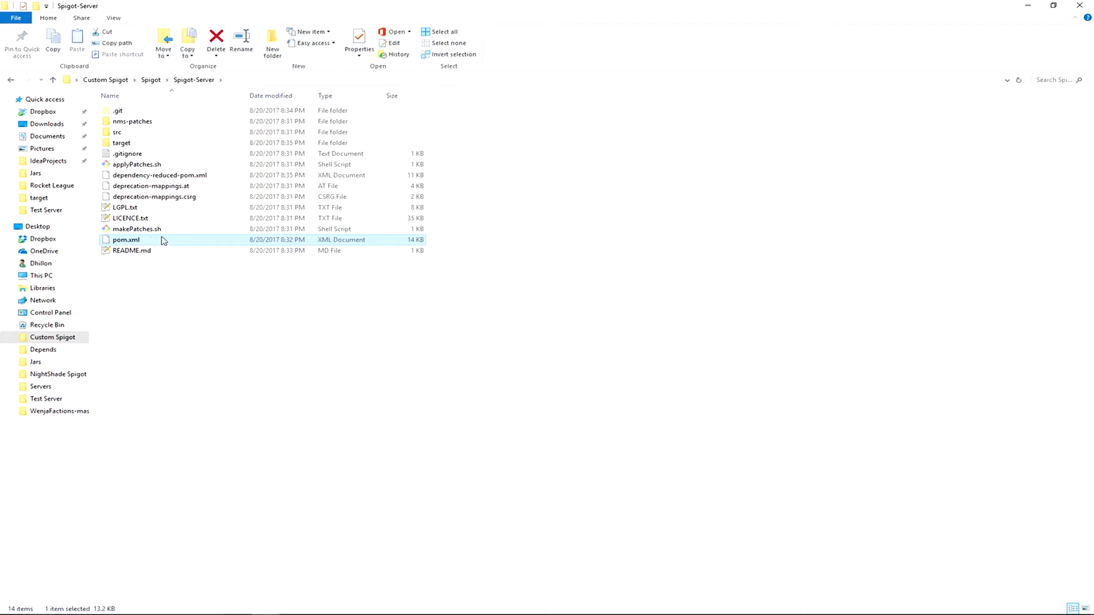
{"action": "mouse_move", "coordinate": [559, 301]}
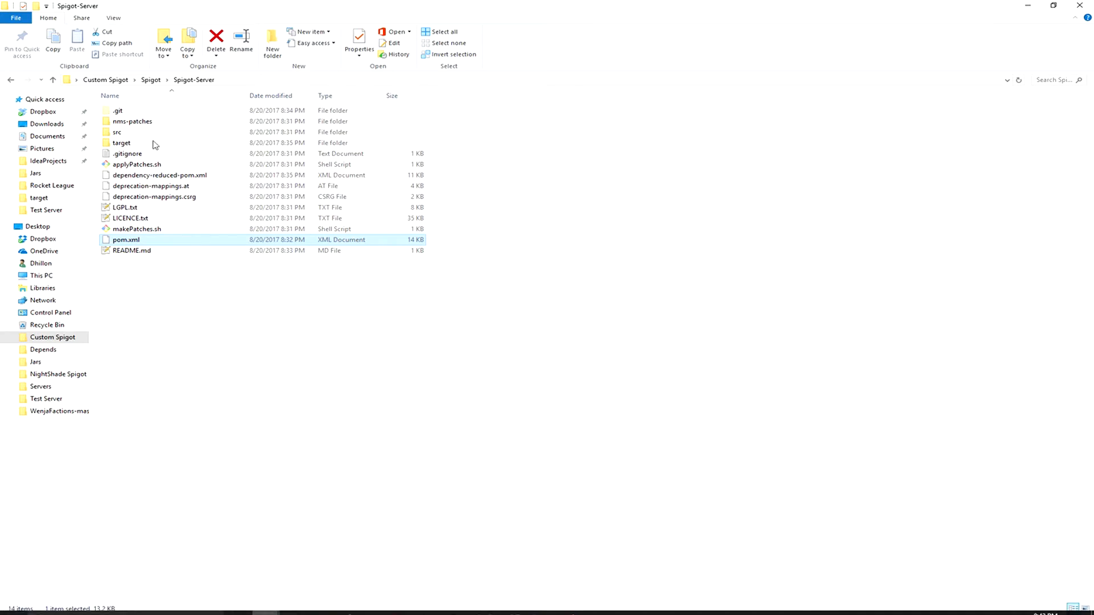
{"action": "mouse_move", "coordinate": [164, 82]}
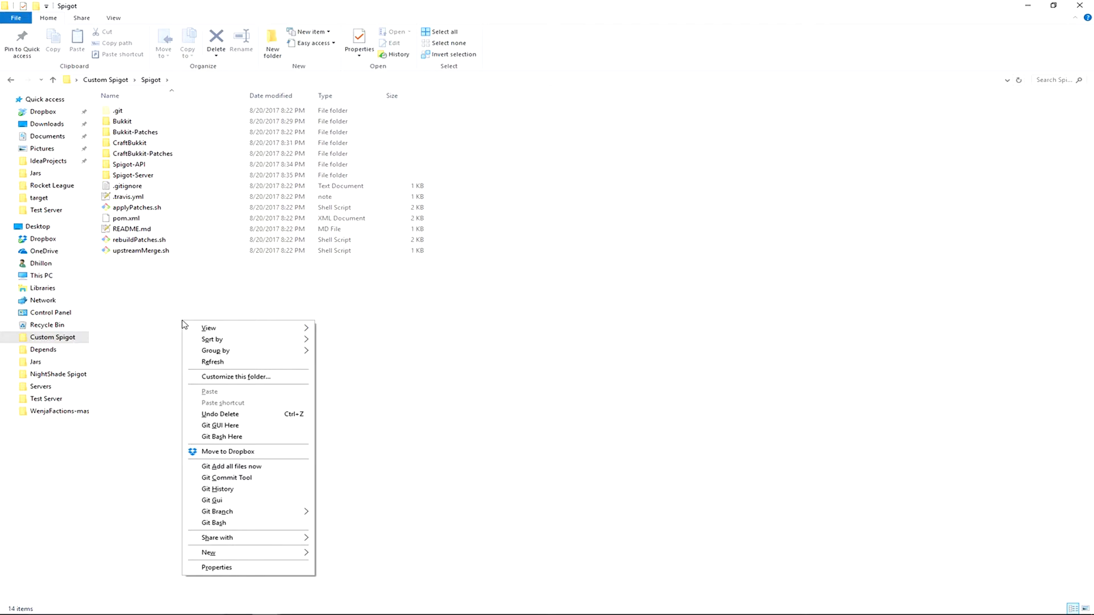
Open Git Bash and browse into Spigot-API's org/bukkit/entity source folder.
{"action": "left_click", "coordinate": [221, 437]}
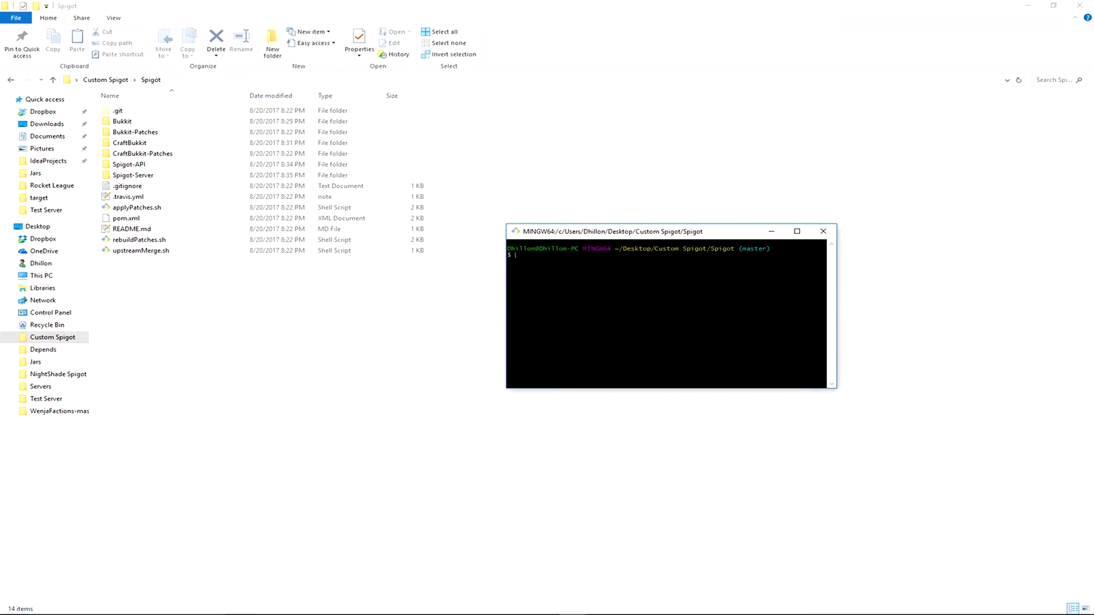
{"action": "type", "text": "cd Spigot"}
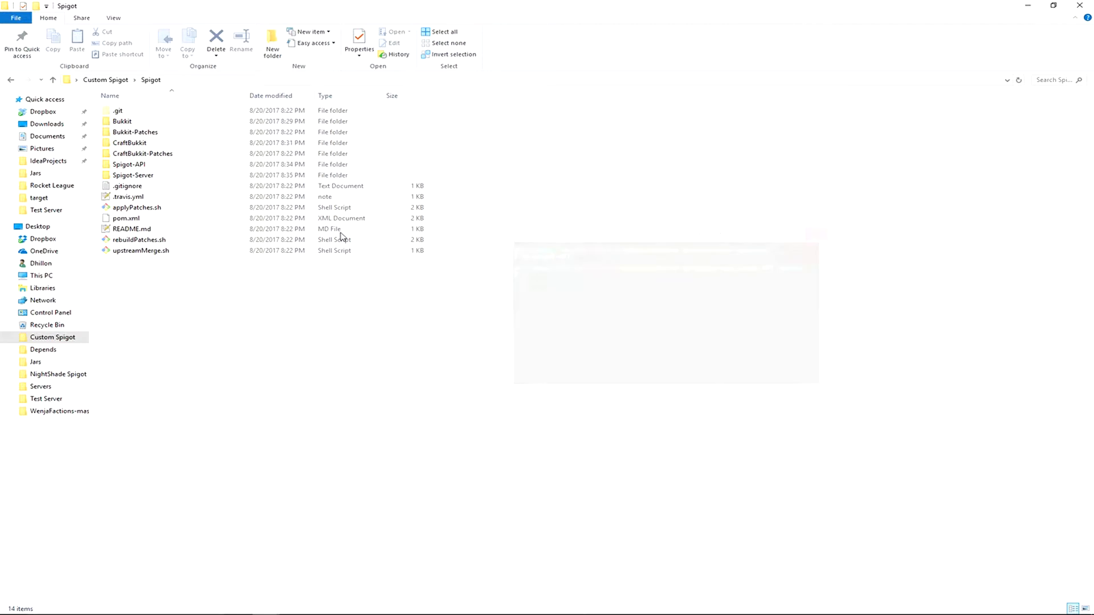
{"action": "double_click", "coordinate": [129, 164]}
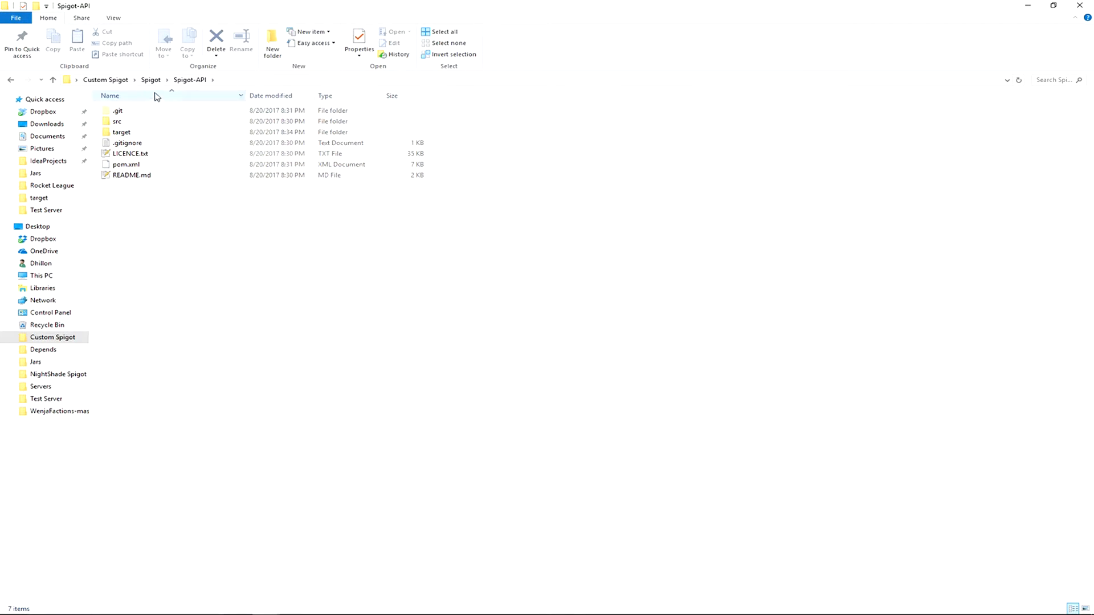
{"action": "double_click", "coordinate": [116, 120]}
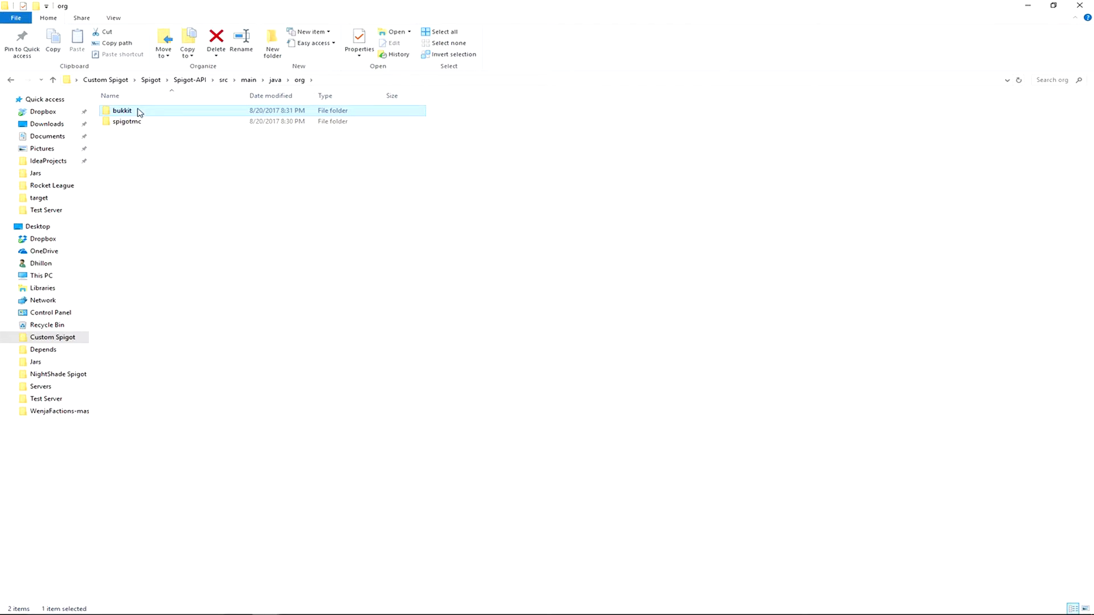
{"action": "double_click", "coordinate": [122, 110]}
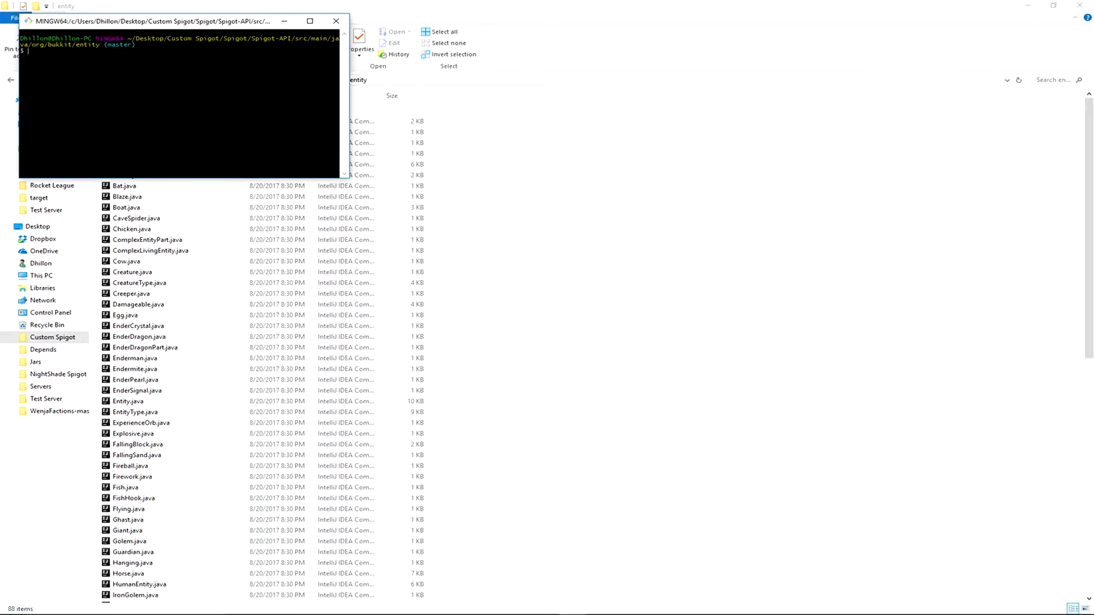
Stage Player.java and commit it with message "Changed the Player Class".
{"action": "type", "text": "git add"}
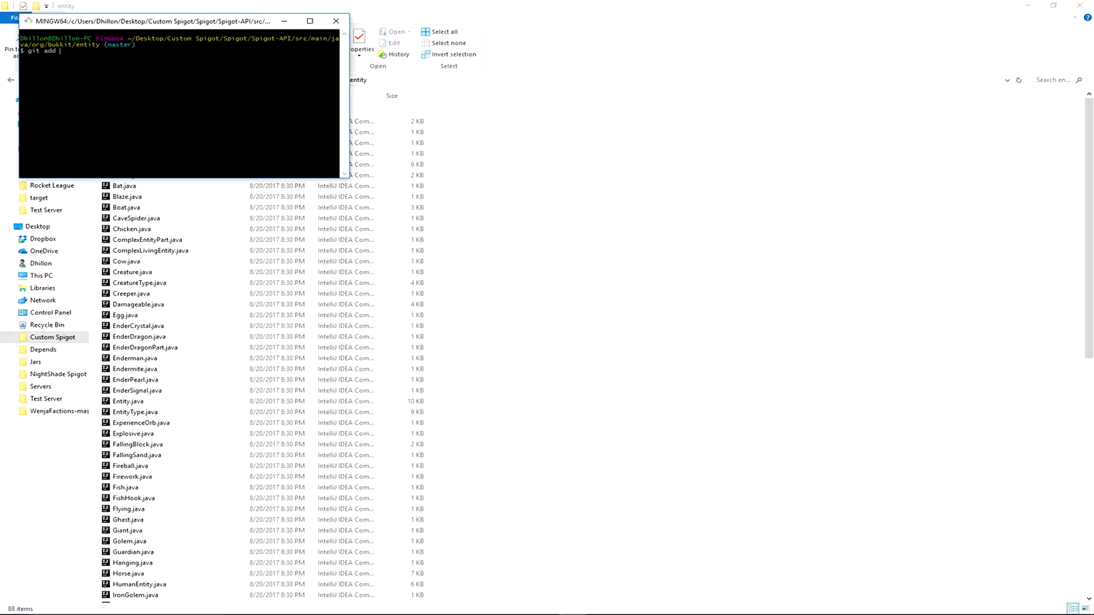
{"action": "type", "text": "Player.java"}
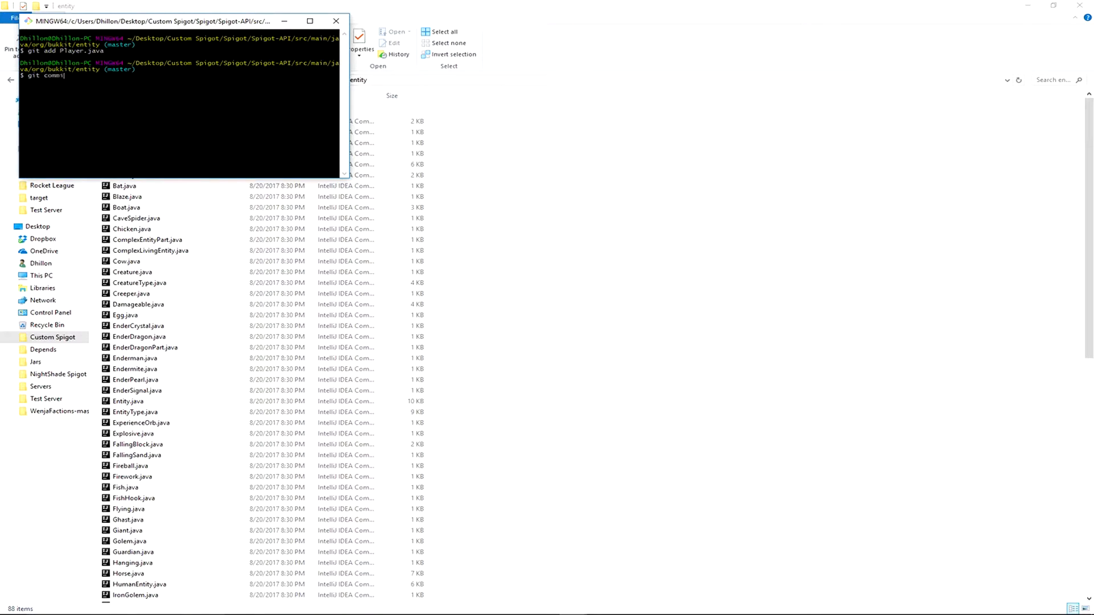
{"action": "type", "text": "-m \"Cha"}
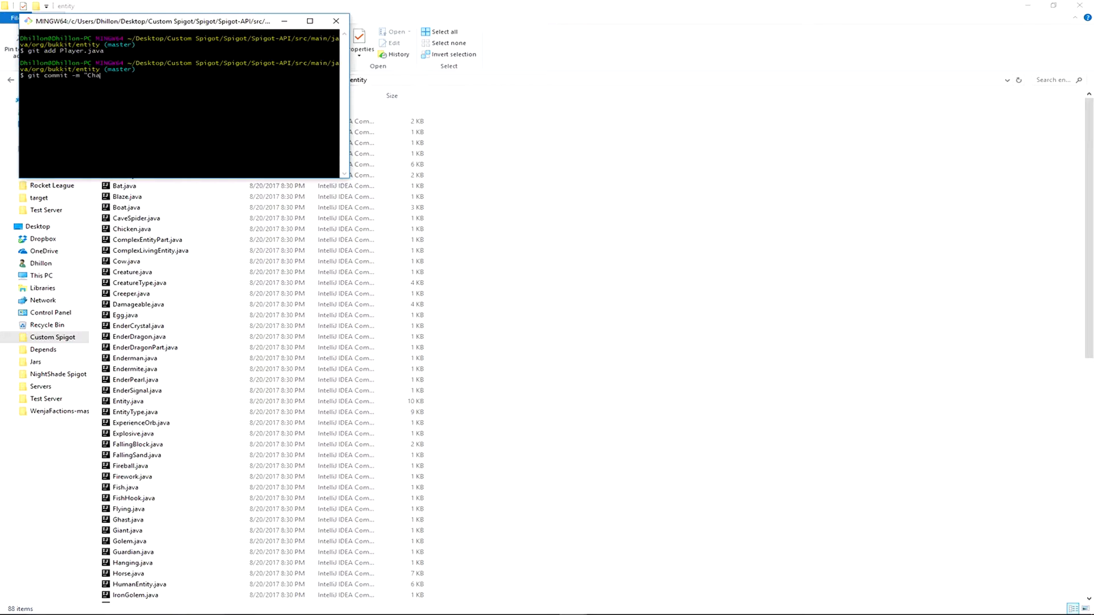
{"action": "type", "text": "ged the Player Class:"}
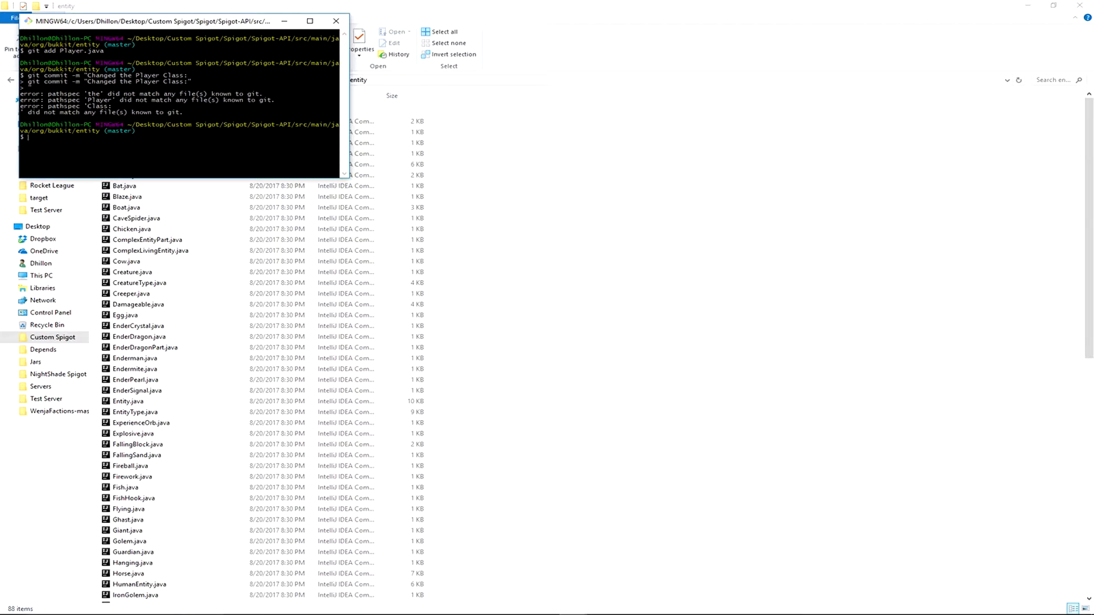
{"action": "type", "text": "git add Player.java"}
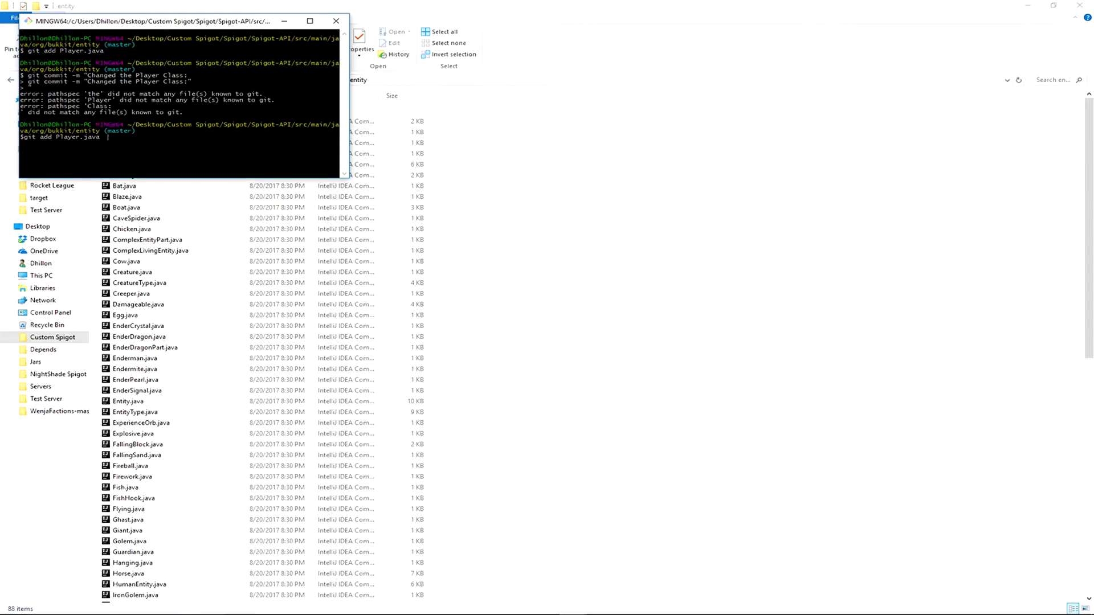
{"action": "type", "text": "git commit -m \"Changed the Player"}
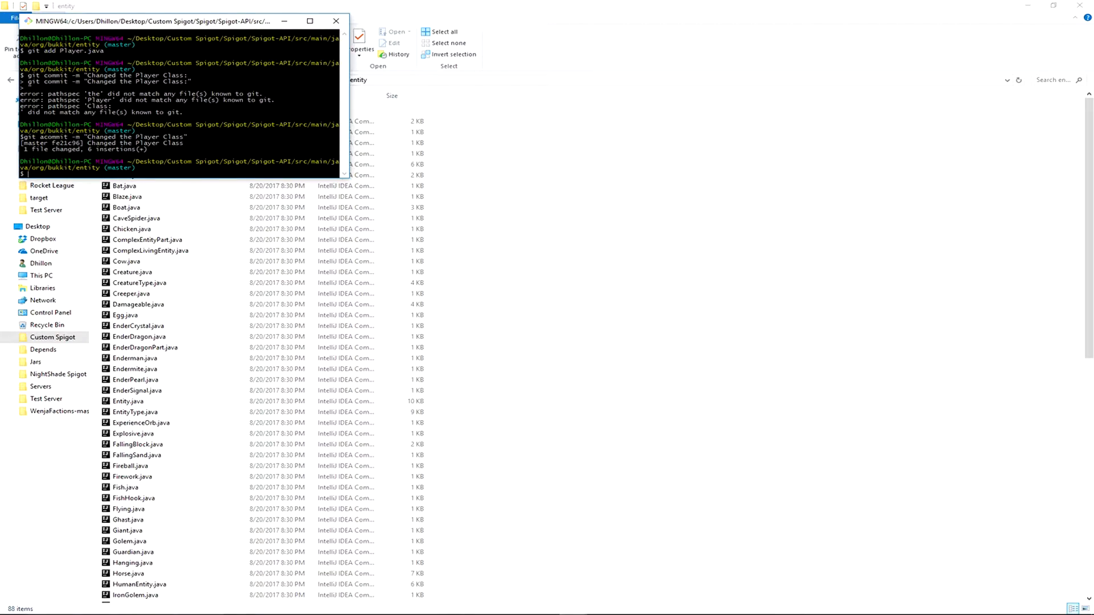
{"action": "left_click_drag", "start_coordinate": [180, 20], "coordinate": [719, 178]}
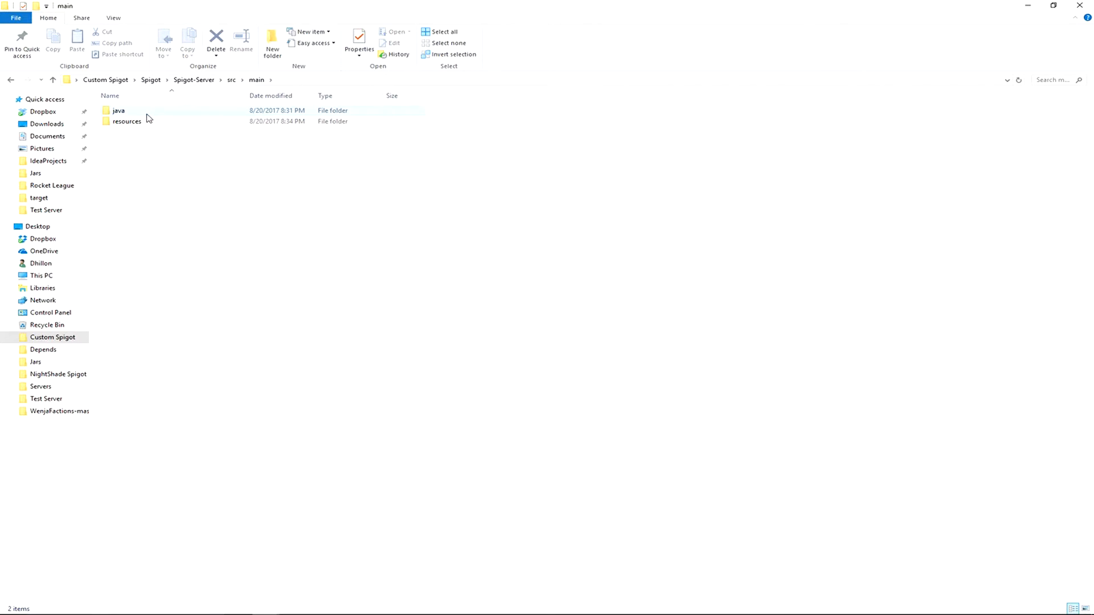
In craftbukkit/entity, stage CraftPlayer.java, commit "Changed the CraftPlayer class", and return to the Spigot folder.
{"action": "double_click", "coordinate": [119, 110]}
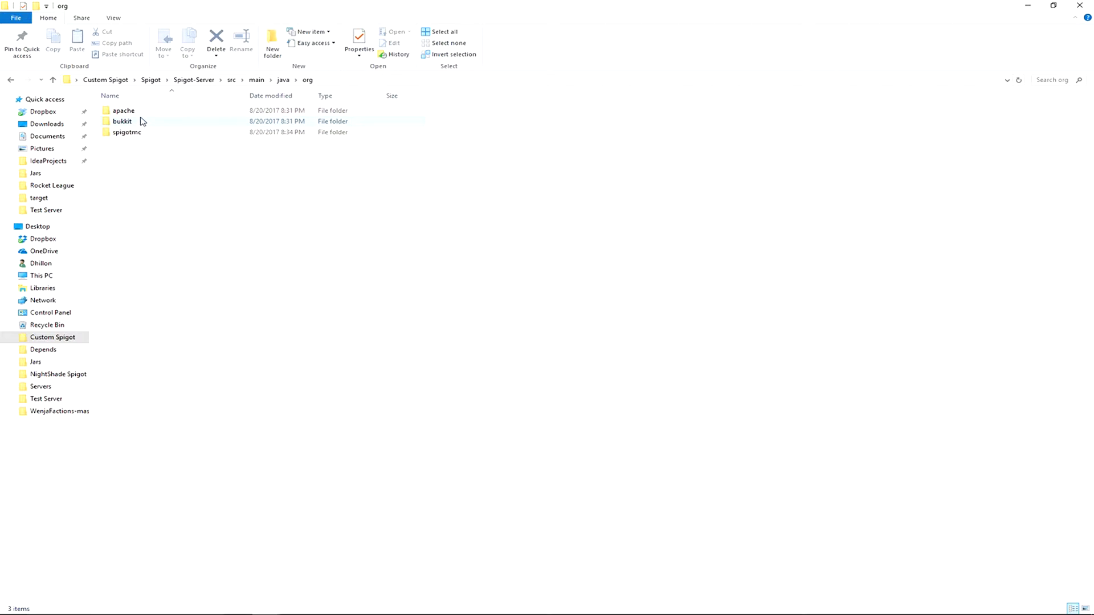
{"action": "double_click", "coordinate": [122, 120]}
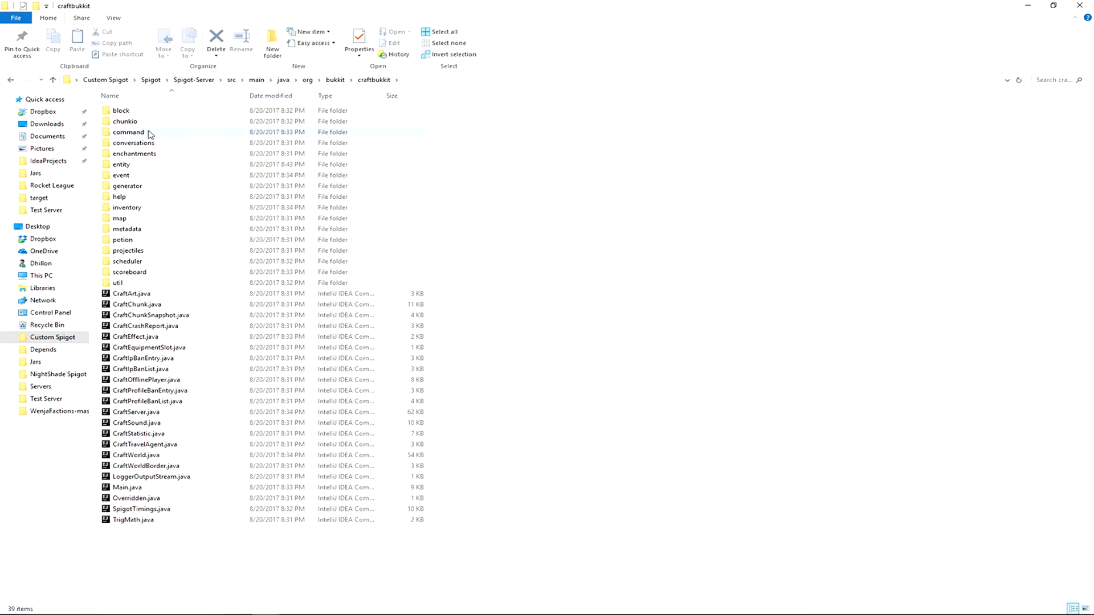
{"action": "double_click", "coordinate": [121, 164]}
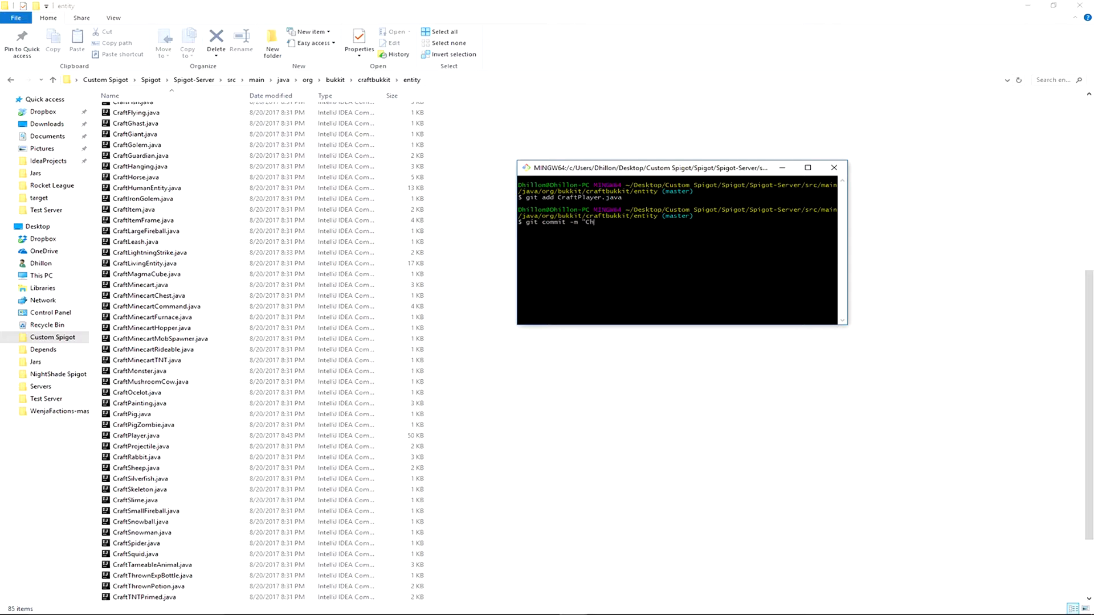
{"action": "type", "text": "hanged the Craft"}
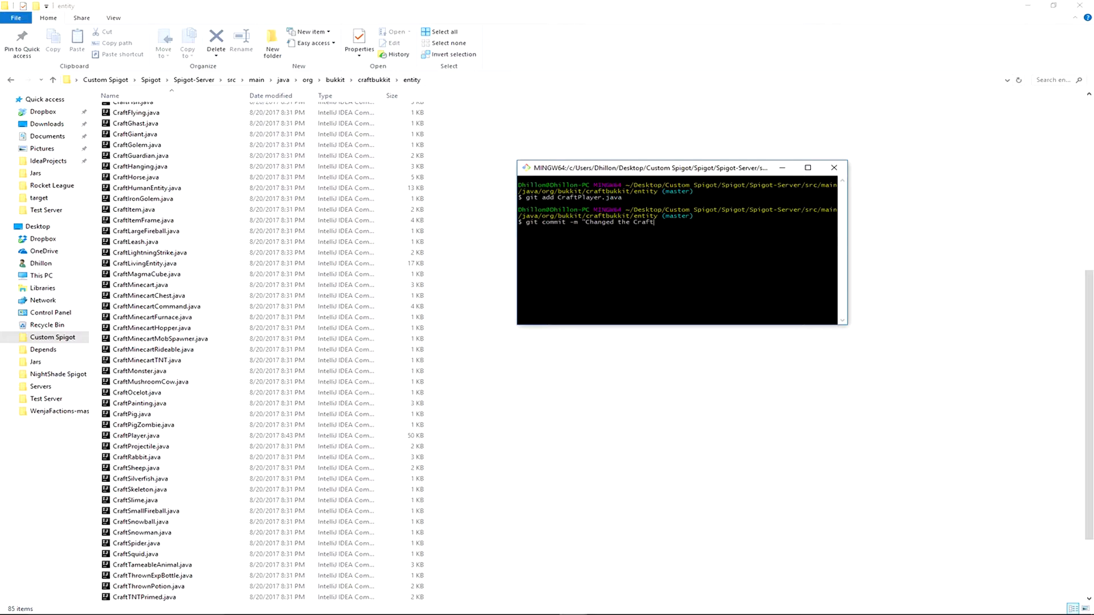
{"action": "type", "text": "Player class\""}
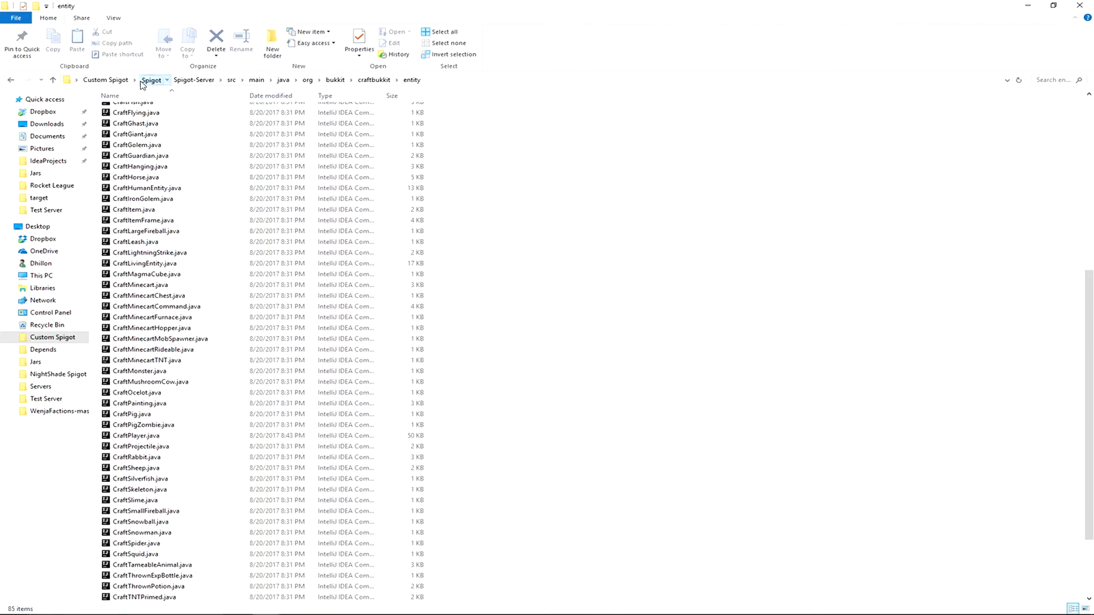
{"action": "left_click", "coordinate": [150, 79]}
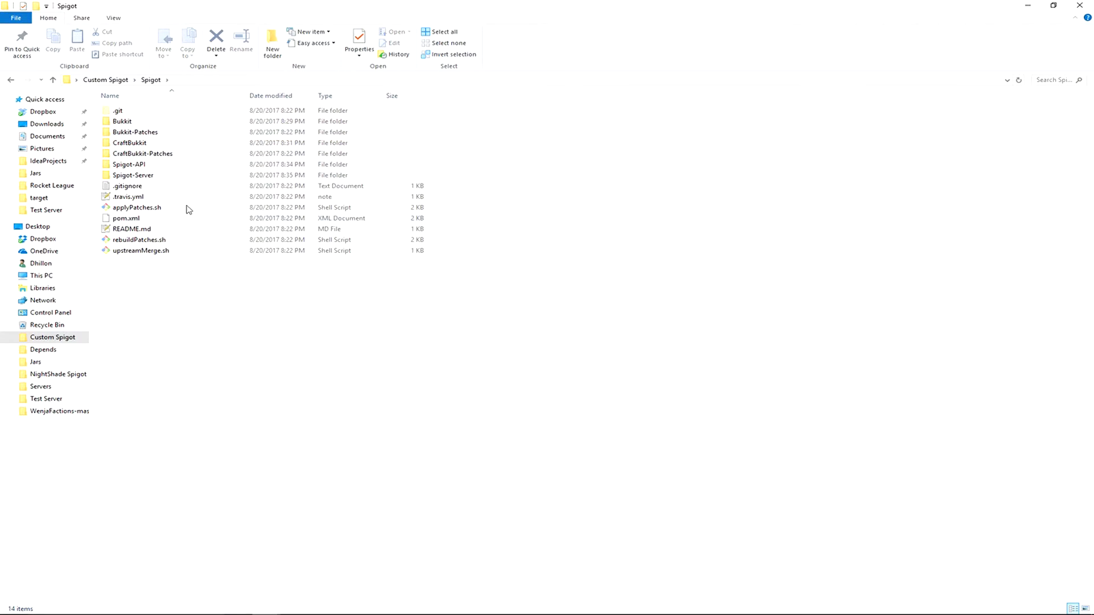
Run rebuildPatches.sh to regenerate the Bukkit and CraftBukkit patch files.
{"action": "double_click", "coordinate": [139, 239]}
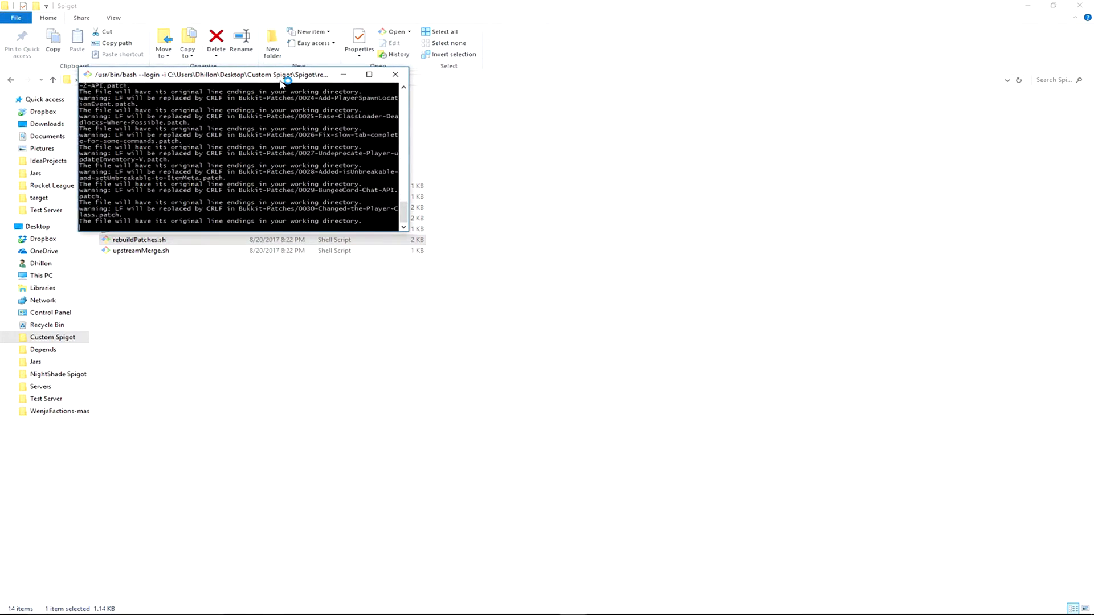
{"action": "left_click_drag", "start_coordinate": [237, 74], "coordinate": [712, 194]}
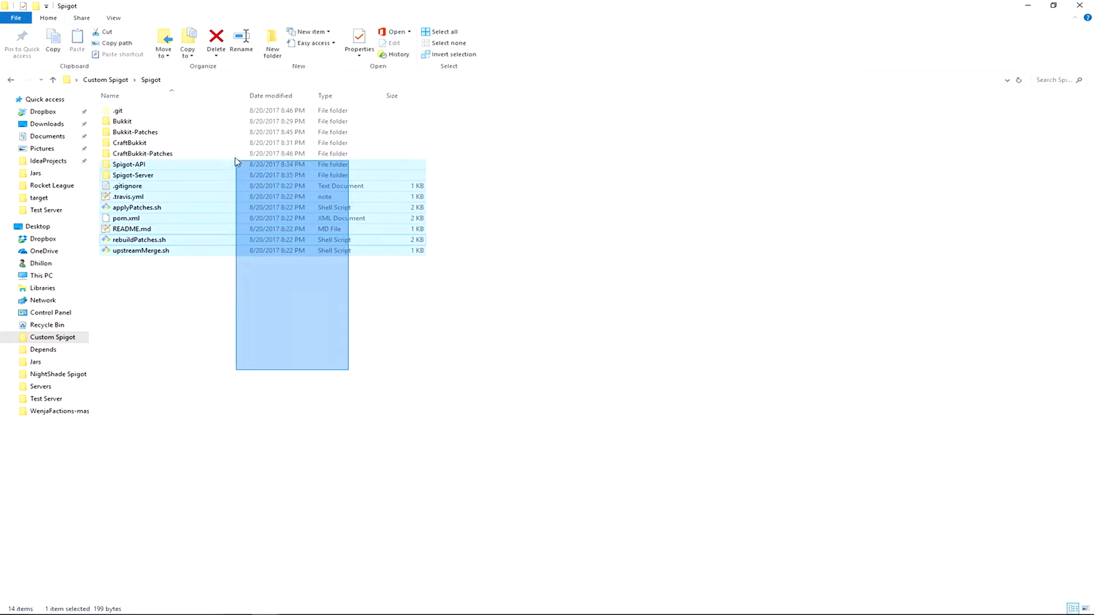
{"action": "left_click", "coordinate": [139, 240]}
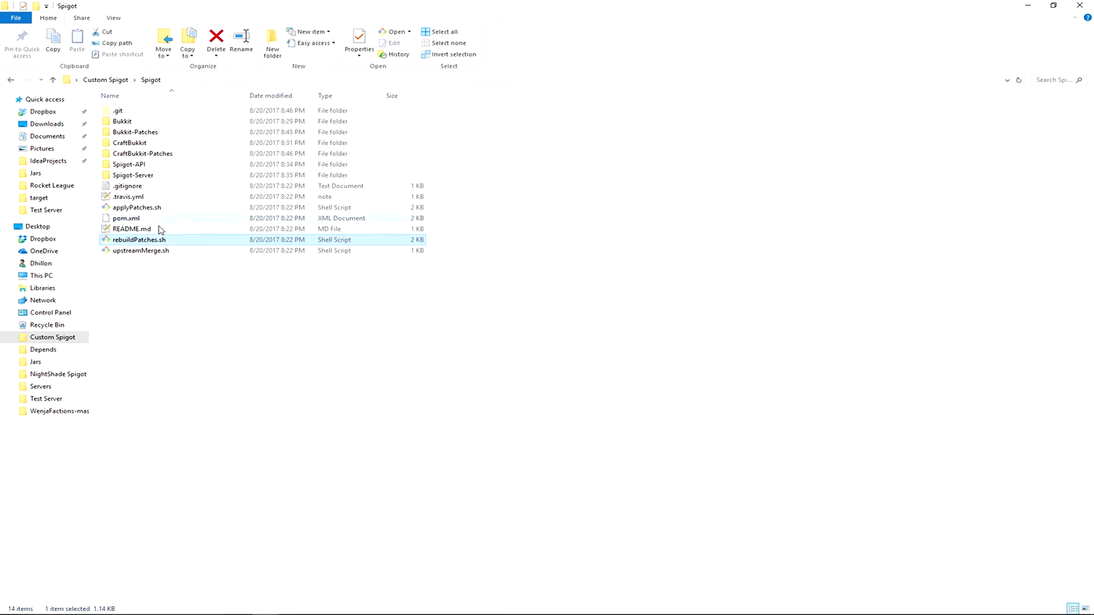
{"action": "left_click", "coordinate": [480, 217]}
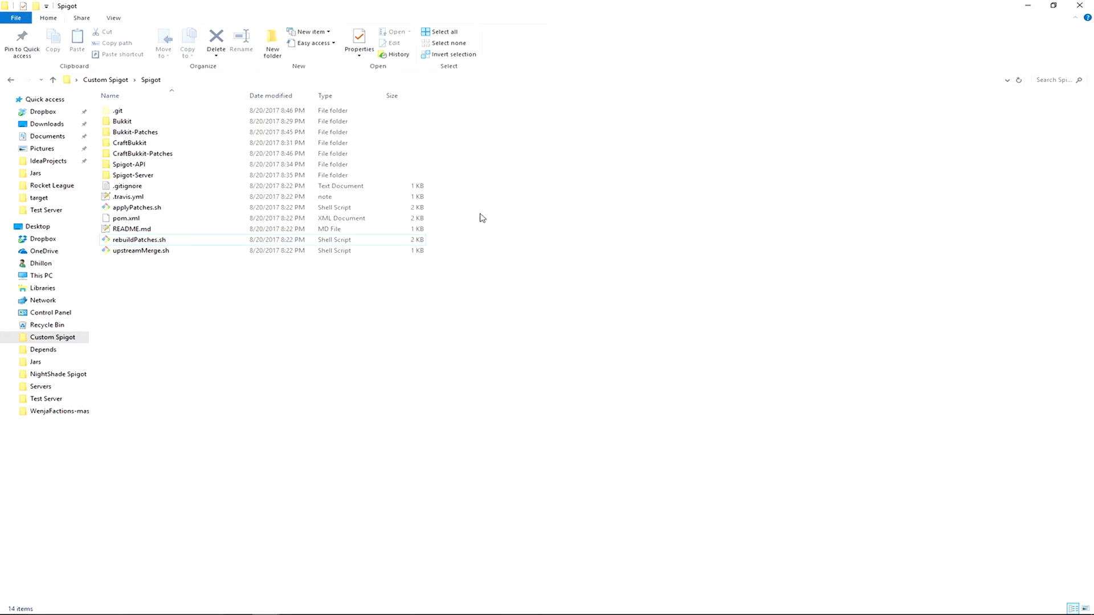
{"action": "mouse_move", "coordinate": [265, 320]}
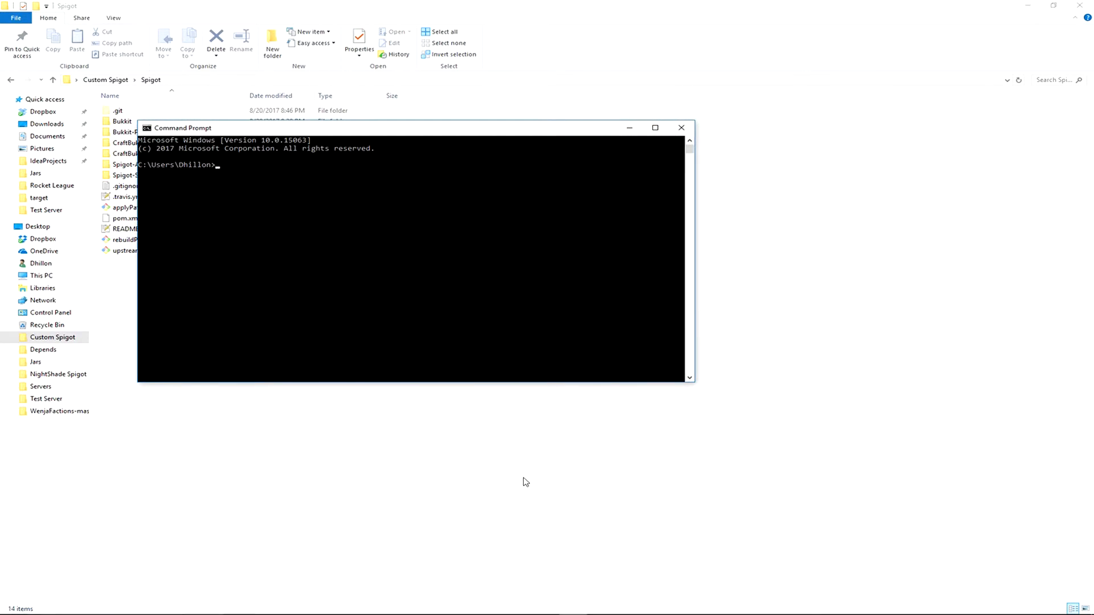
Run mvn clean install, then rerun it from the Spigot folder until the build succeeds.
{"action": "type", "text": "cd Desktop"}
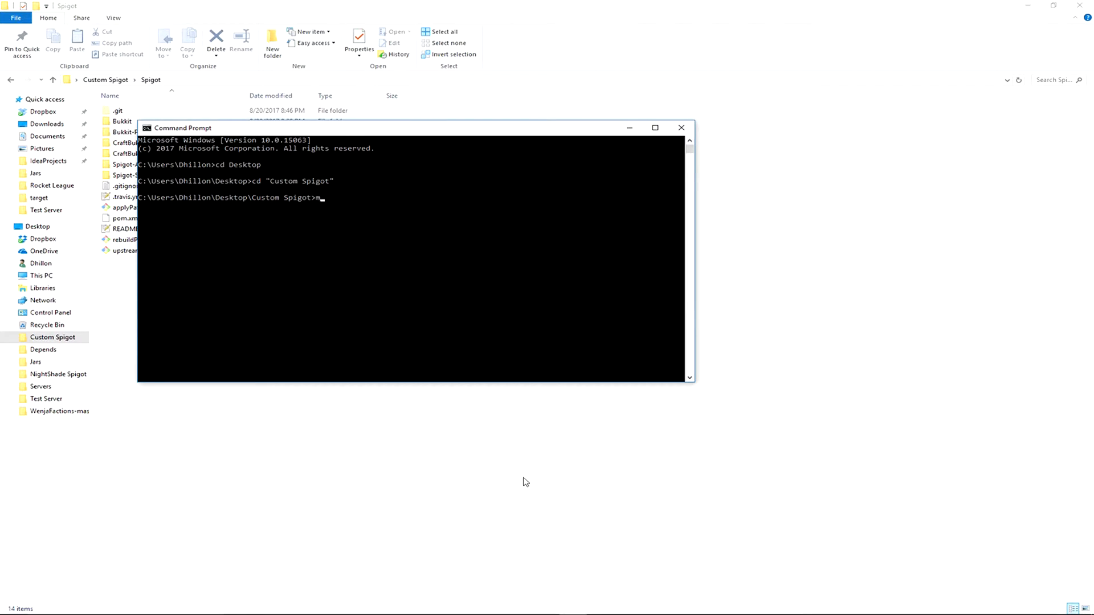
{"action": "type", "text": "vn clean insall"}
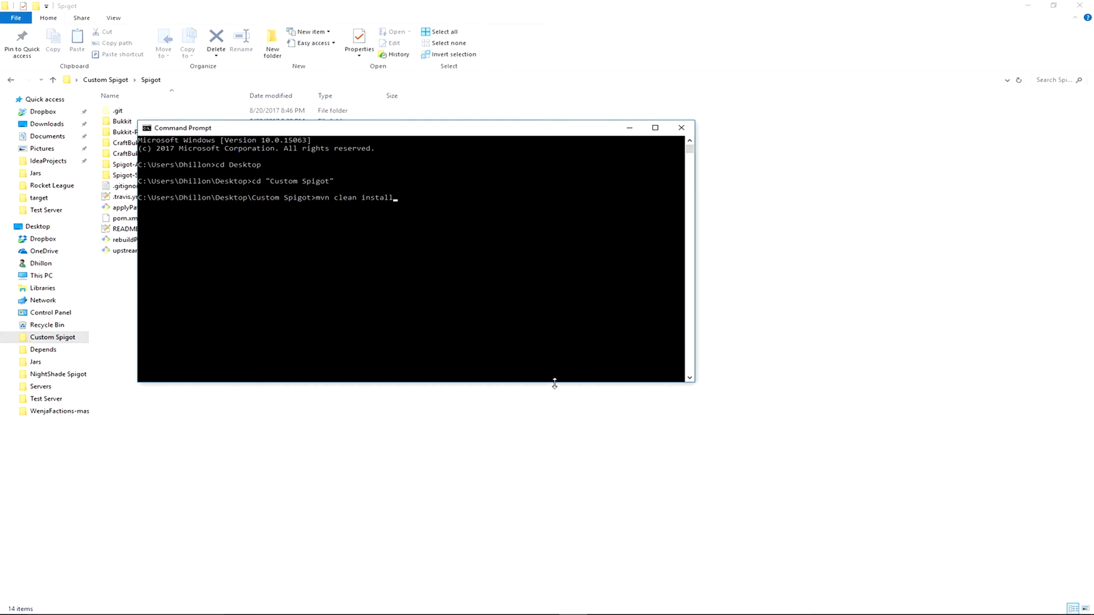
{"action": "left_click_drag", "start_coordinate": [180, 128], "coordinate": [212, 294]}
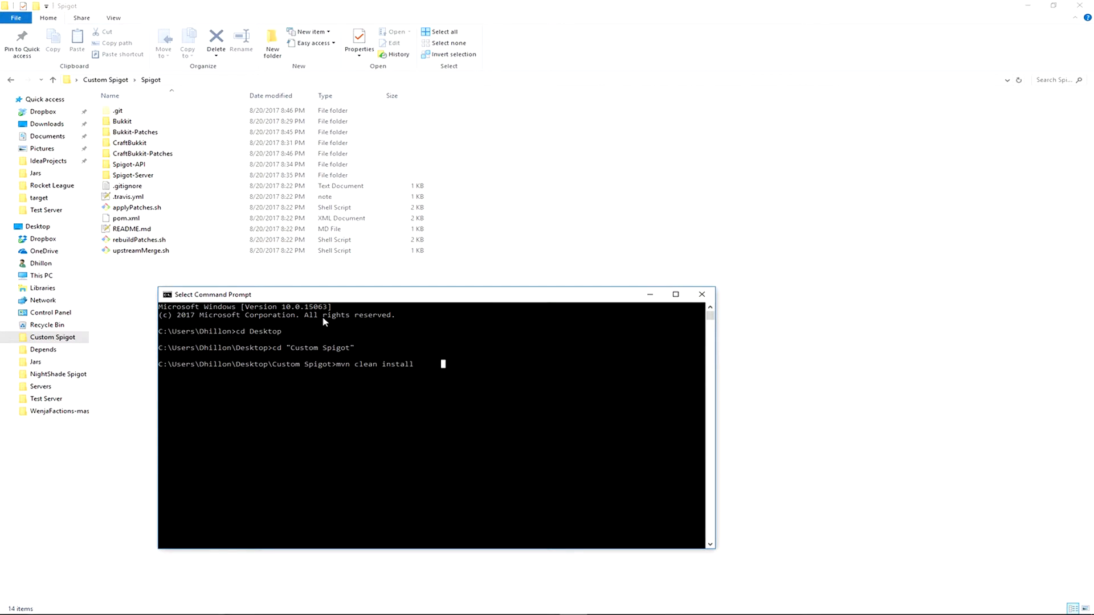
{"action": "mouse_move", "coordinate": [452, 341]}
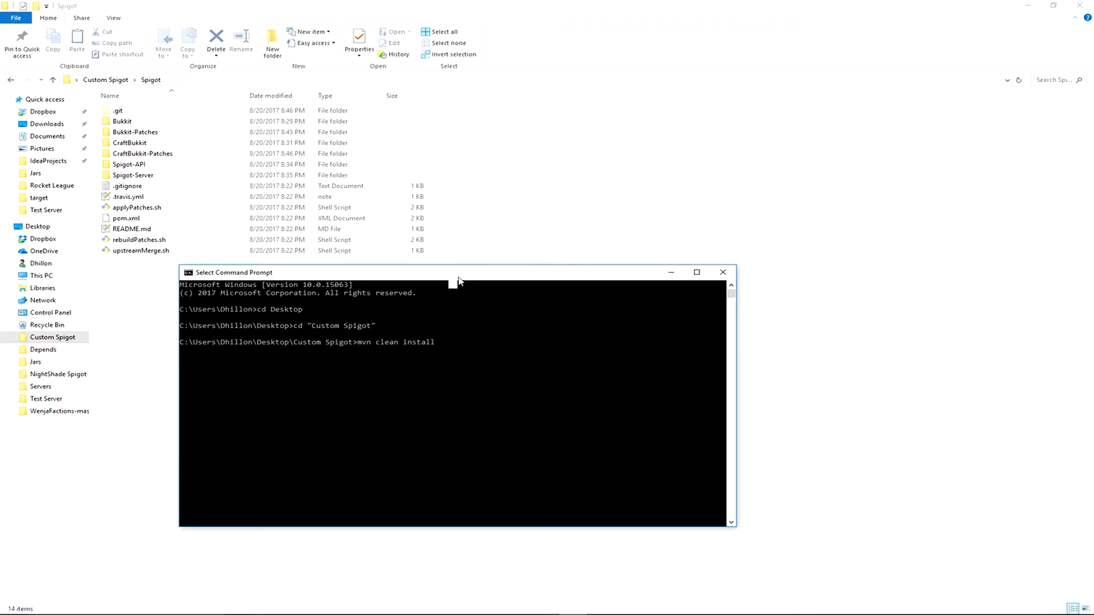
{"action": "left_click_drag", "start_coordinate": [454, 273], "coordinate": [482, 207]}
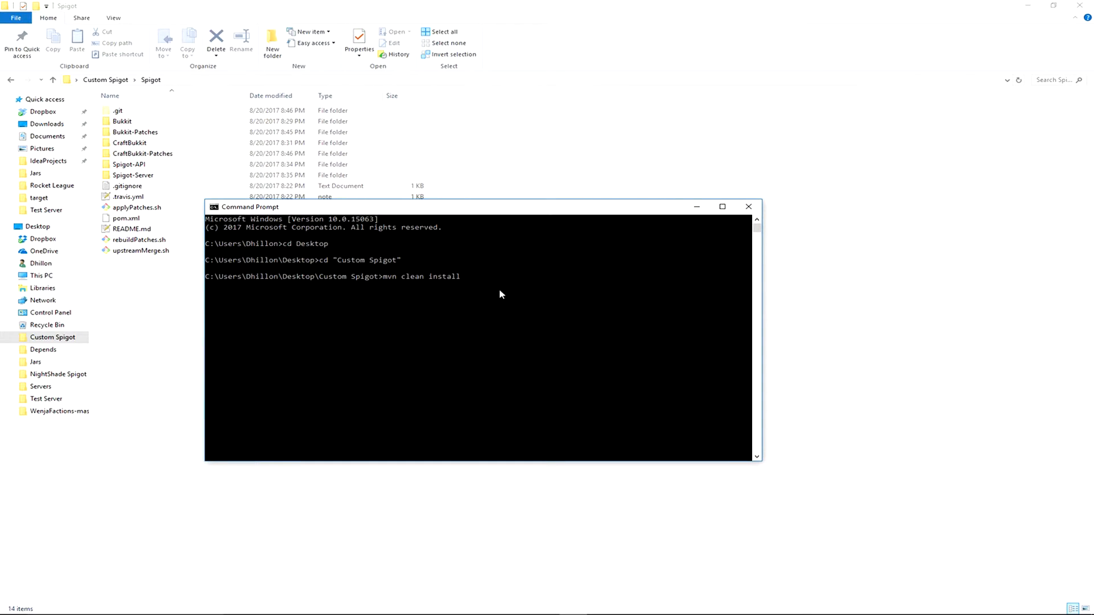
{"action": "left_click", "coordinate": [484, 302]}
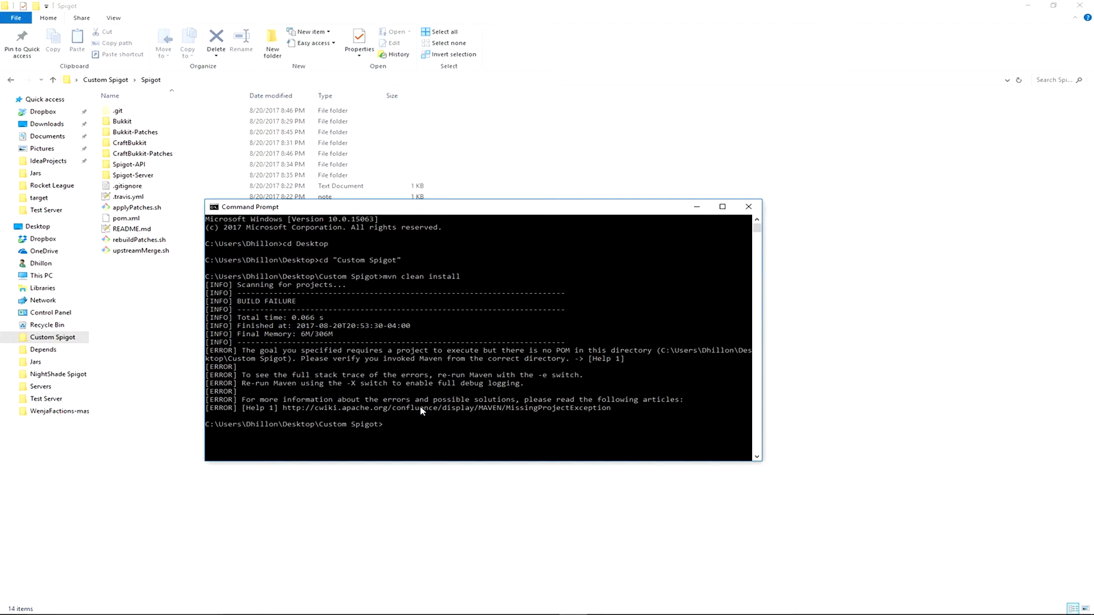
{"action": "mouse_move", "coordinate": [555, 411]}
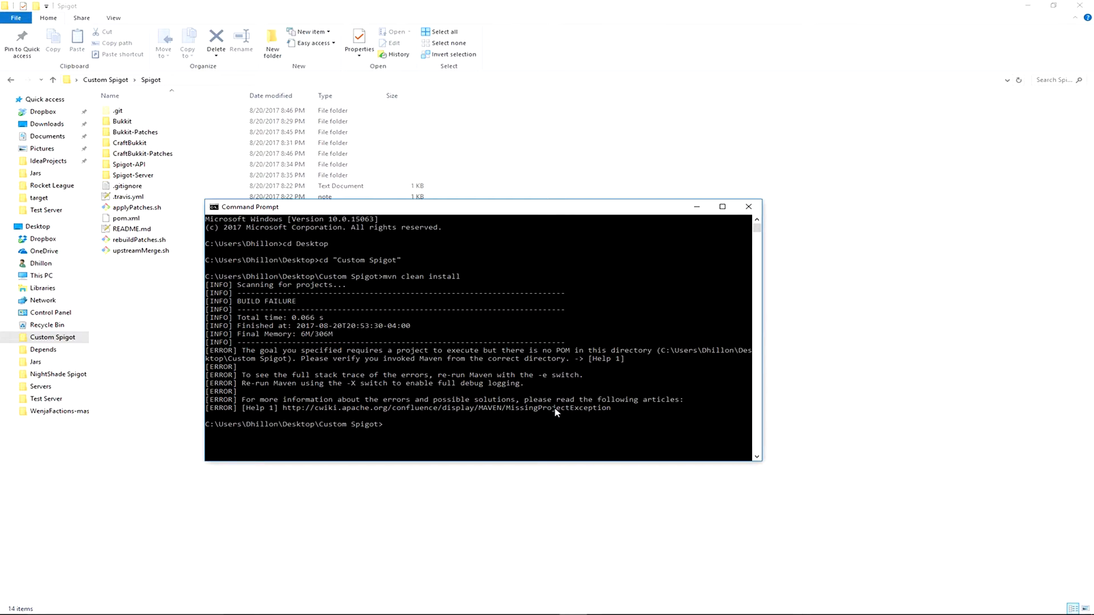
{"action": "type", "text": "cd"}
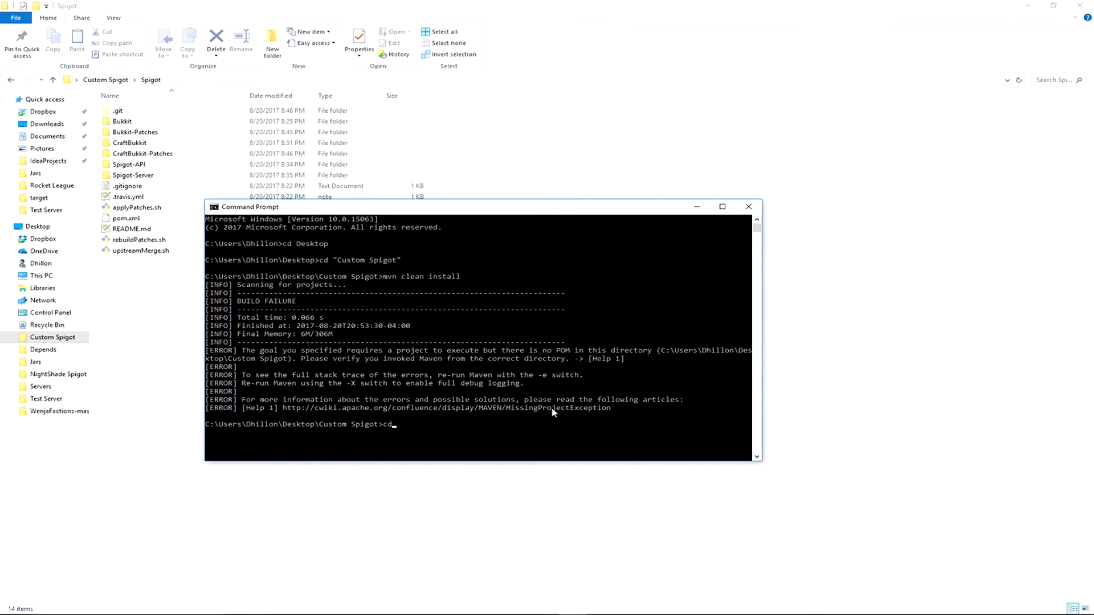
{"action": "type", "text": "Sp"}
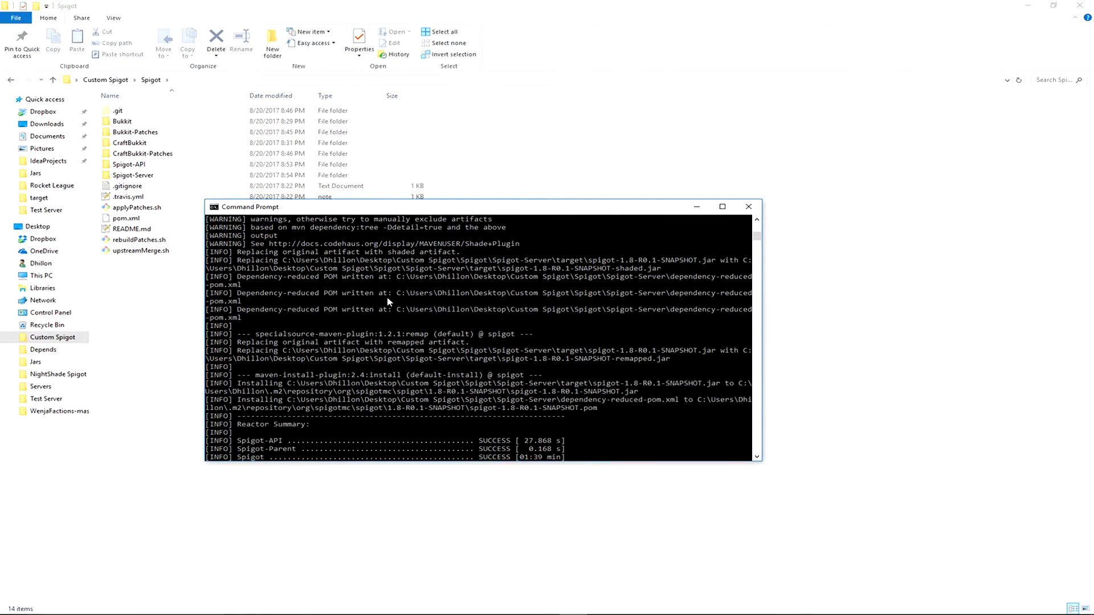
{"action": "scroll", "scroll_direction": "down", "scroll_amount": 3}
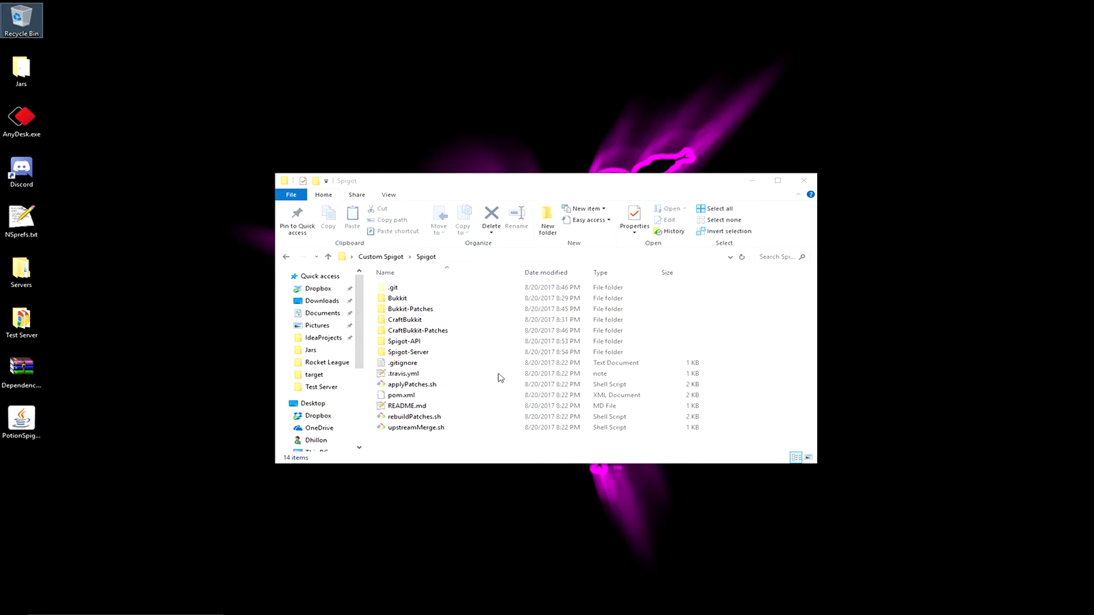
Inspect the built jars in Spigot-Server's target folder.
{"action": "double_click", "coordinate": [408, 351]}
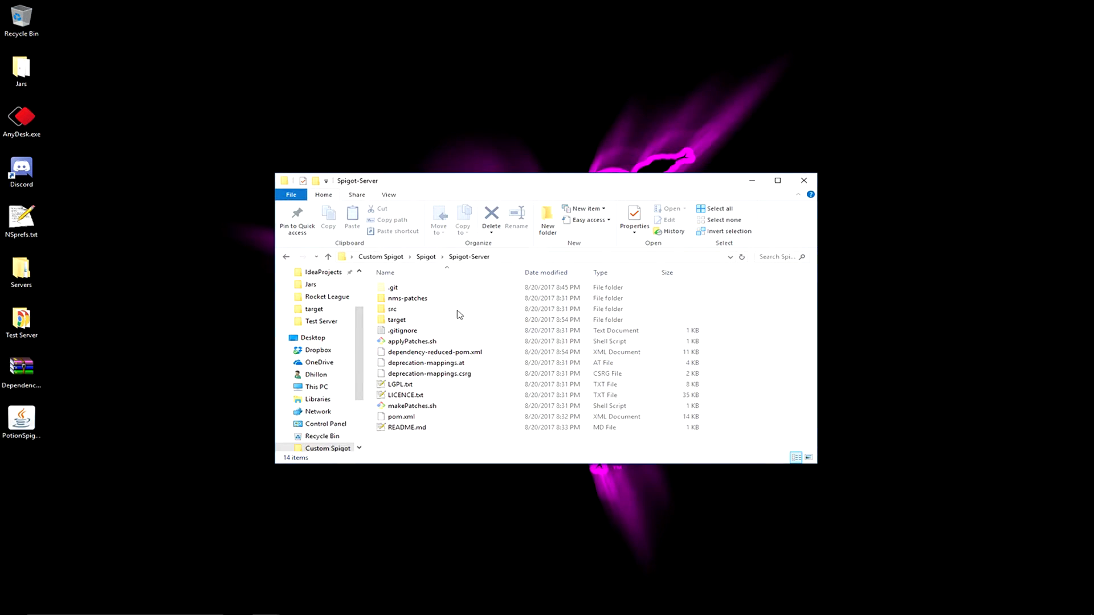
{"action": "left_click", "coordinate": [777, 180]}
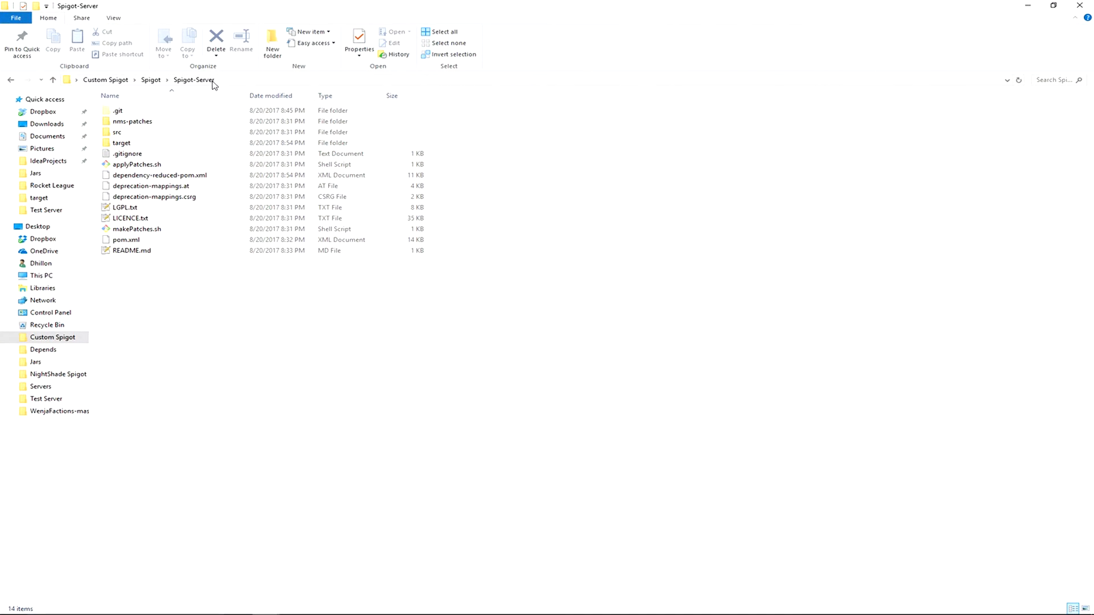
{"action": "double_click", "coordinate": [121, 143]}
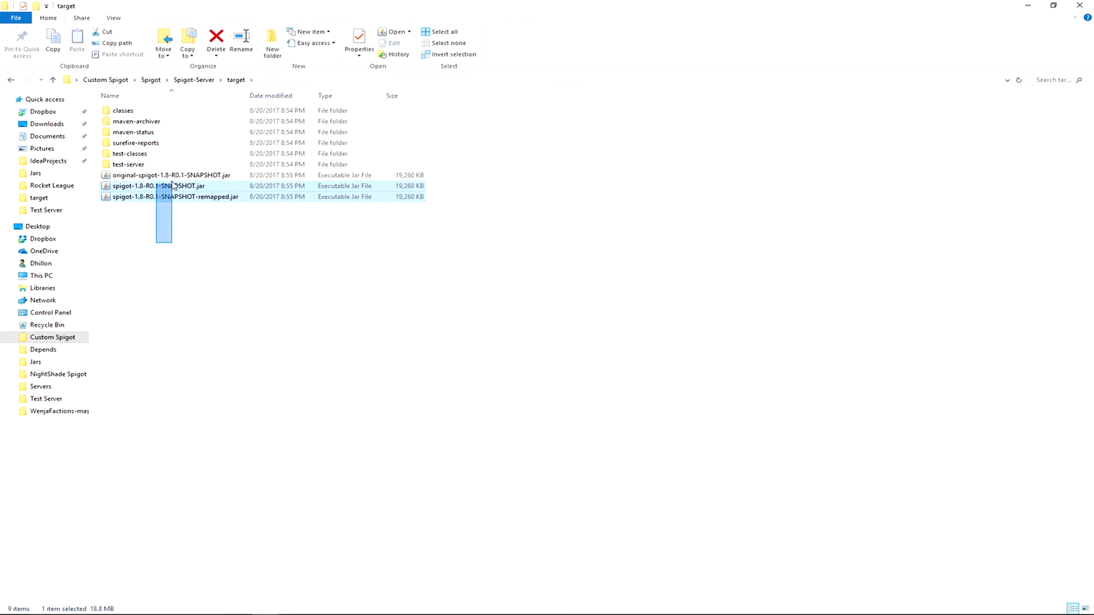
{"action": "left_click", "coordinate": [168, 175]}
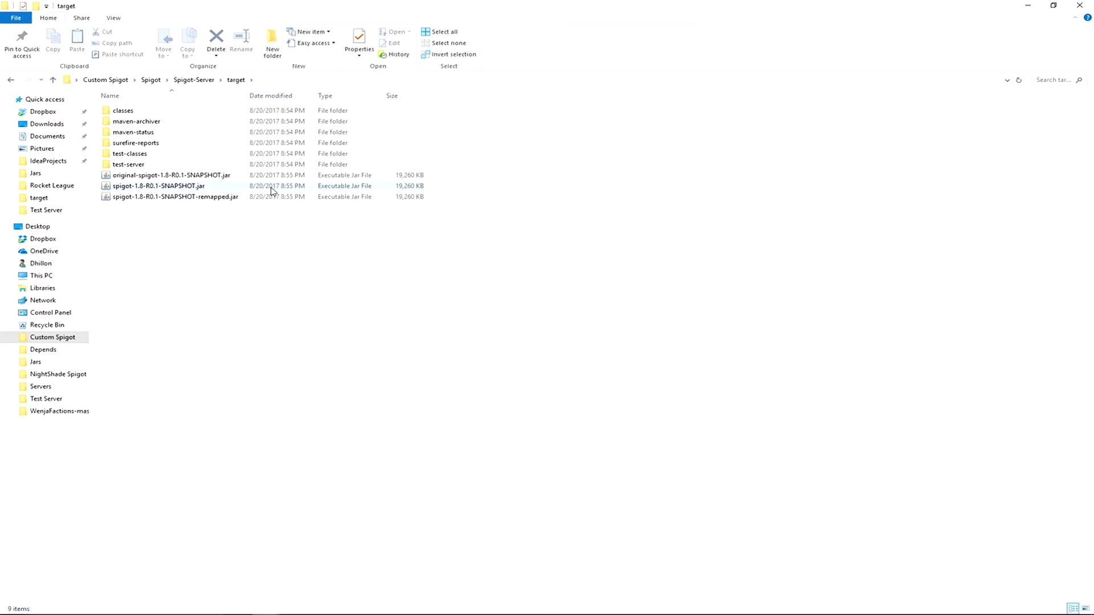
{"action": "left_click", "coordinate": [170, 175]}
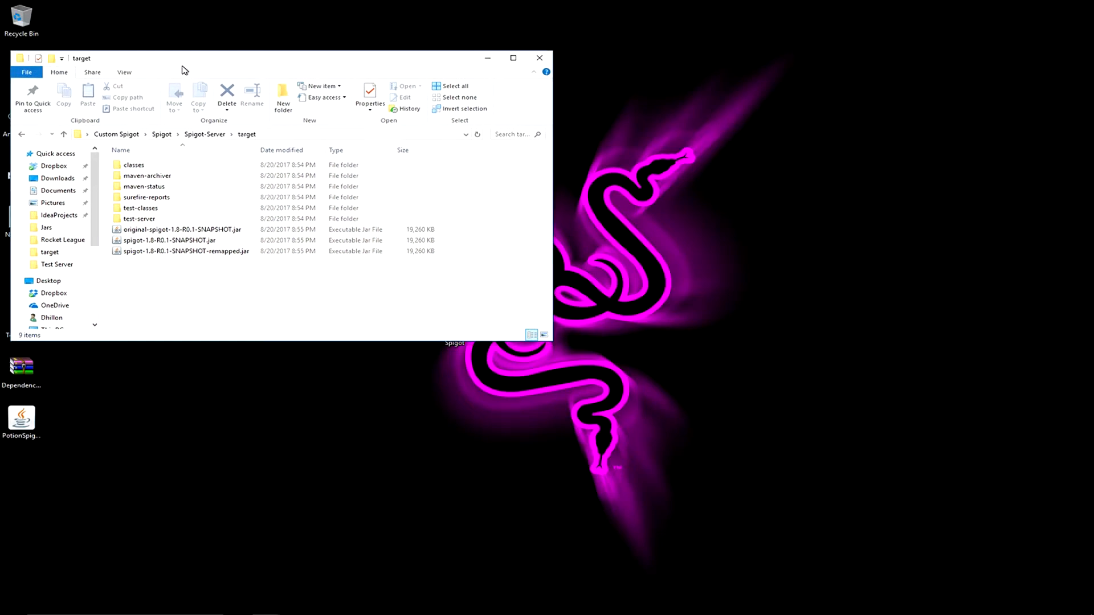
{"action": "left_click", "coordinate": [513, 58]}
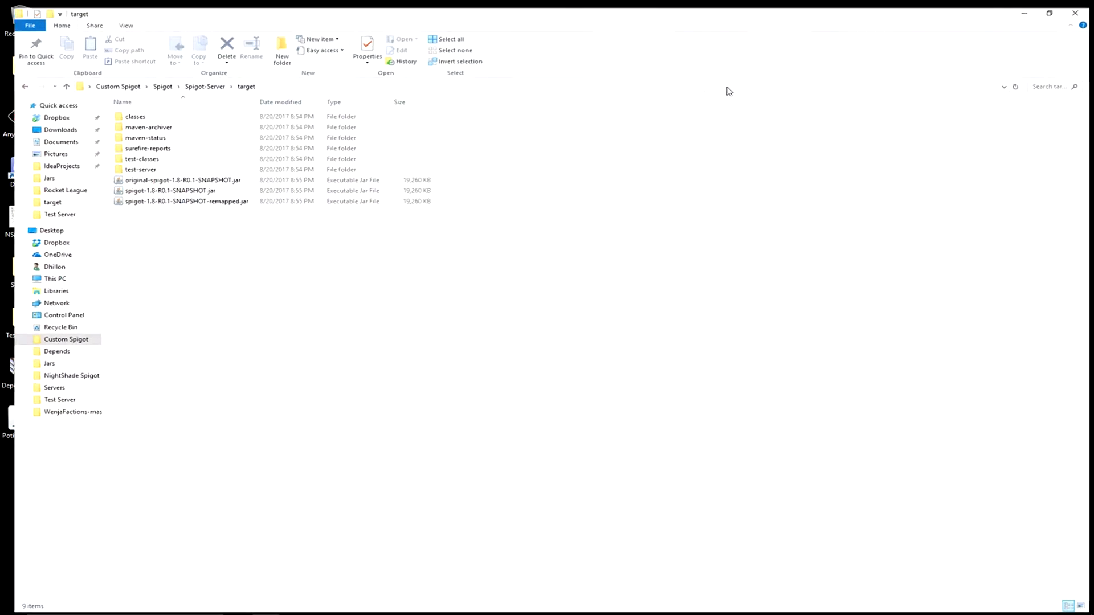
{"action": "left_click", "coordinate": [167, 186]}
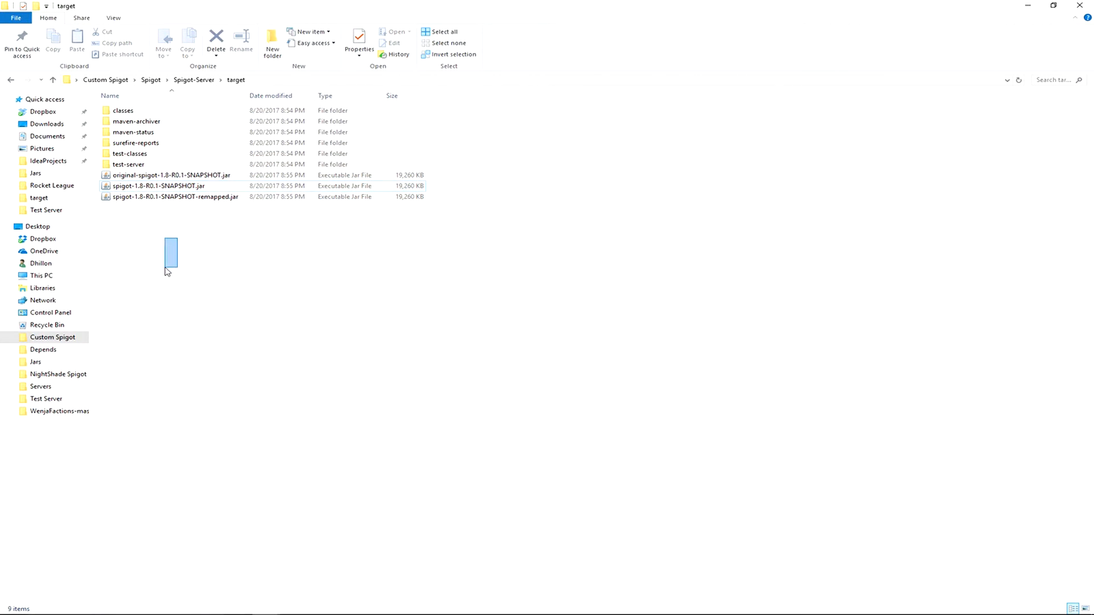
{"action": "left_click", "coordinate": [159, 185]}
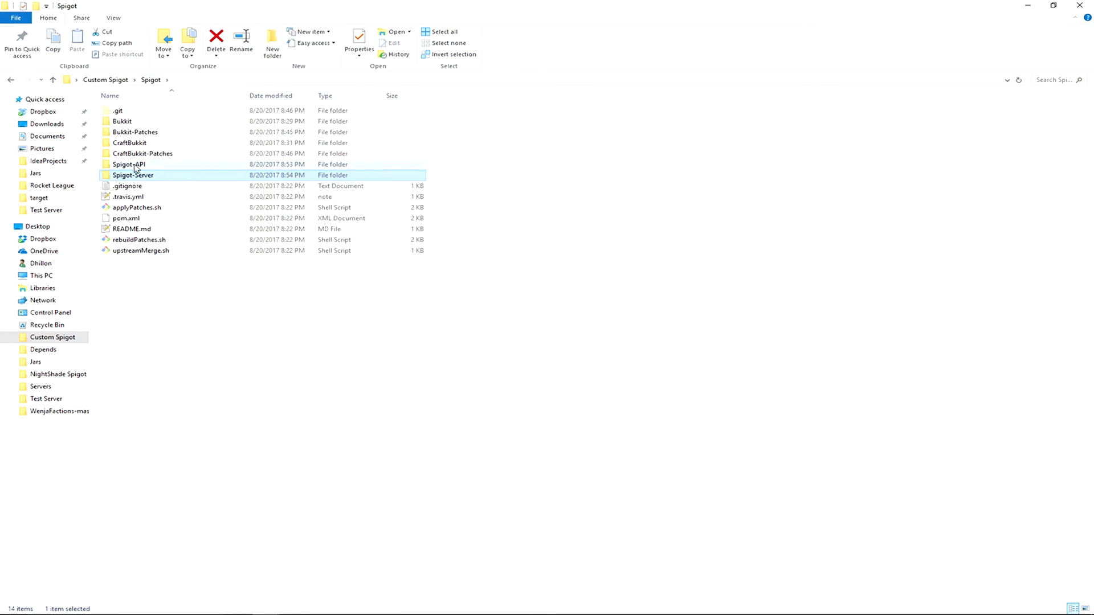
Open Spigot-API's target folder and take out spigot-api-1.8-R0.1-SNAPSHOT.jar.
{"action": "double_click", "coordinate": [128, 165]}
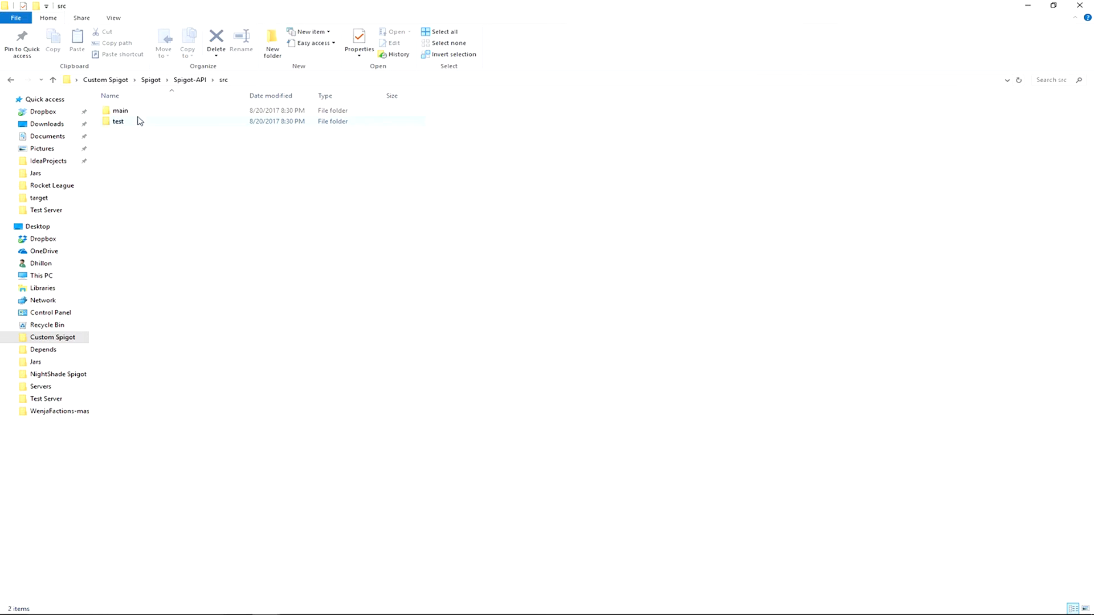
{"action": "left_click", "coordinate": [189, 80]}
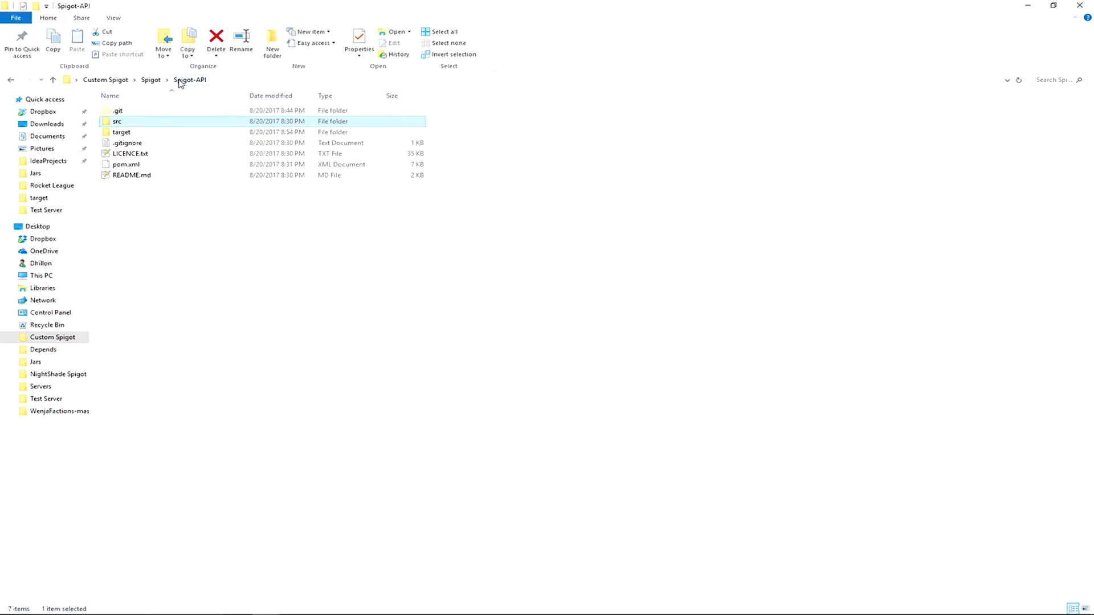
{"action": "double_click", "coordinate": [122, 132]}
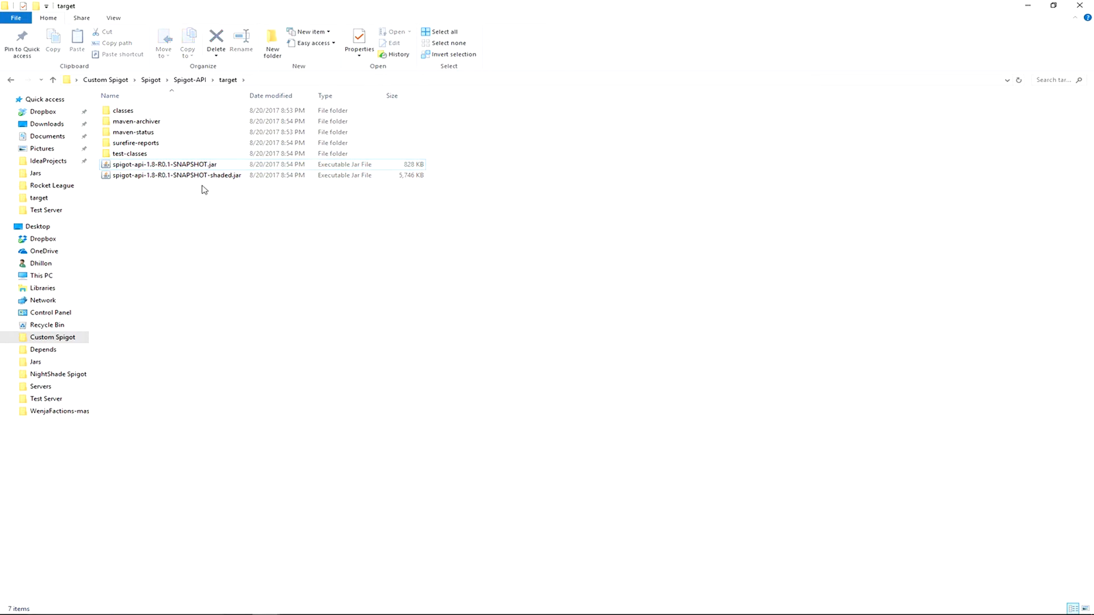
{"action": "left_click", "coordinate": [176, 175]}
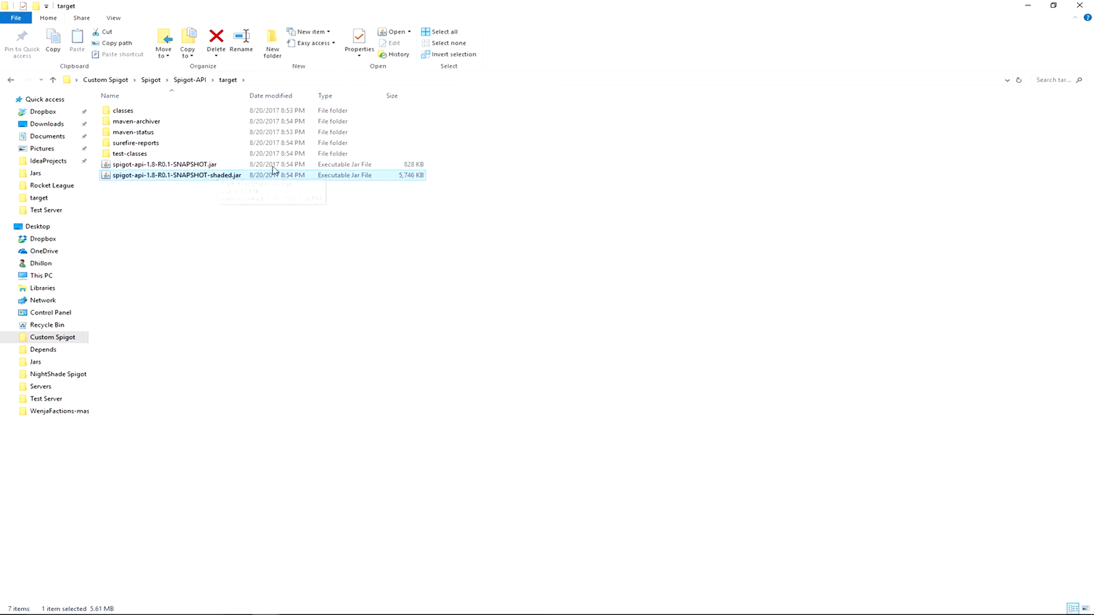
{"action": "left_click", "coordinate": [165, 164]}
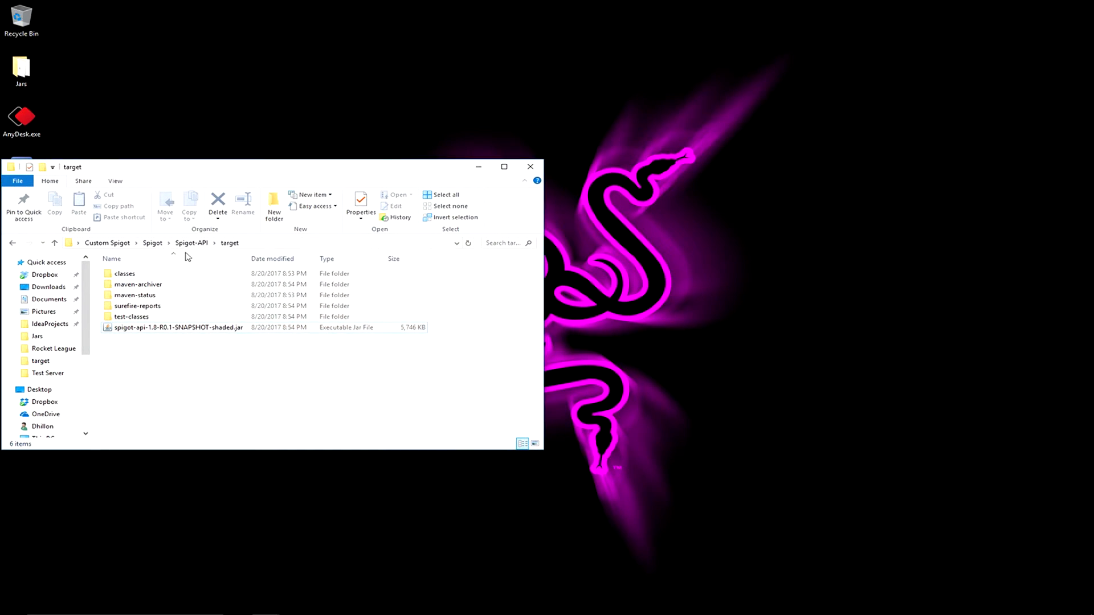
Move spigot-1.8-R0.1-SNAPSHOT.jar from Spigot-Server\target to the desktop and close Explorer.
{"action": "left_click", "coordinate": [190, 243]}
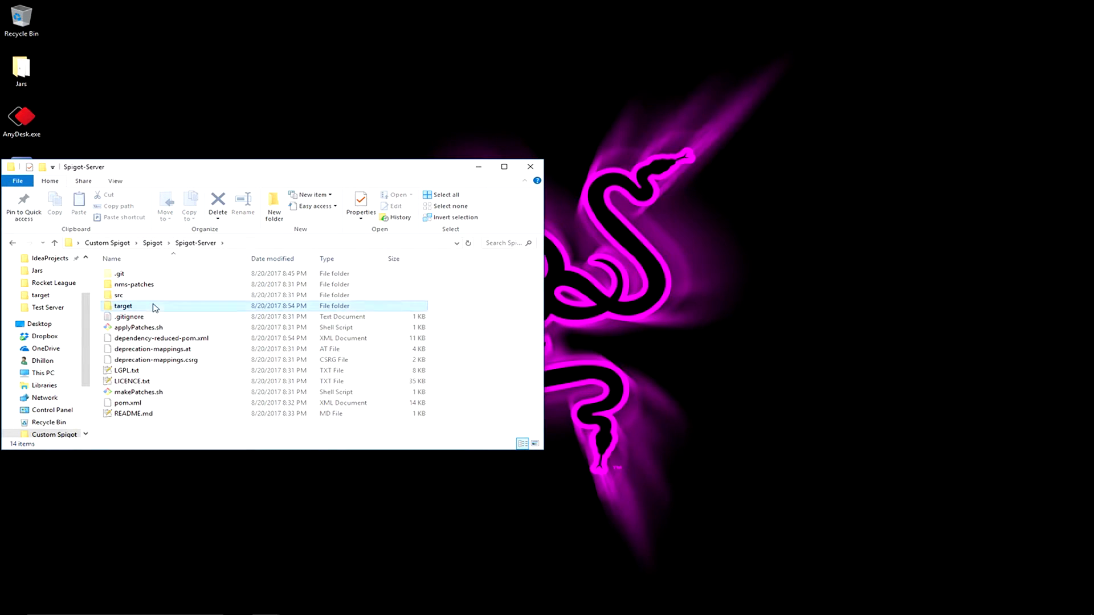
{"action": "double_click", "coordinate": [123, 306]}
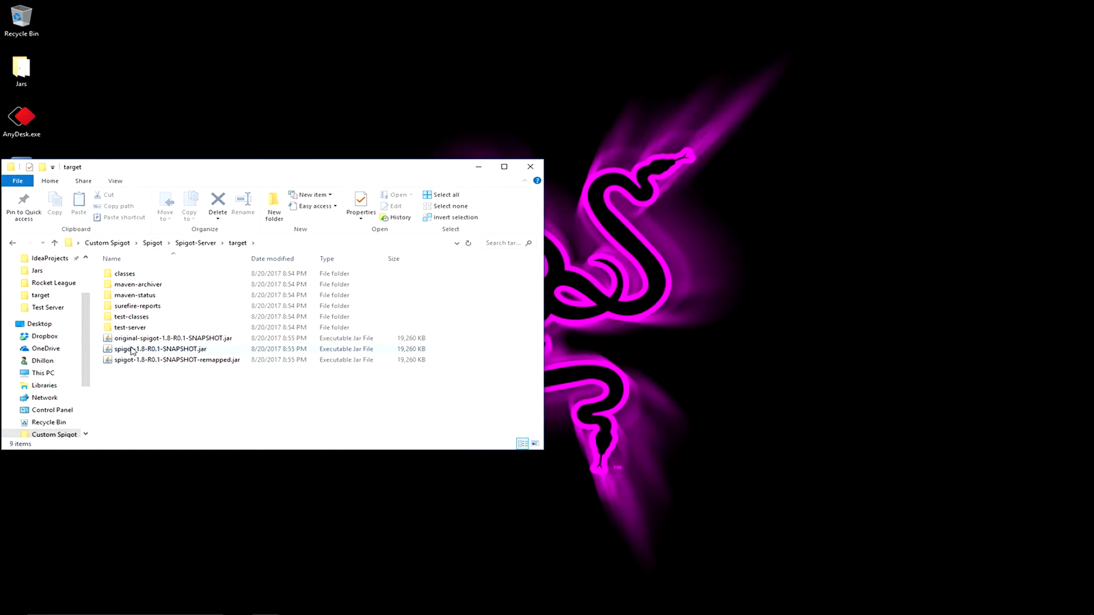
{"action": "left_click_drag", "start_coordinate": [161, 348], "coordinate": [757, 268]}
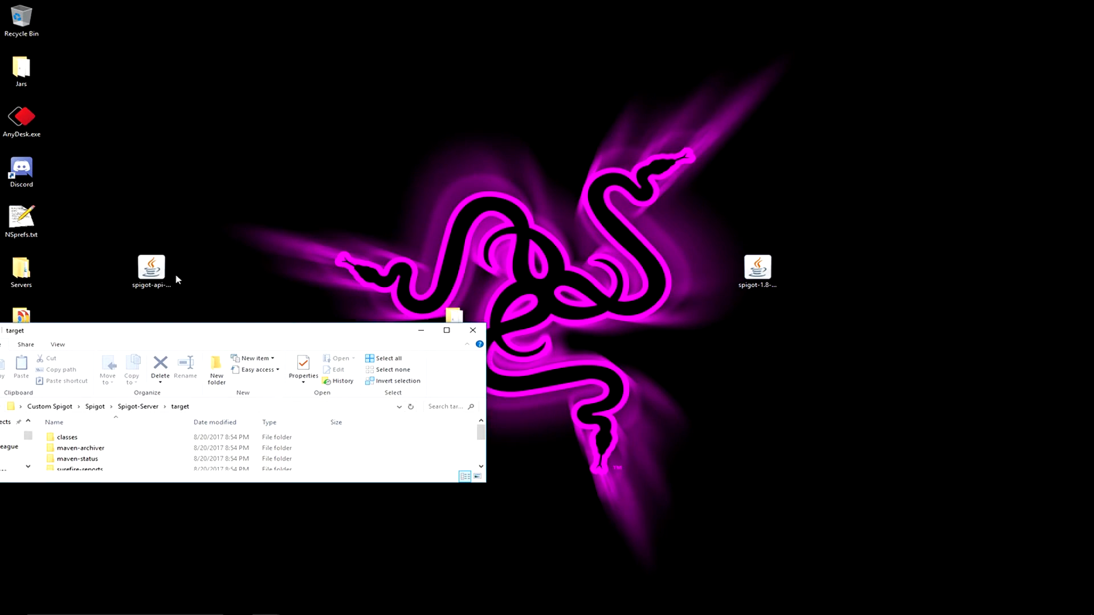
{"action": "left_click_drag", "start_coordinate": [152, 271], "coordinate": [713, 272]}
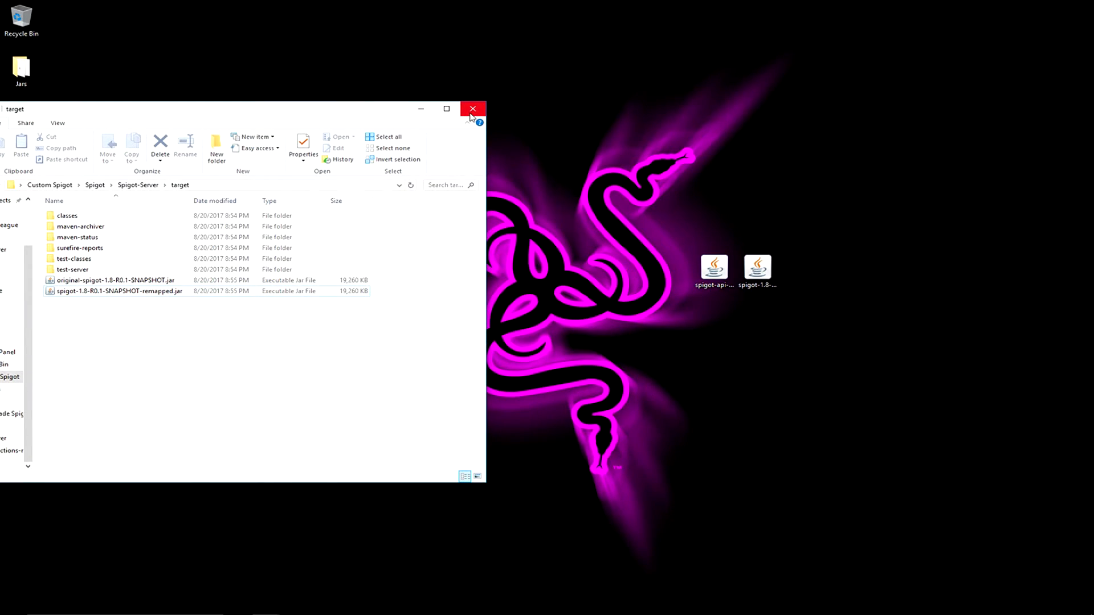
{"action": "left_click", "coordinate": [473, 109]}
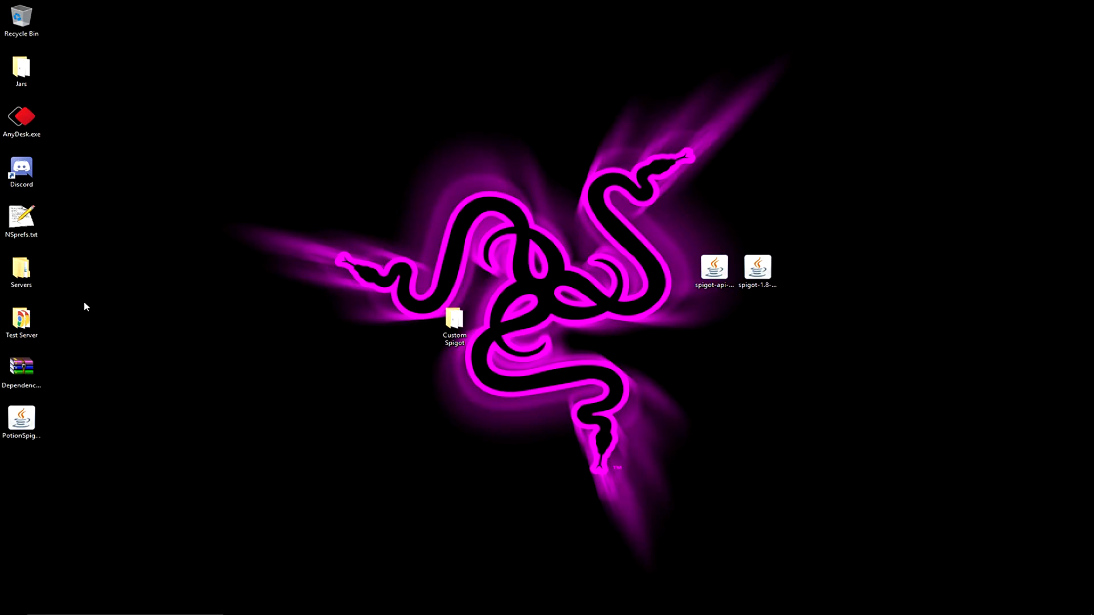
Remove old jars from Test Server, add the new Spigot jars, and open start.bat in Notepad++.
{"action": "double_click", "coordinate": [21, 317]}
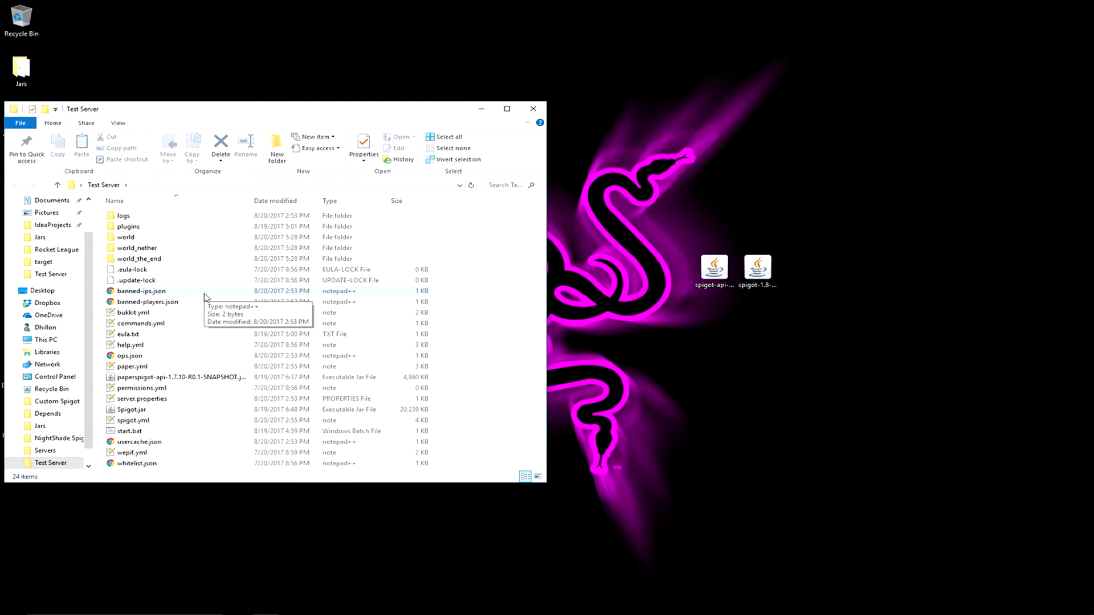
{"action": "left_click", "coordinate": [180, 377]}
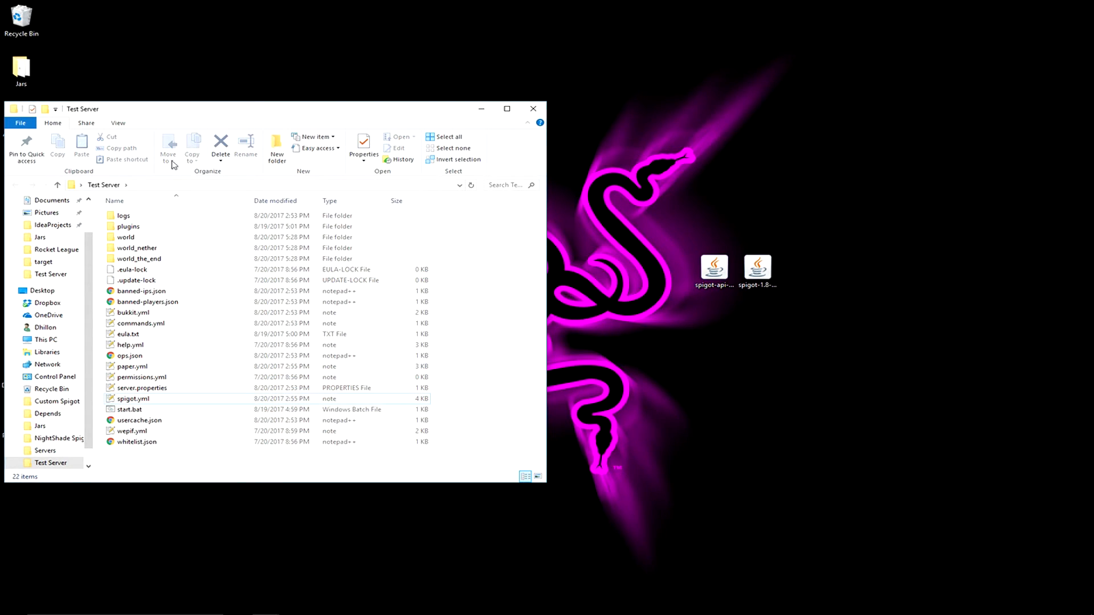
{"action": "double_click", "coordinate": [128, 226]}
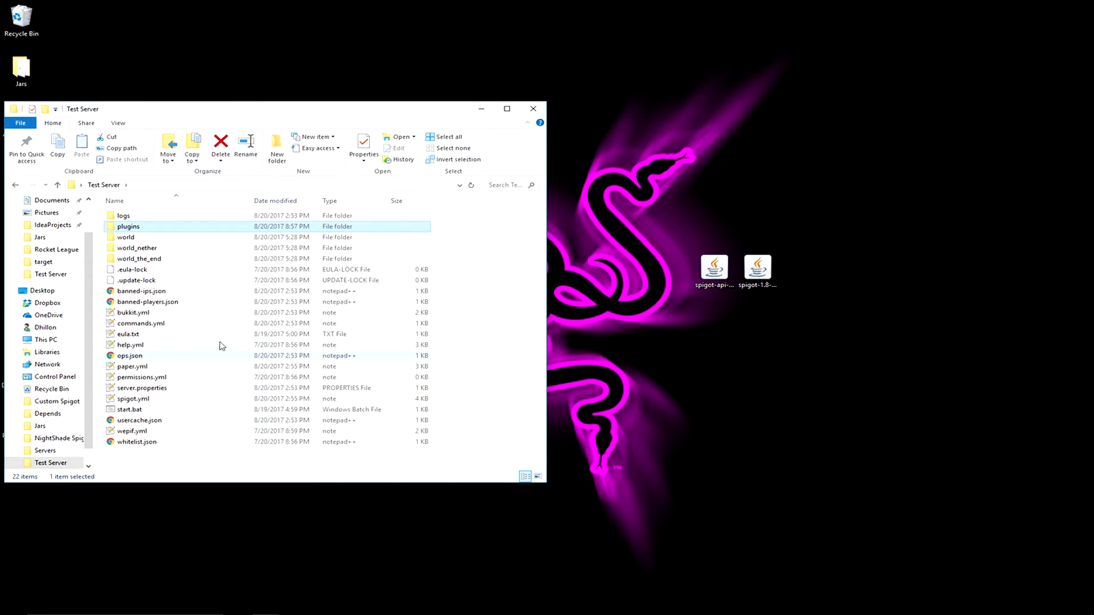
{"action": "left_click_drag", "start_coordinate": [714, 271], "coordinate": [506, 324]}
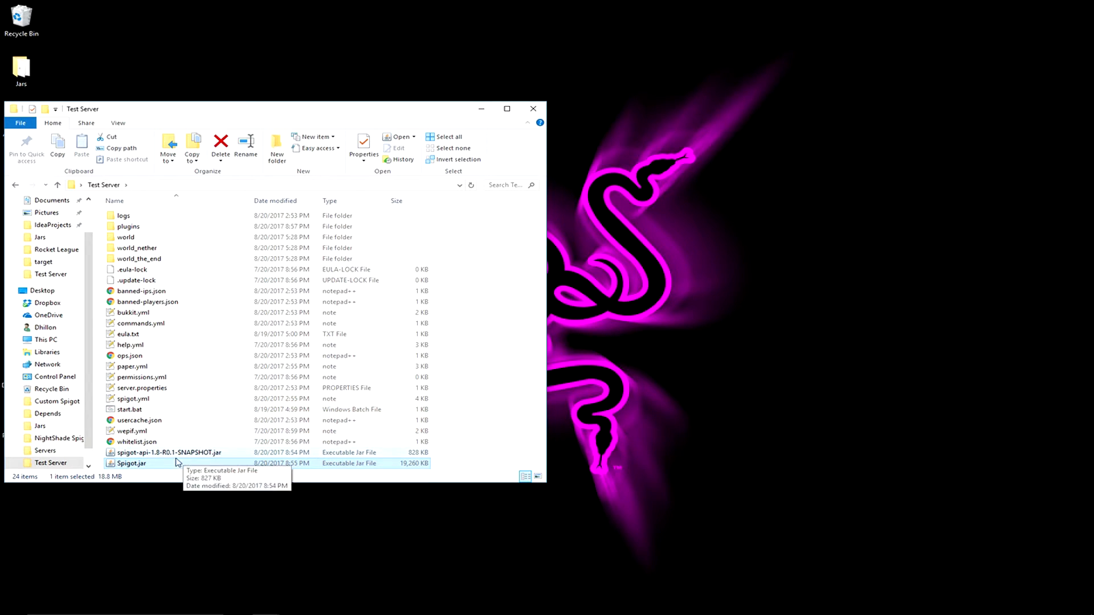
{"action": "right_click", "coordinate": [129, 409]}
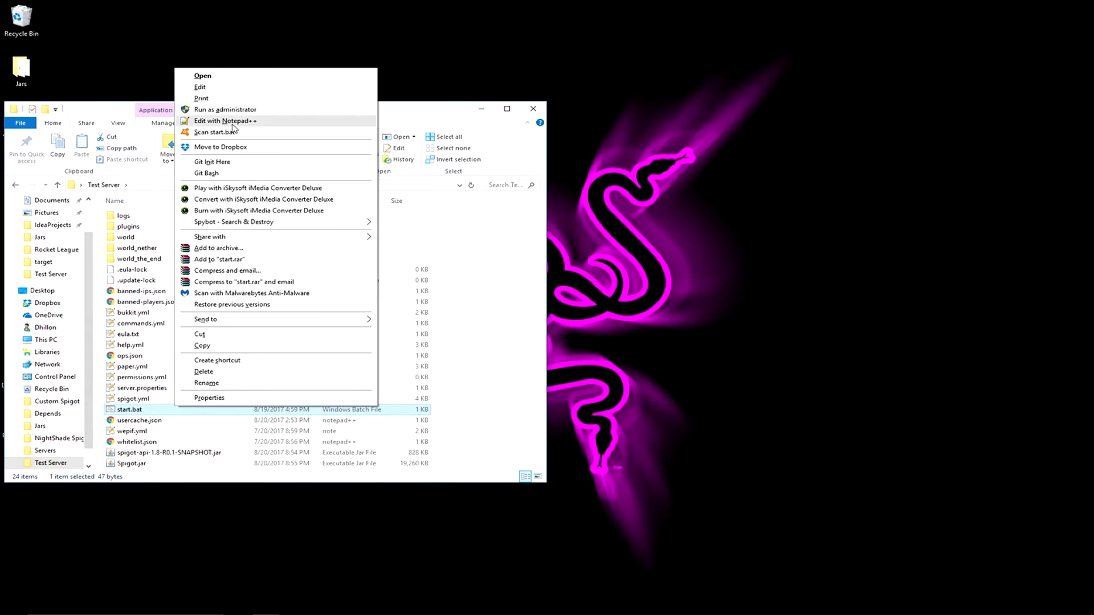
{"action": "left_click", "coordinate": [226, 121]}
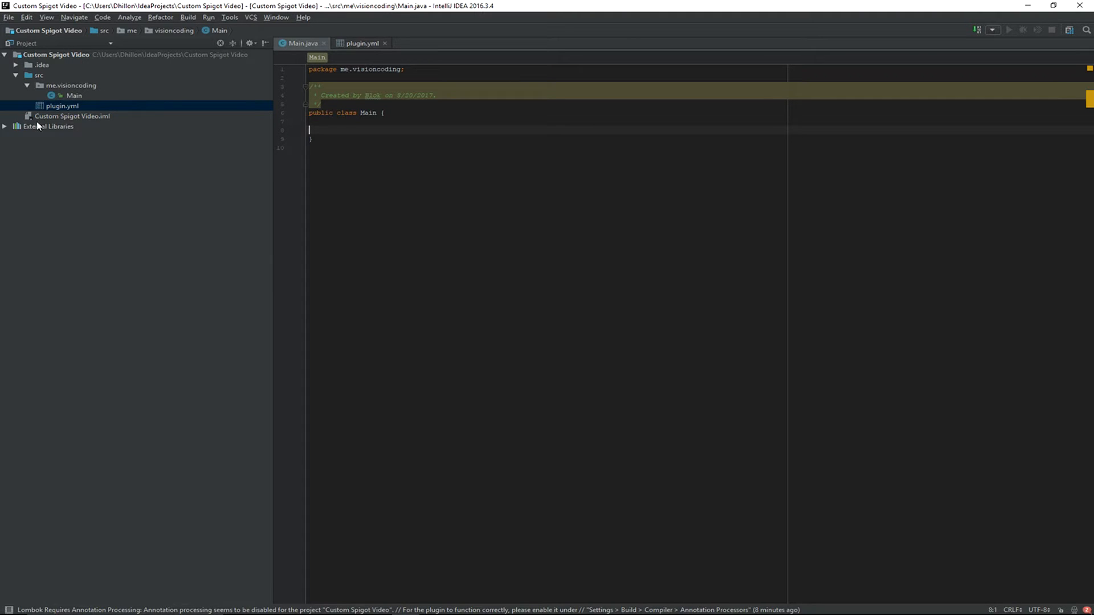
{"action": "mouse_move", "coordinate": [38, 143]}
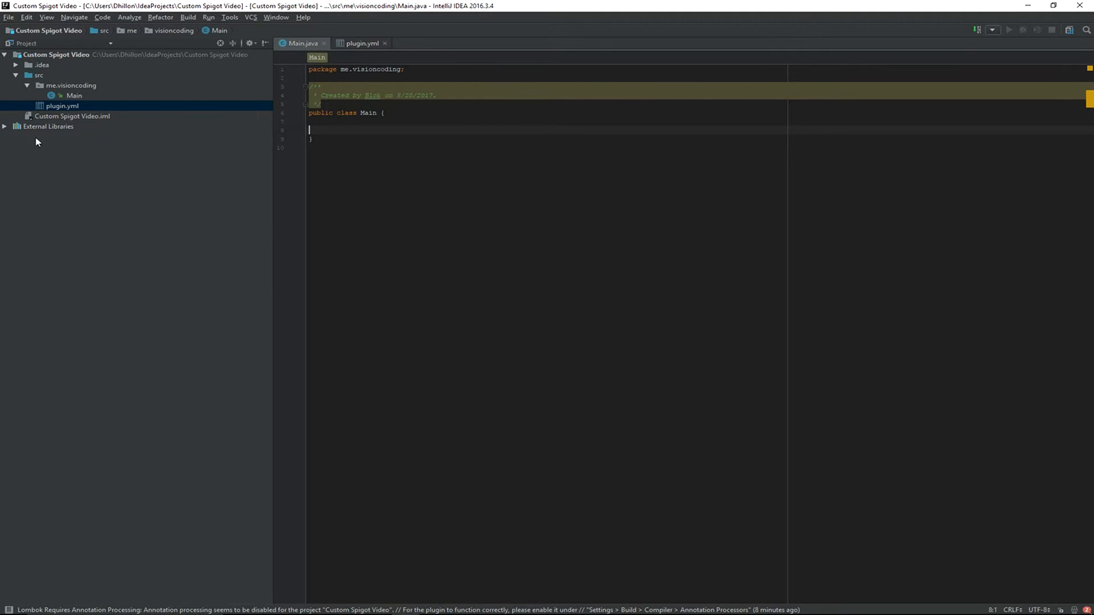
Add Desktop/Test Server/Spigot.jar as a JAR dependency in Project Structure's Modules settings.
{"action": "left_click", "coordinate": [8, 17]}
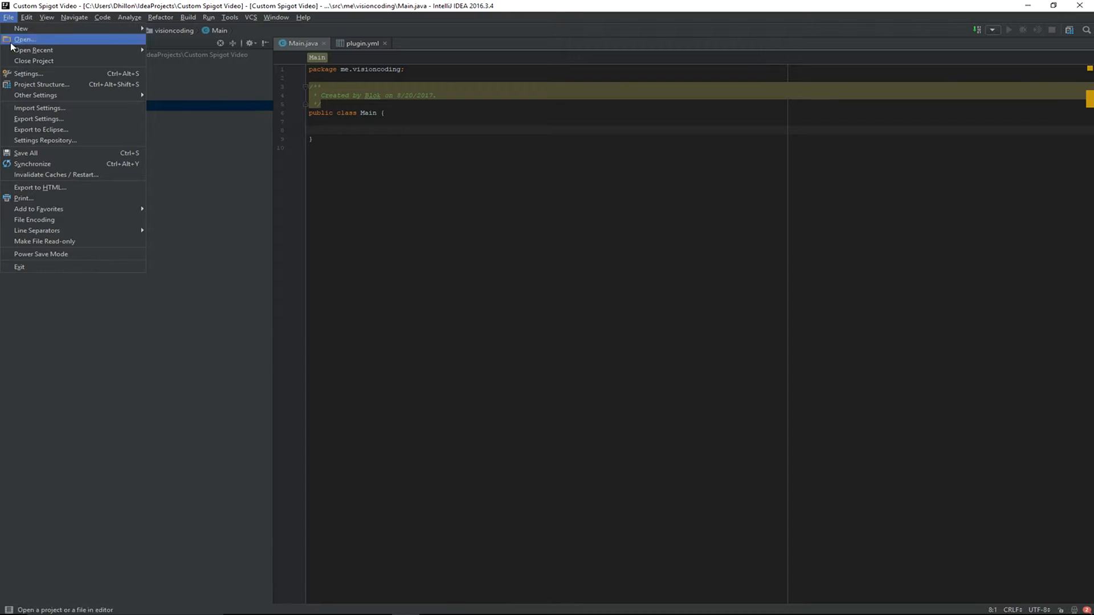
{"action": "left_click", "coordinate": [41, 85]}
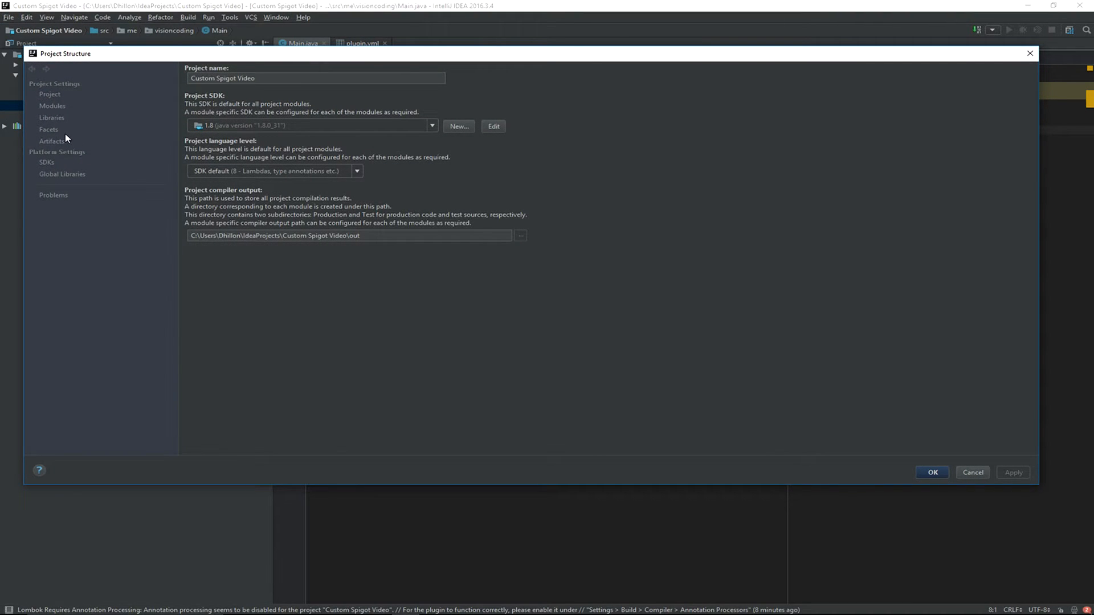
{"action": "left_click", "coordinate": [52, 106]}
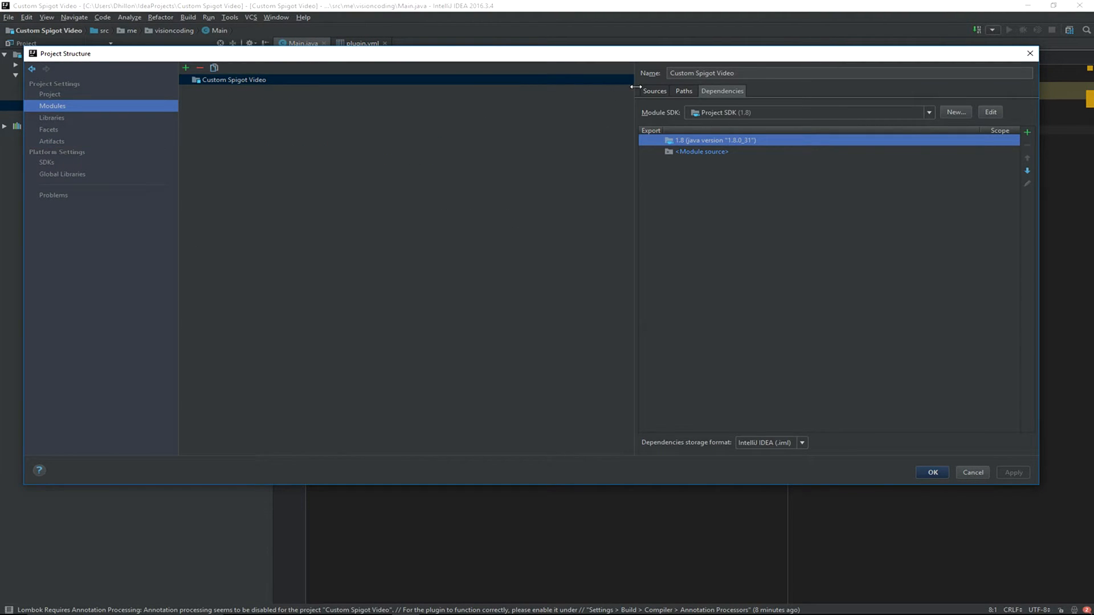
{"action": "left_click", "coordinate": [1027, 131]}
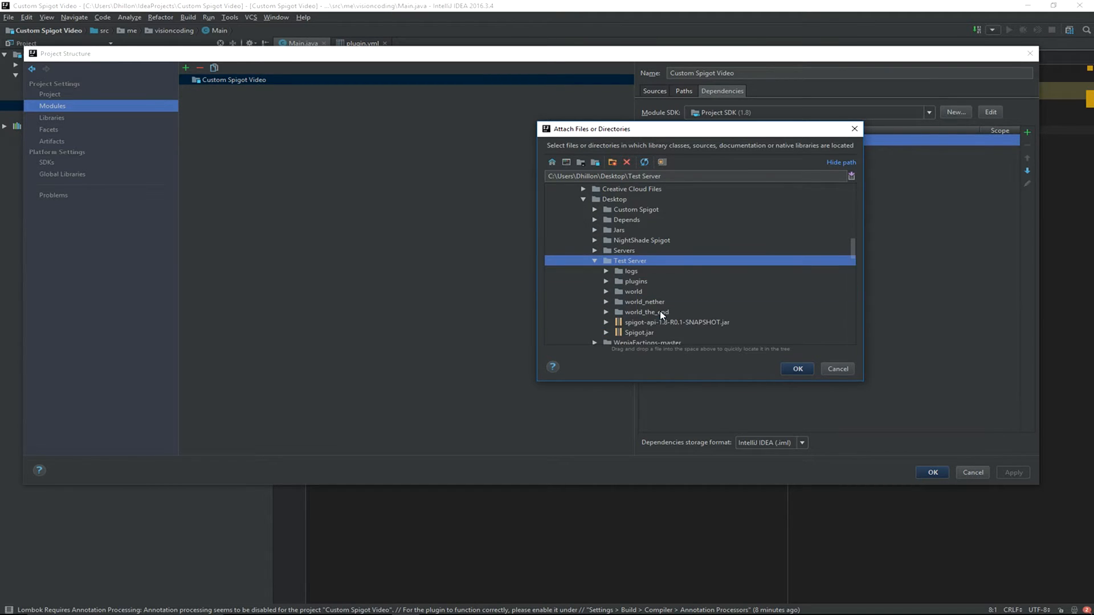
{"action": "left_click", "coordinate": [797, 369]}
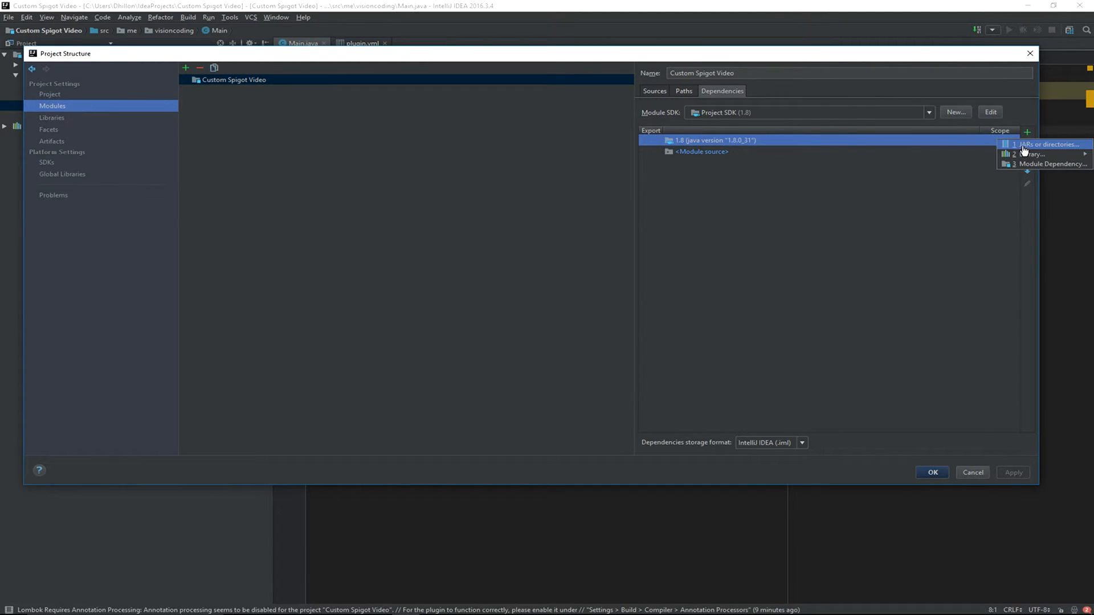
{"action": "left_click", "coordinate": [1052, 144]}
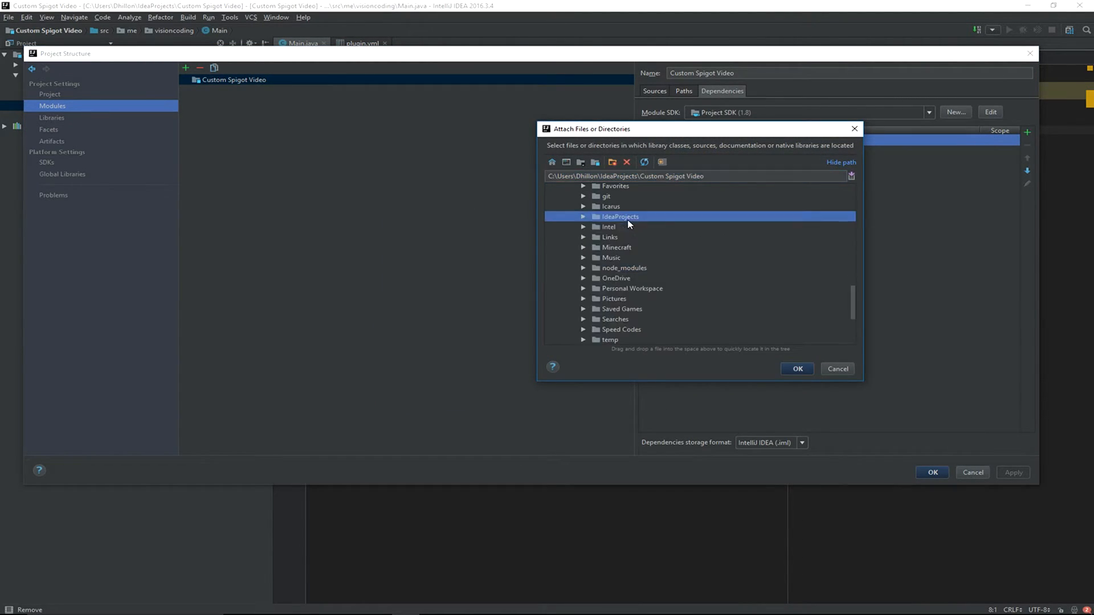
{"action": "left_click", "coordinate": [796, 369]}
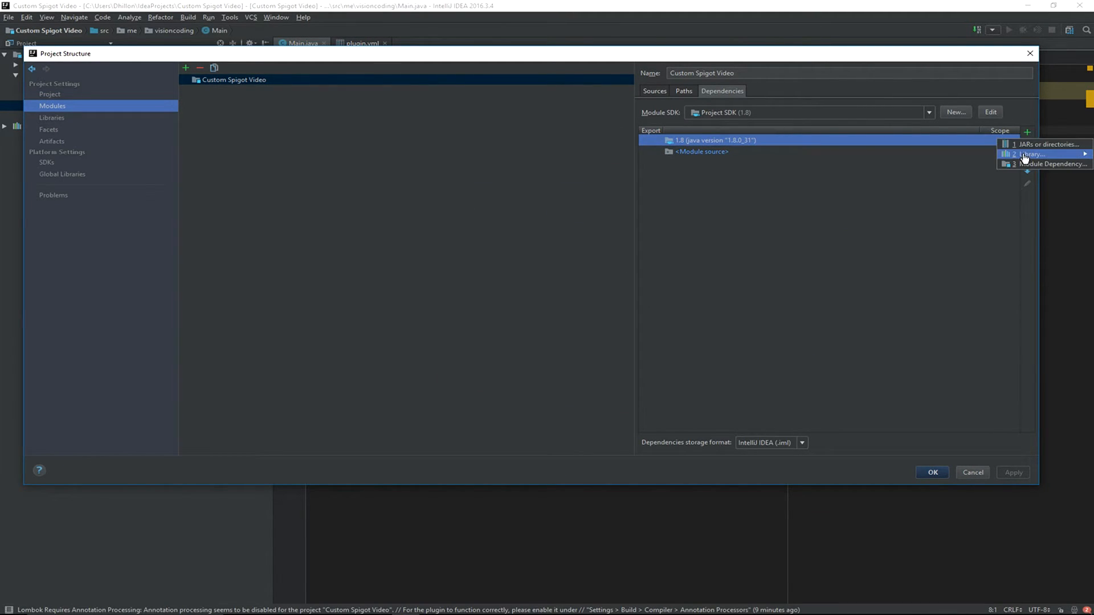
{"action": "left_click", "coordinate": [1050, 144]}
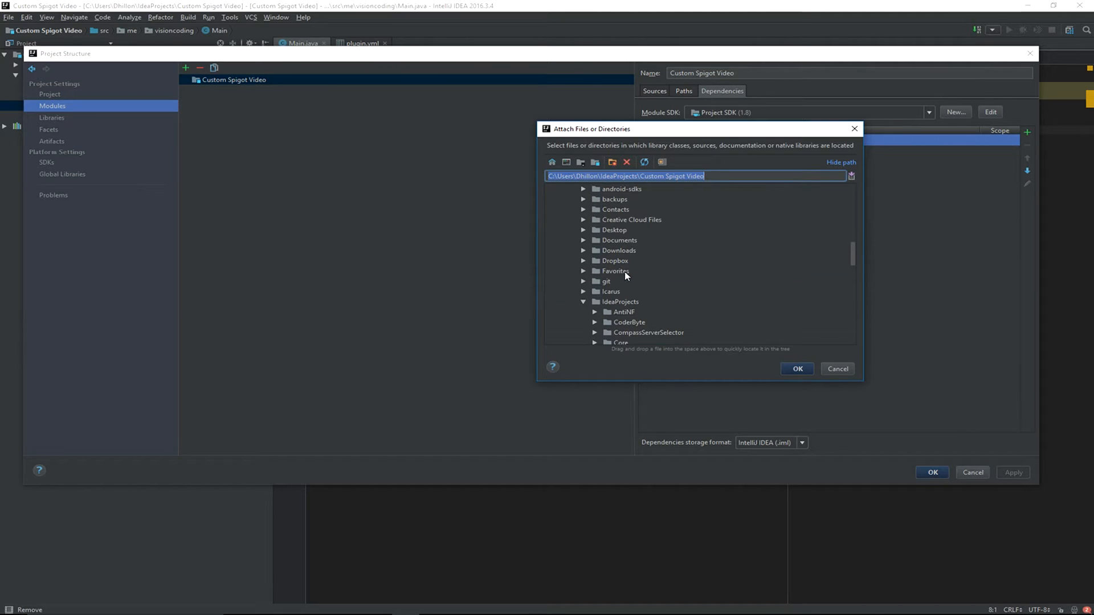
{"action": "left_click", "coordinate": [614, 230]}
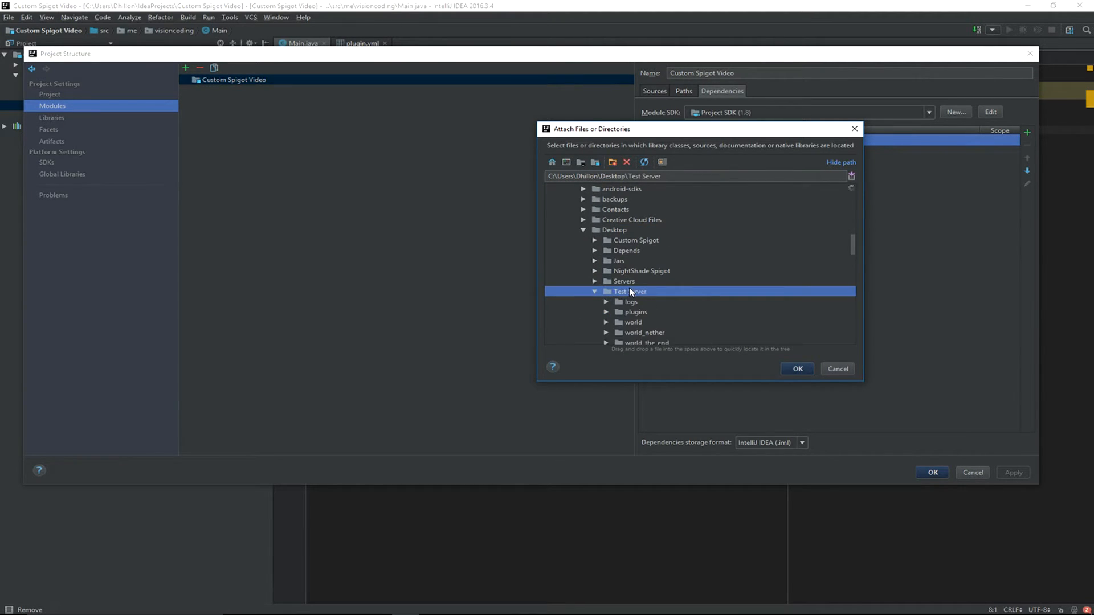
{"action": "scroll", "scroll_direction": "down", "scroll_amount": 3}
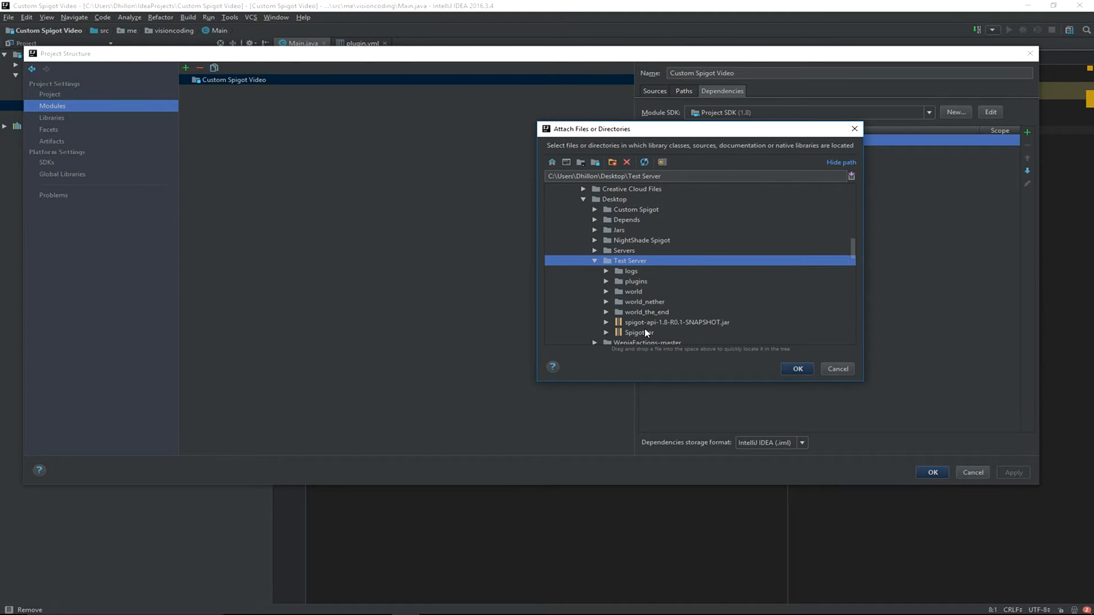
{"action": "left_click", "coordinate": [636, 332]}
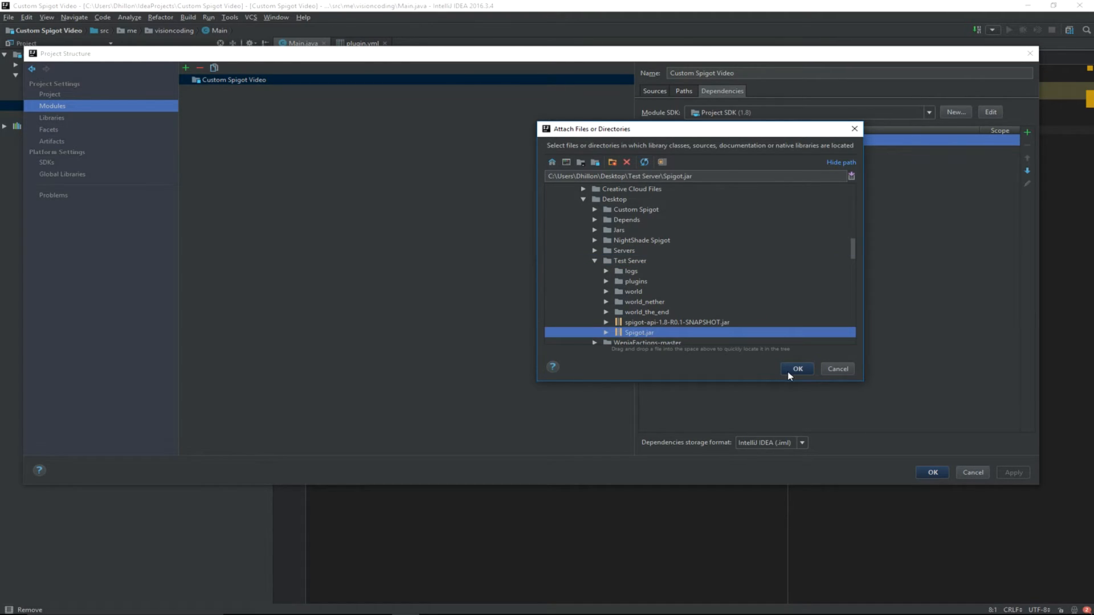
{"action": "left_click", "coordinate": [796, 369]}
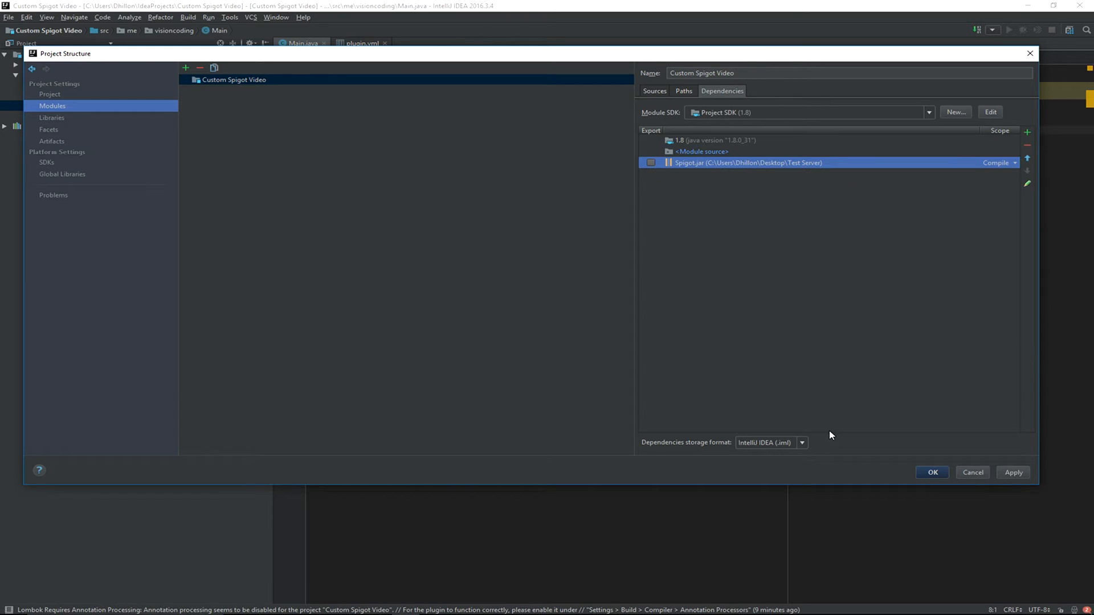
{"action": "mouse_move", "coordinate": [976, 494]}
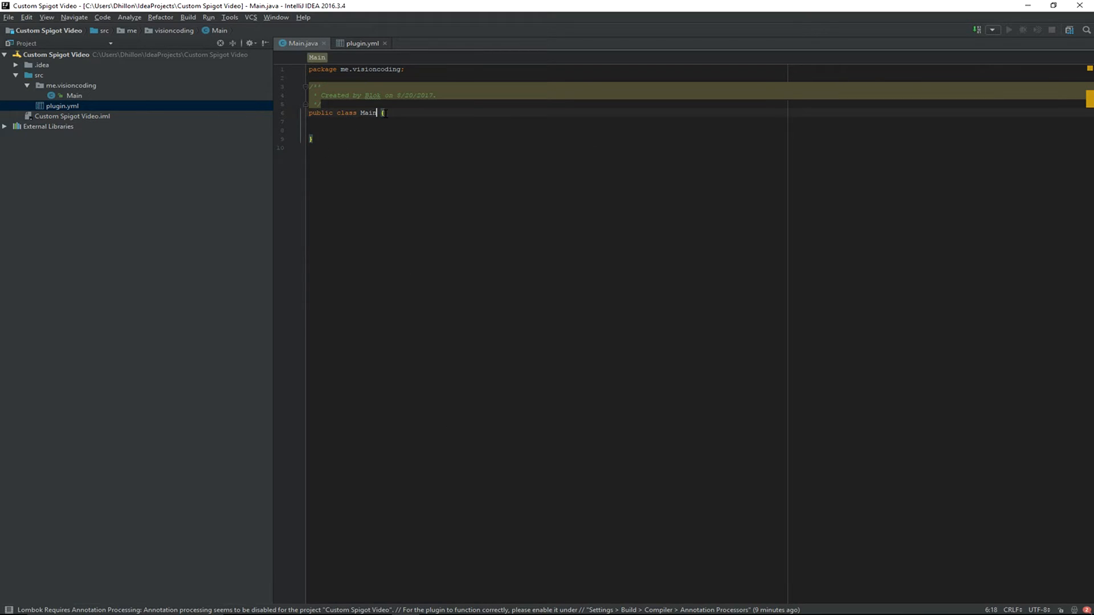
Make Main extend JavaPlugin and implement Listener, with onJoin calling e.getPlayer().welcome().
{"action": "type", "text": "extends JavaPlugin"}
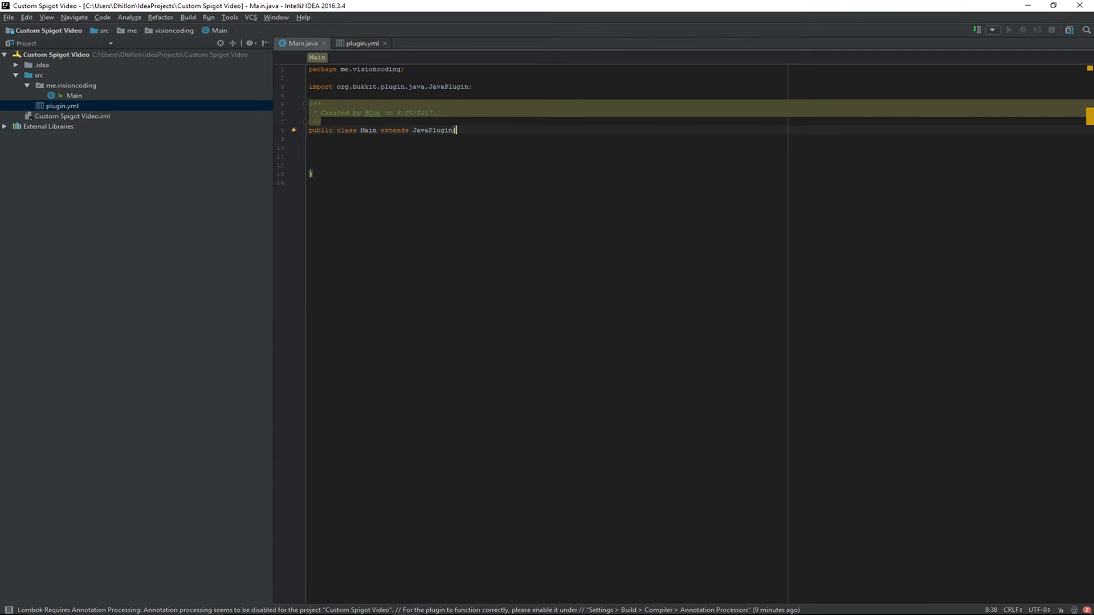
{"action": "type", "text": "implements Listener"}
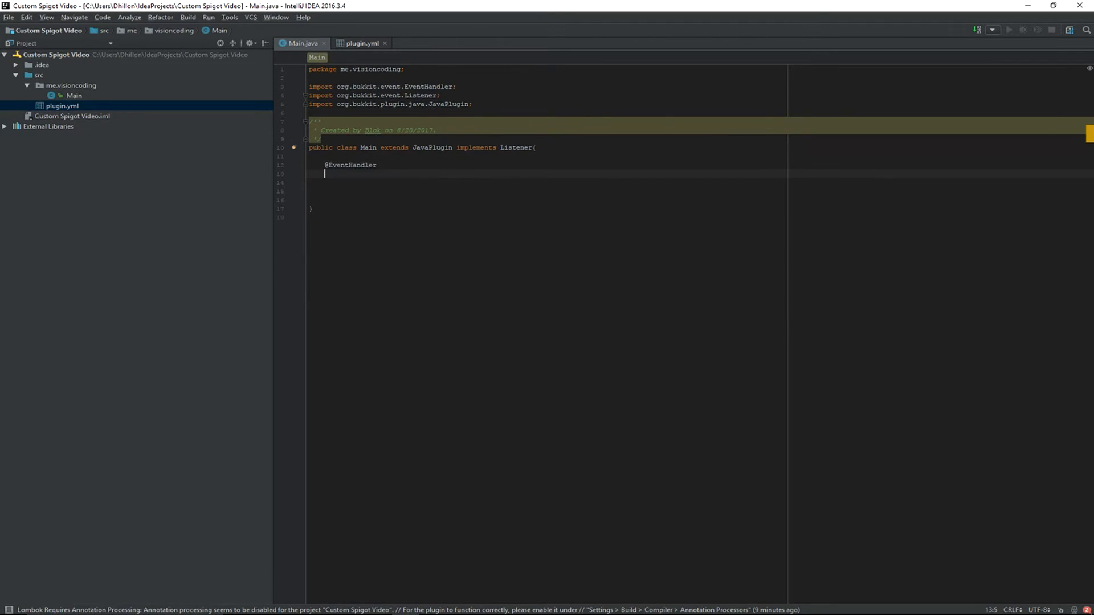
{"action": "type", "text": "public void onJoin(PlayerJoinEvent e){"}
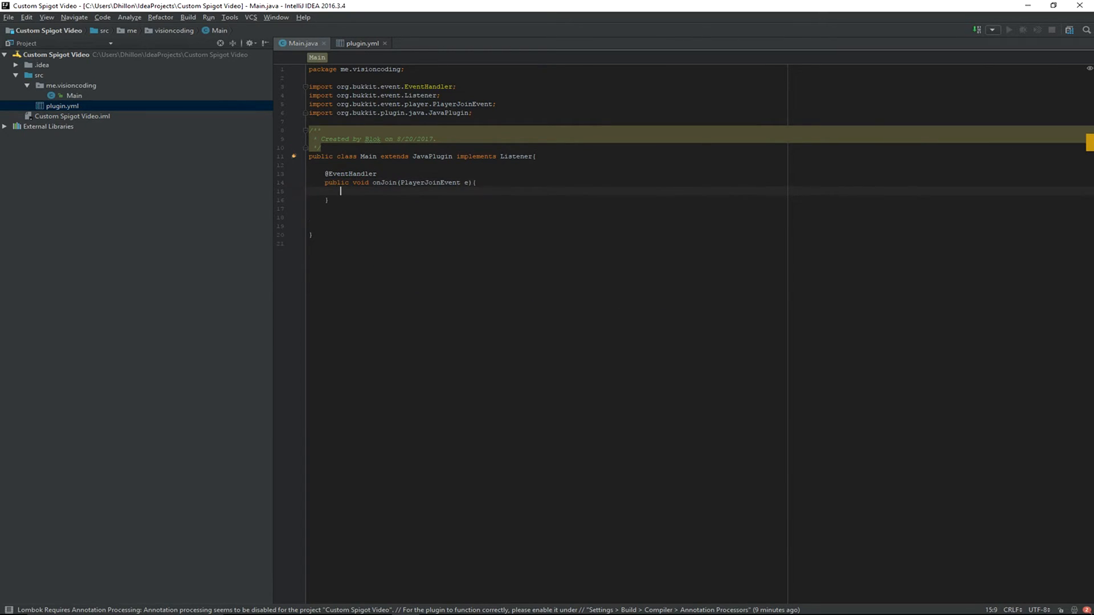
{"action": "type", "text": "e.getPlayer()."}
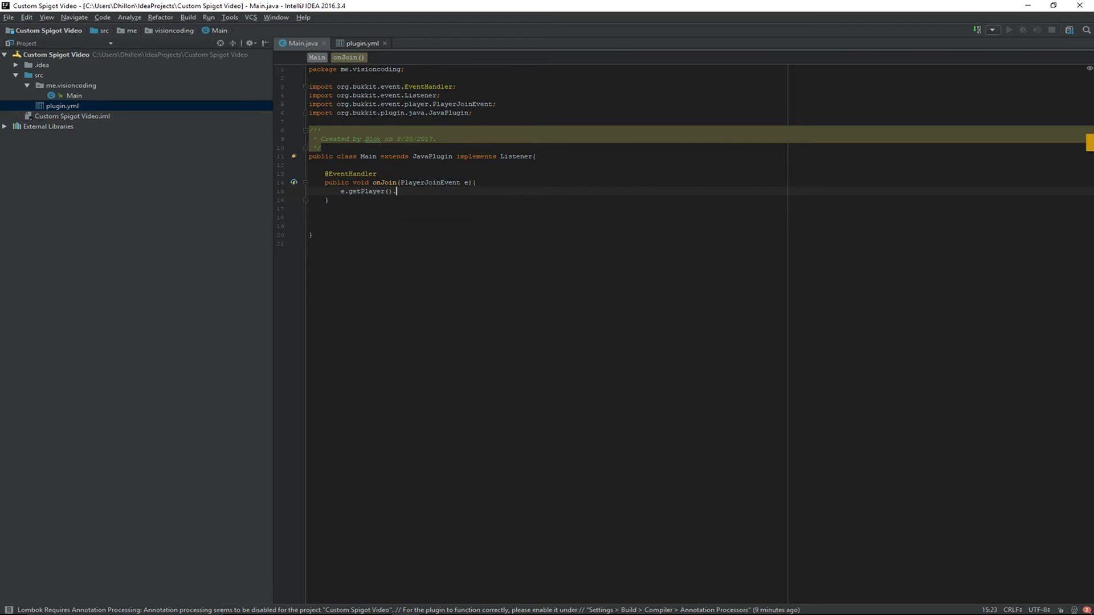
{"action": "type", "text": "welcome();"}
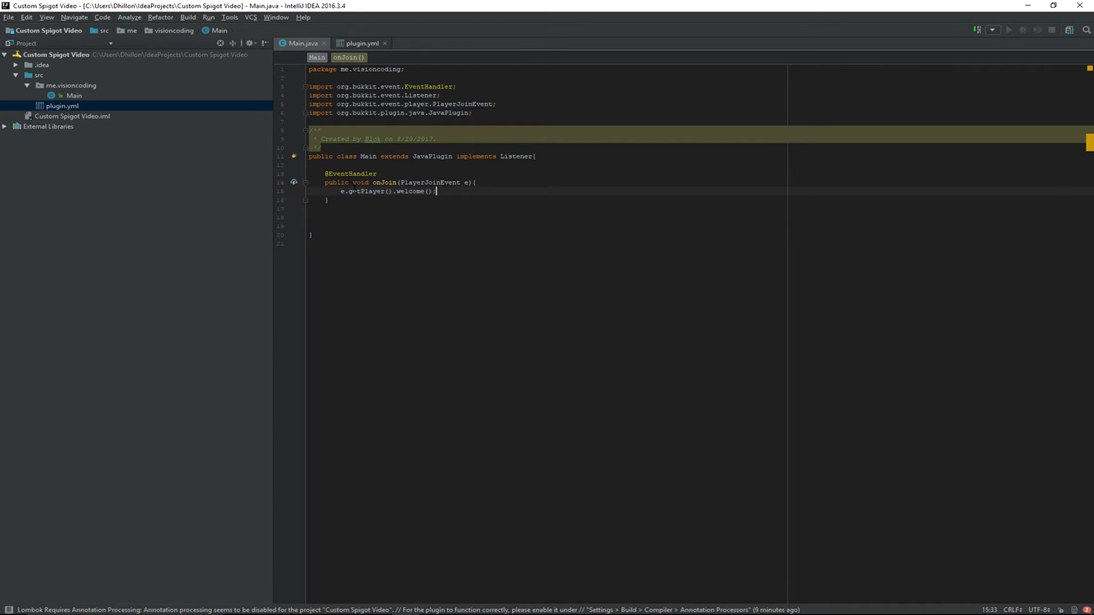
{"action": "type", "text": "pu"}
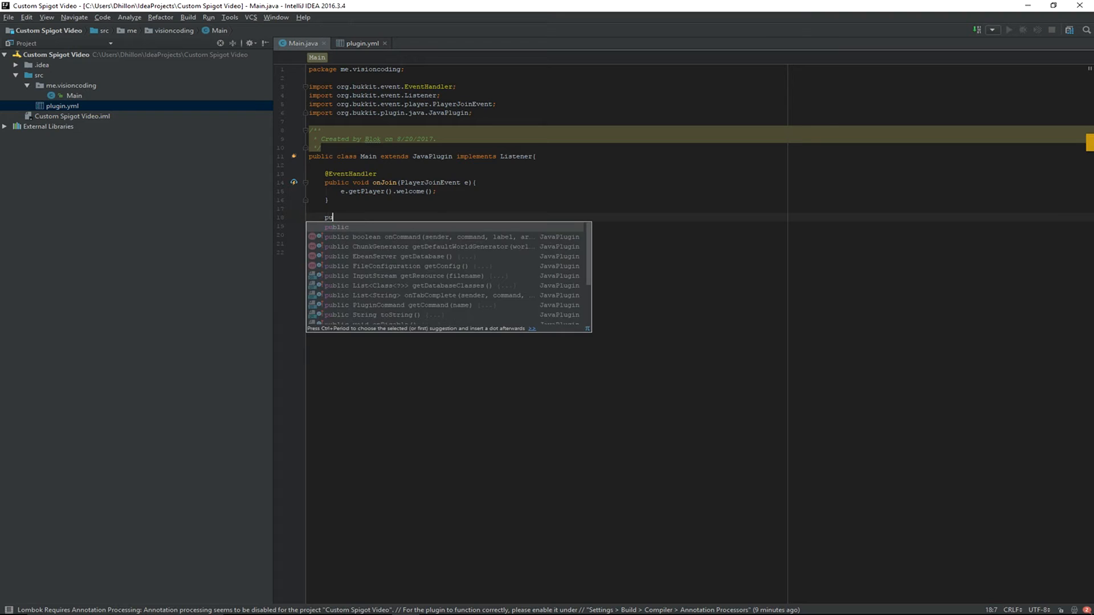
Add onEnable calling Bukkit.getServer().getPluginManager().registerEvents(this, this).
{"action": "key", "text": "Escape"}
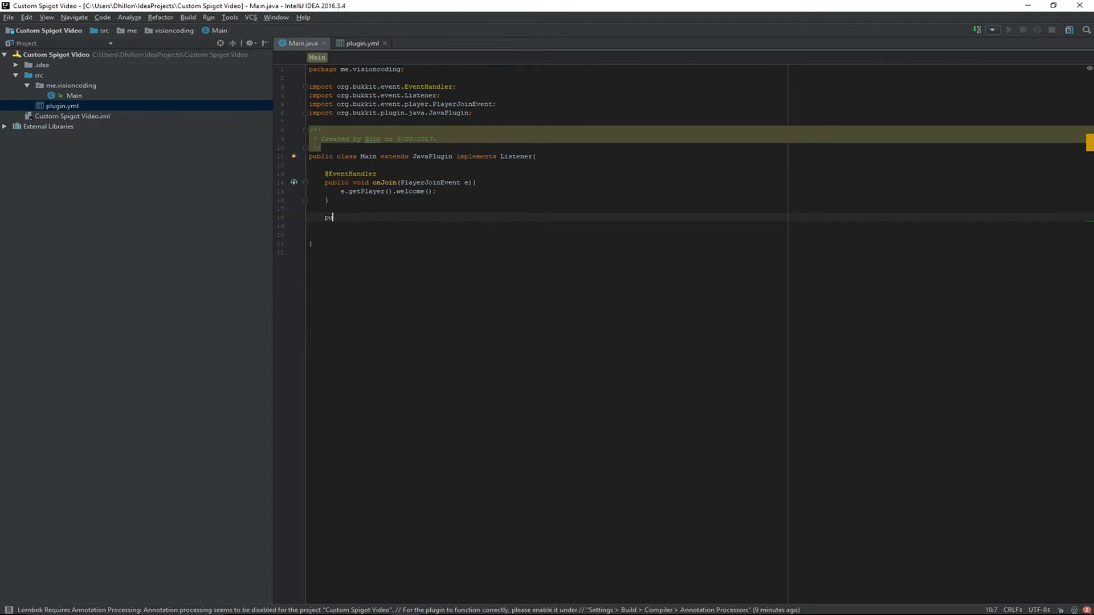
{"action": "type", "text": "blic void"}
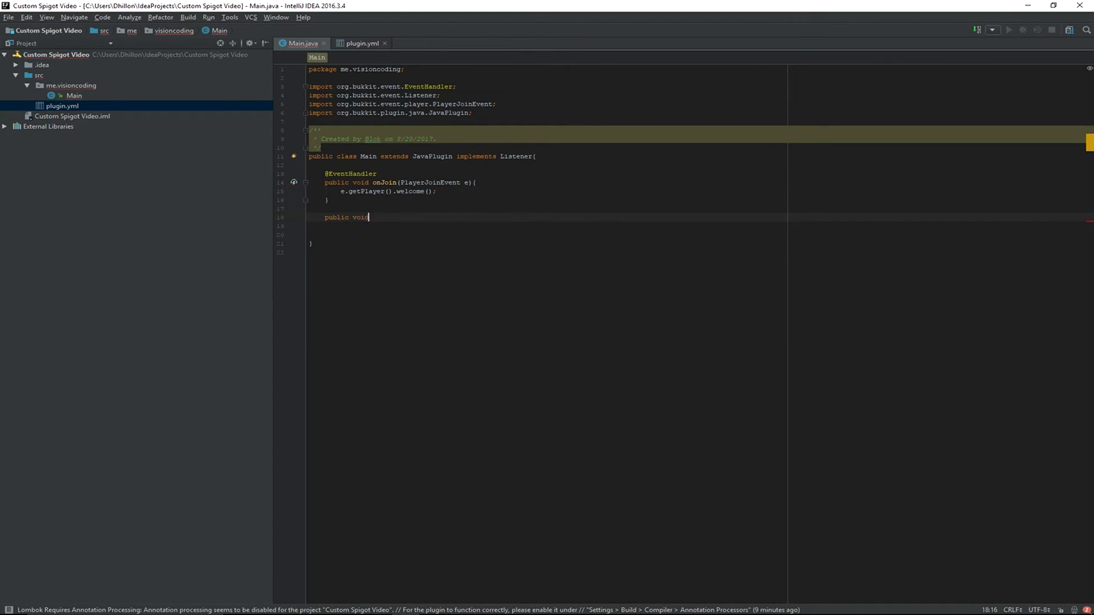
{"action": "type", "text": "onEnable(){"}
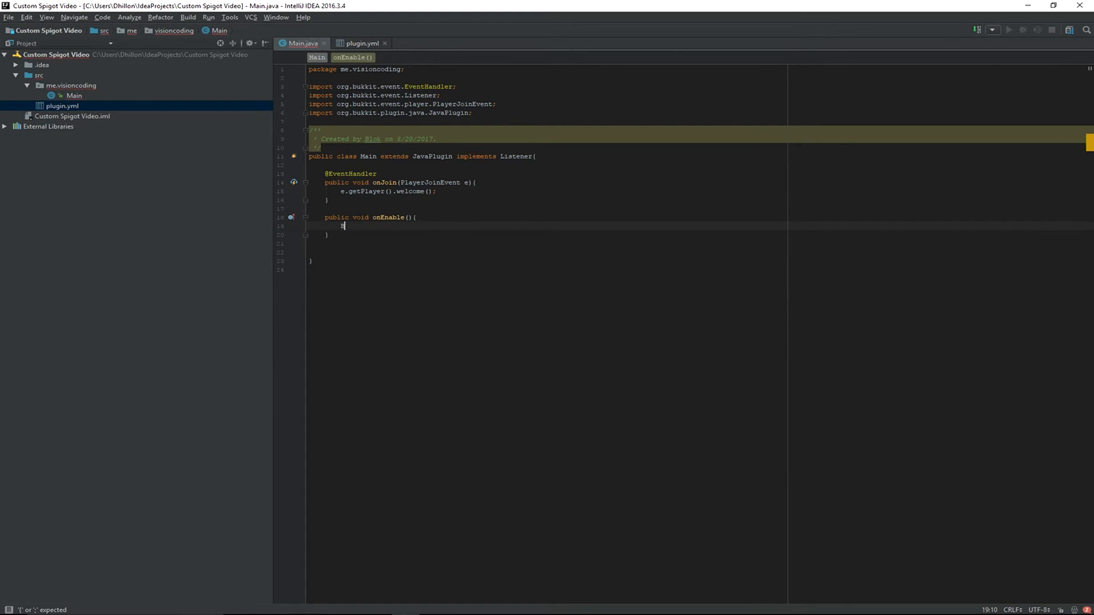
{"action": "type", "text": "Bukkit.getLi"}
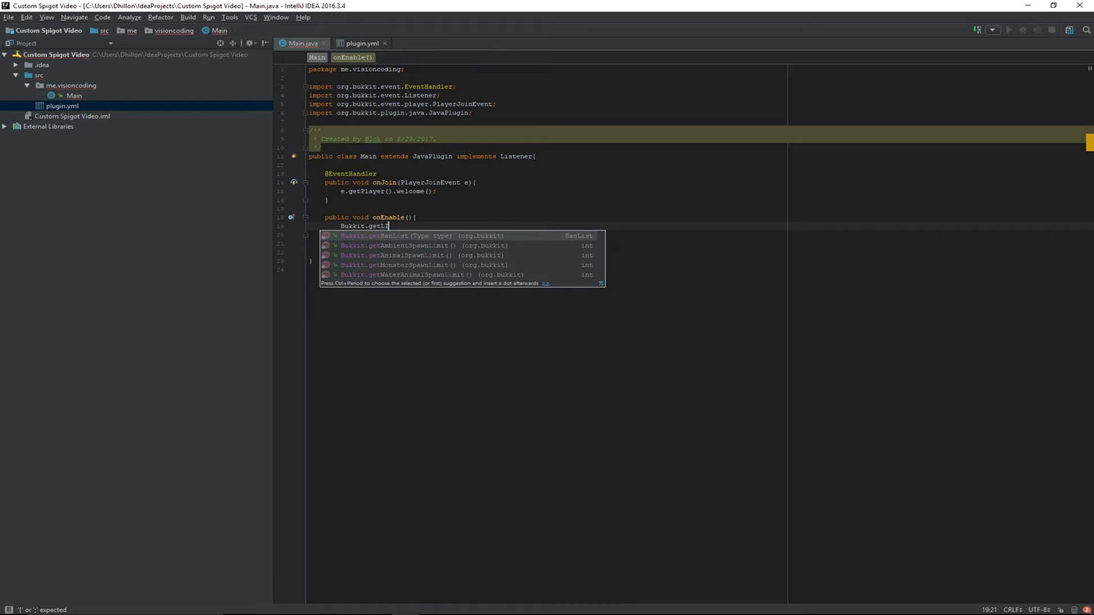
{"action": "key", "text": "Backspace"}
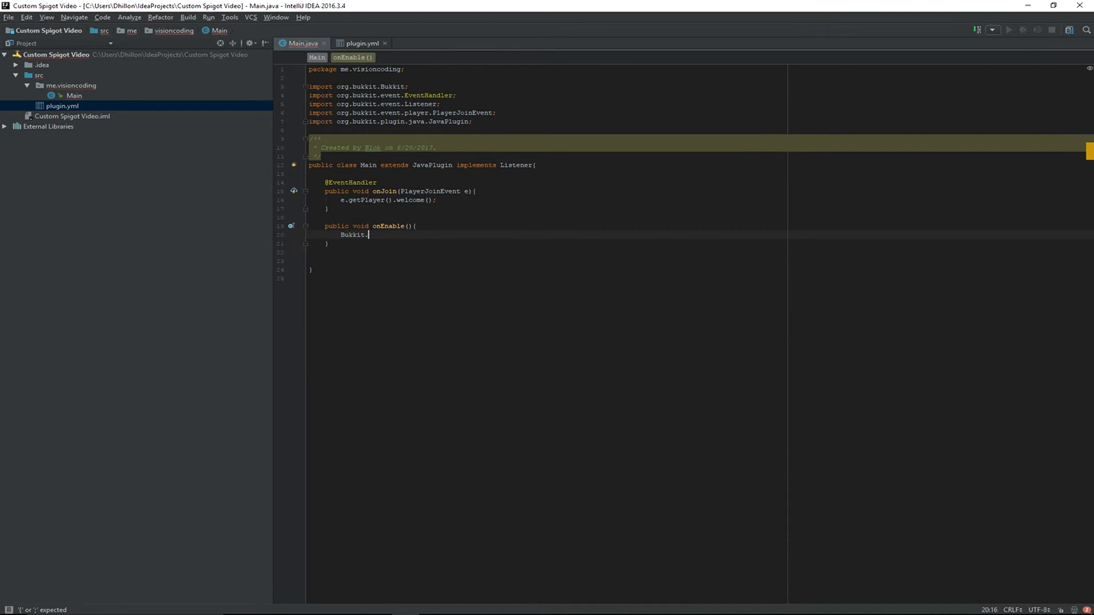
{"action": "type", "text": "getServer().getPluginManager()"}
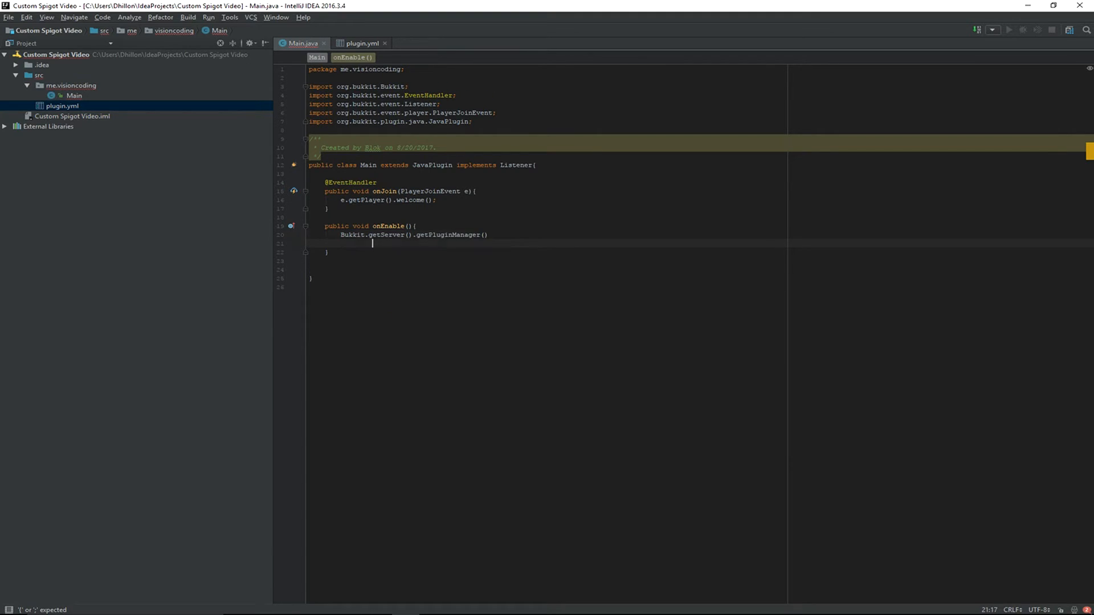
{"action": "type", "text": "."}
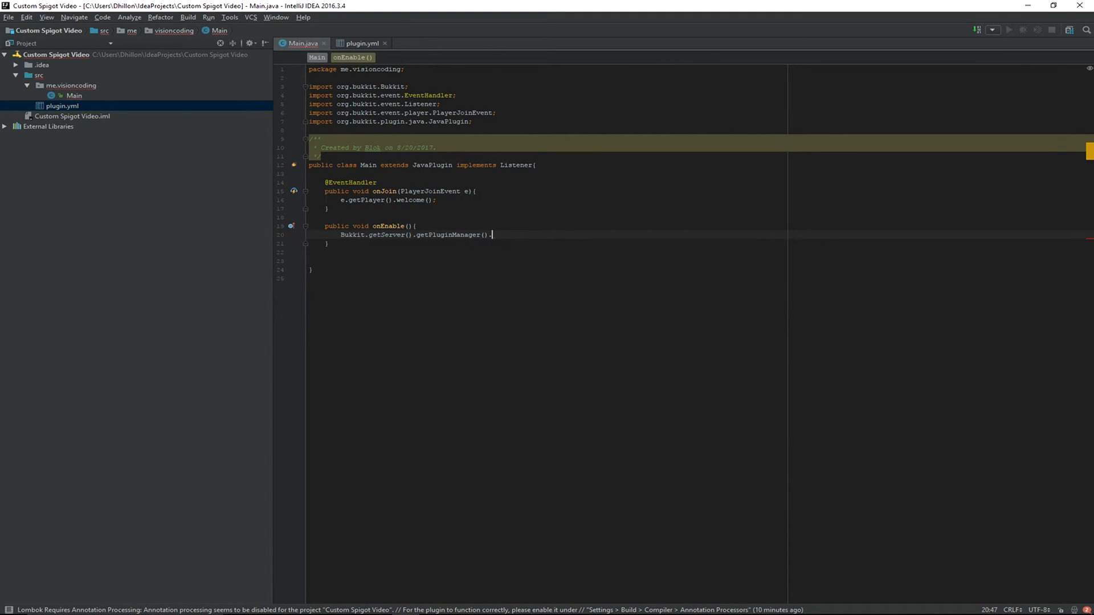
{"action": "type", "text": "registerEvents(this, this);"}
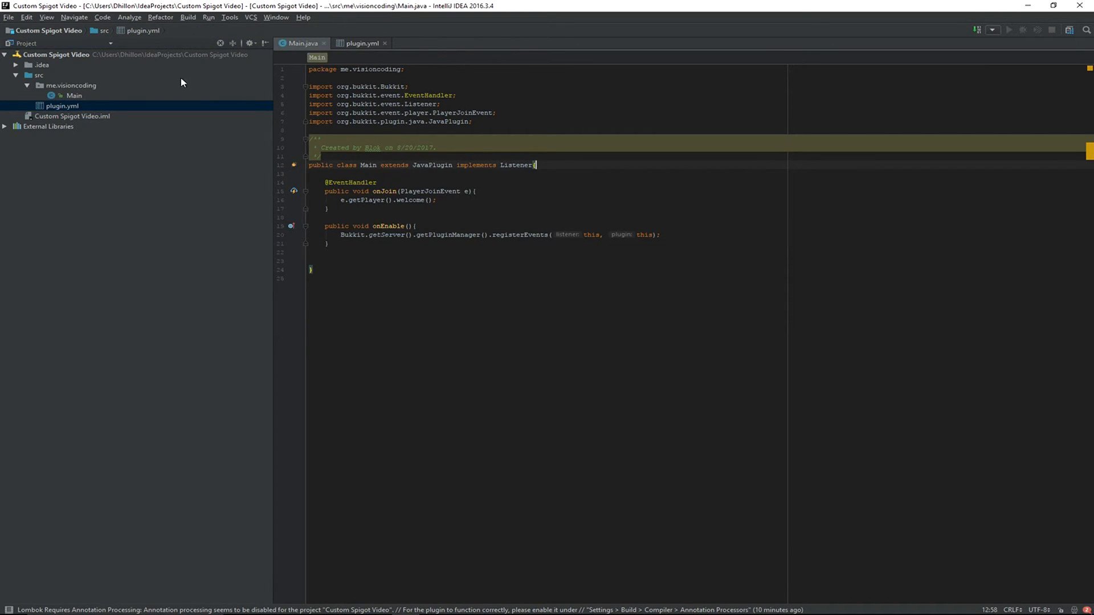
Create a JAR-from-modules artifact with its output directory set to Test Server\plugins.
{"action": "left_click", "coordinate": [10, 18]}
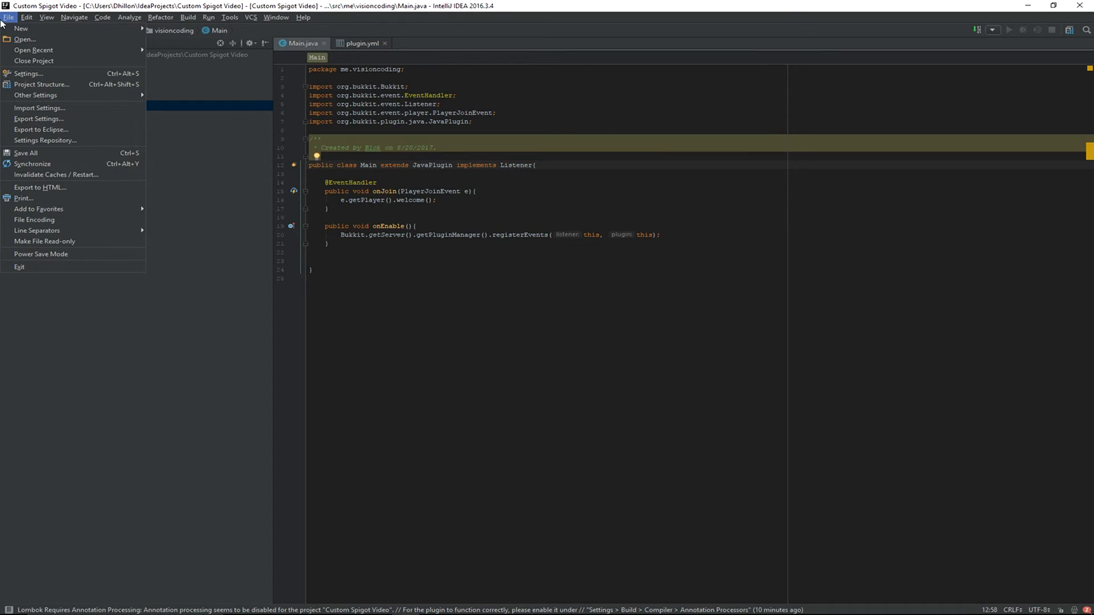
{"action": "left_click", "coordinate": [531, 269]}
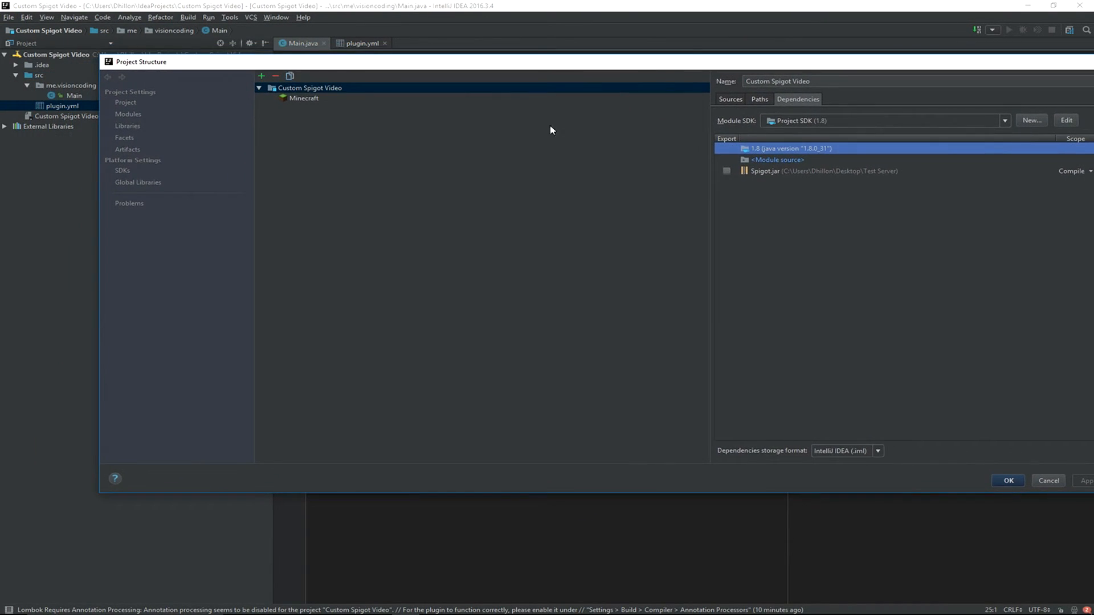
{"action": "left_click", "coordinate": [261, 76]}
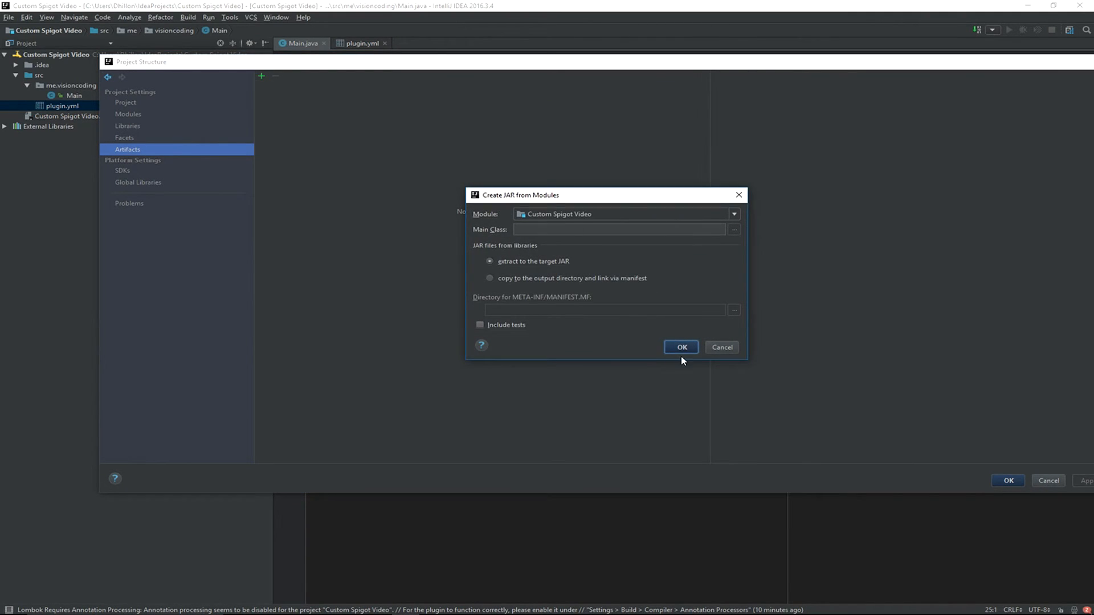
{"action": "left_click", "coordinate": [680, 347]}
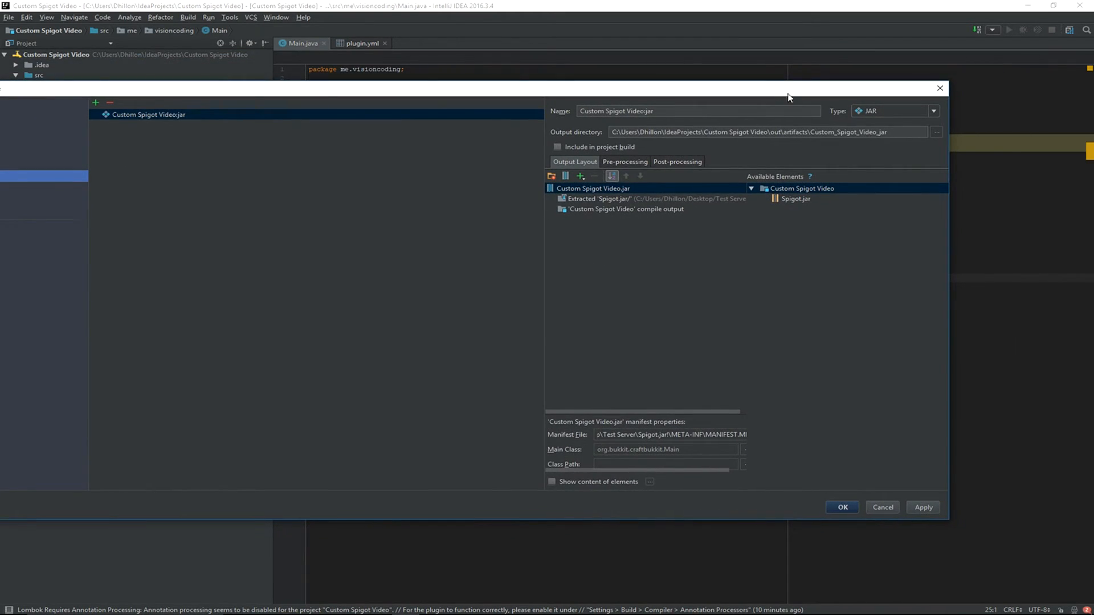
{"action": "double_click", "coordinate": [855, 132]}
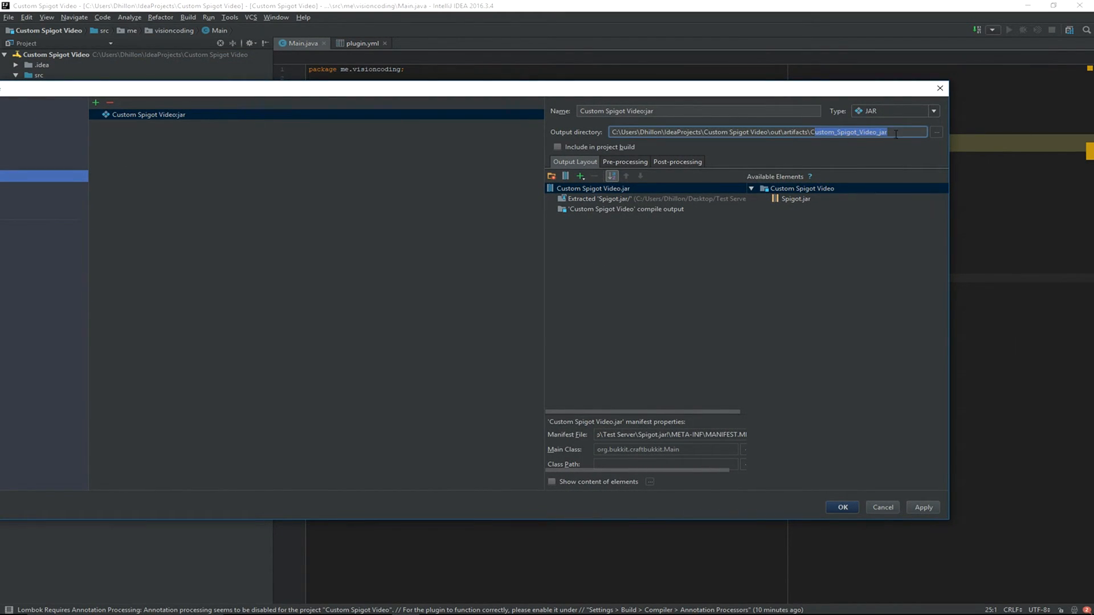
{"action": "left_click", "coordinate": [936, 132]}
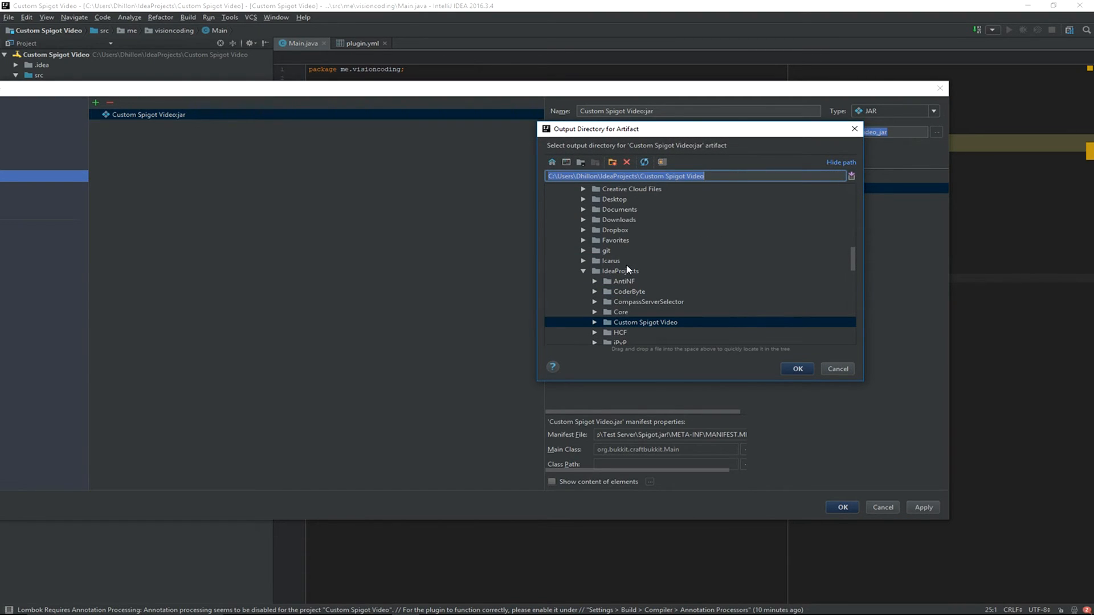
{"action": "left_click", "coordinate": [613, 199]}
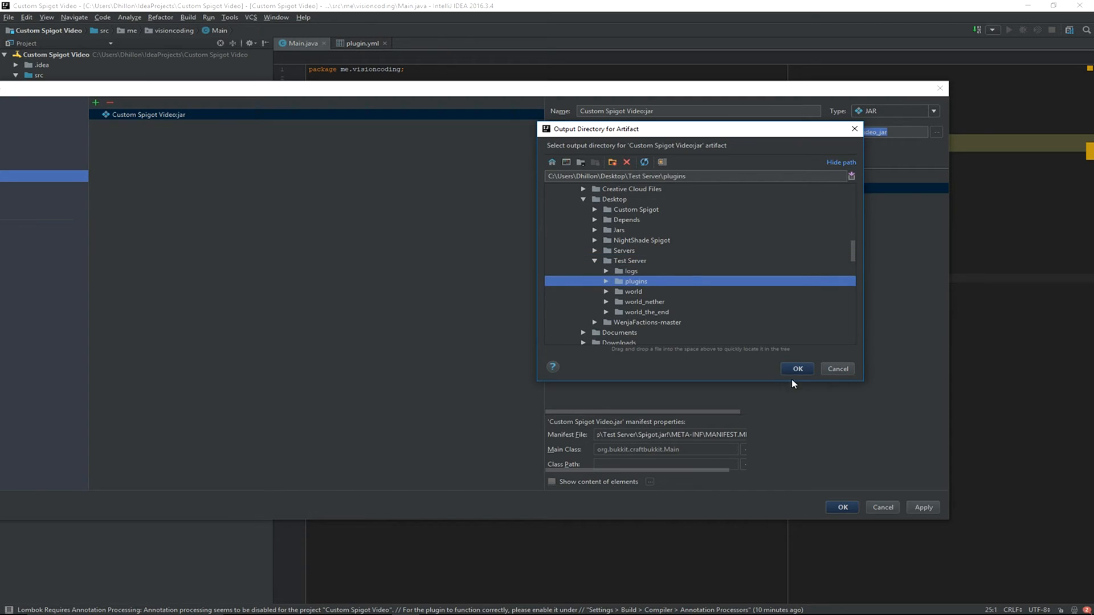
{"action": "left_click", "coordinate": [796, 369]}
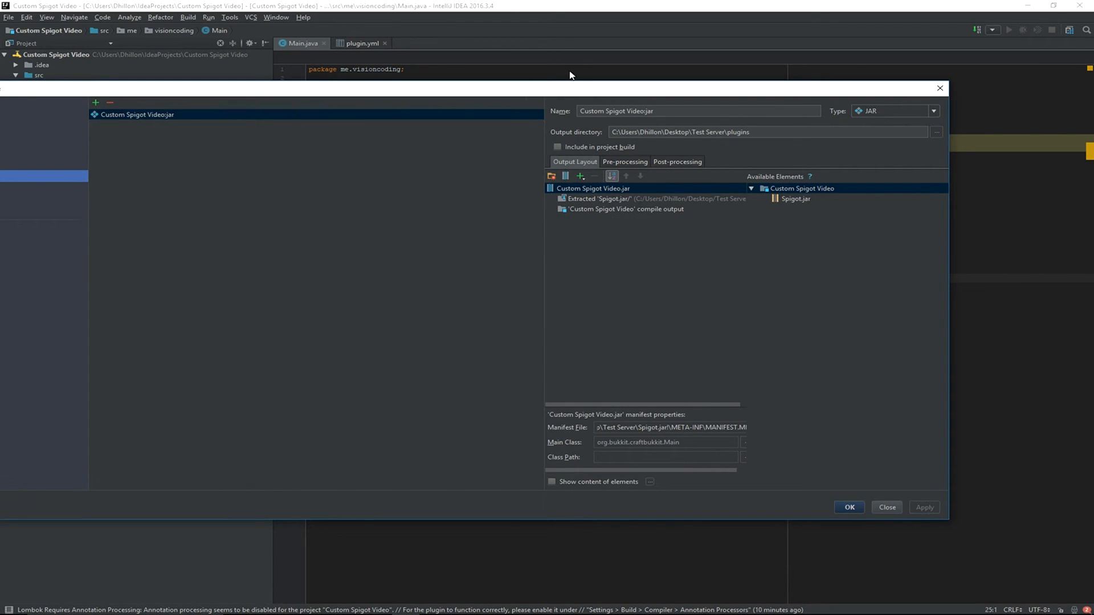
Remove the extracted Spigot.jar from the artifact, apply the settings, and build the plugin JAR.
{"action": "left_click", "coordinate": [656, 198]}
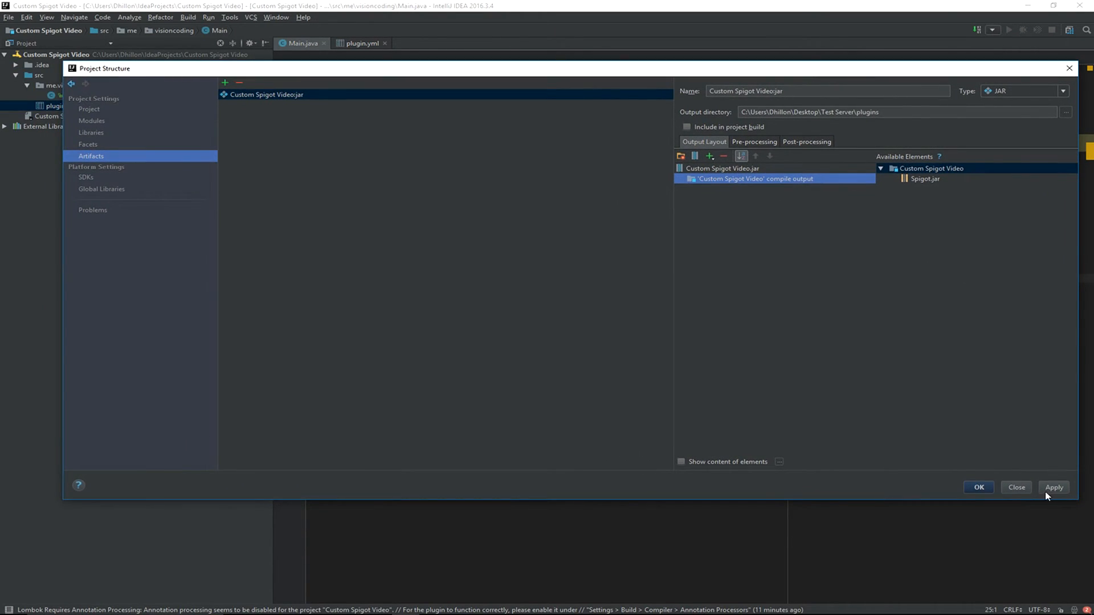
{"action": "left_click", "coordinate": [1054, 488]}
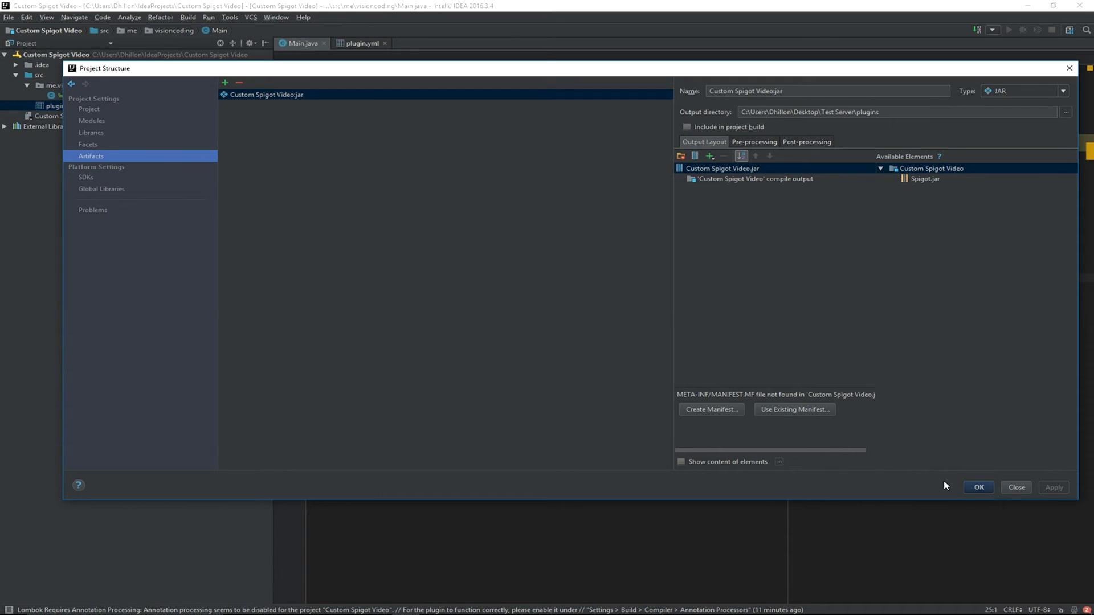
{"action": "left_click", "coordinate": [1016, 487]}
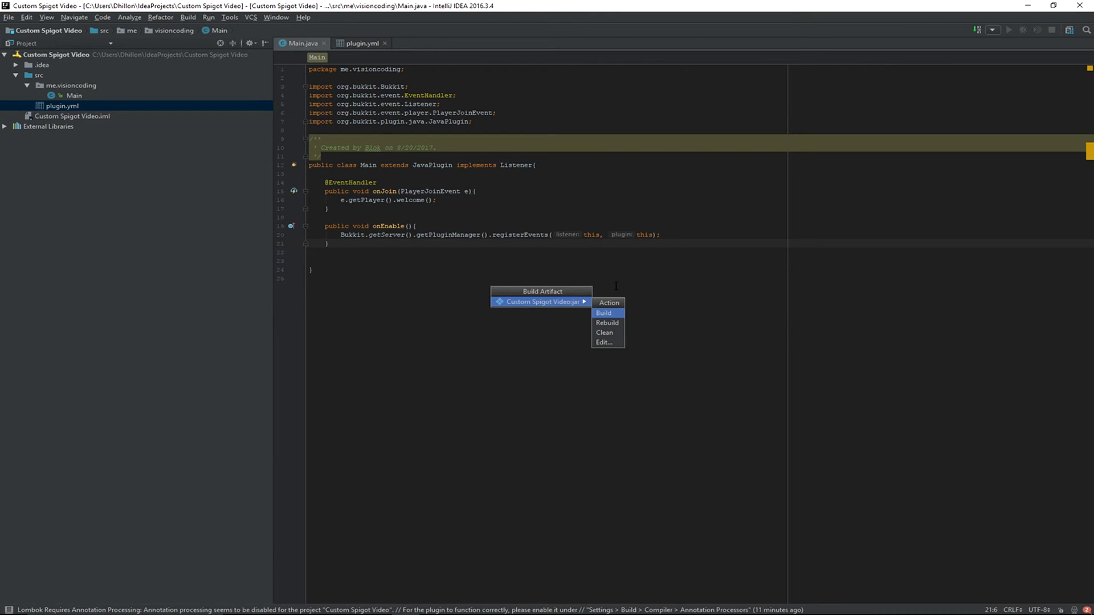
{"action": "left_click", "coordinate": [604, 312]}
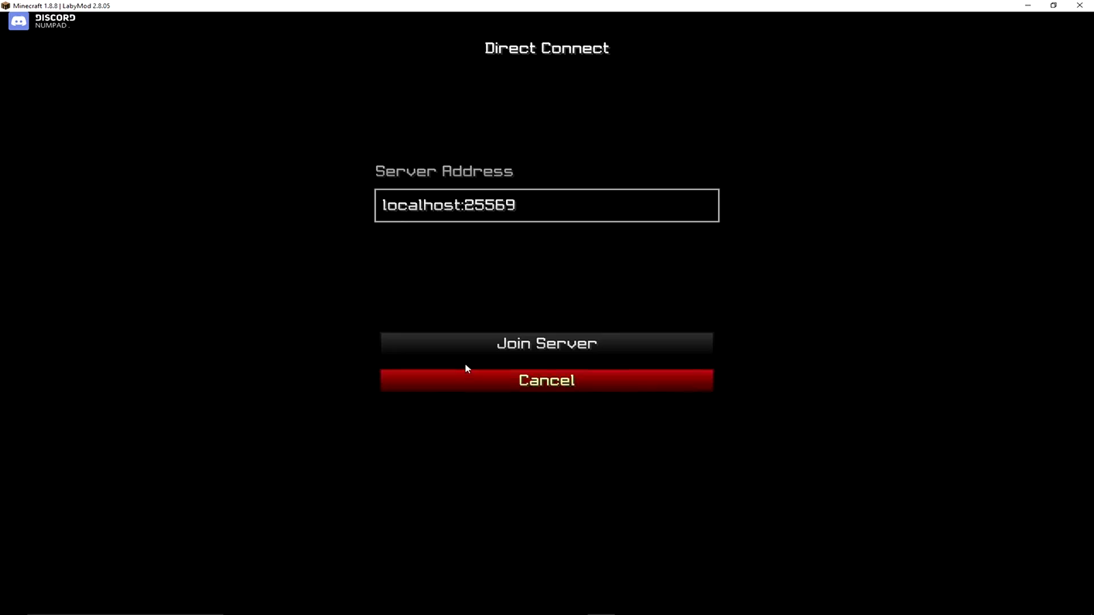
{"action": "left_click", "coordinate": [546, 343]}
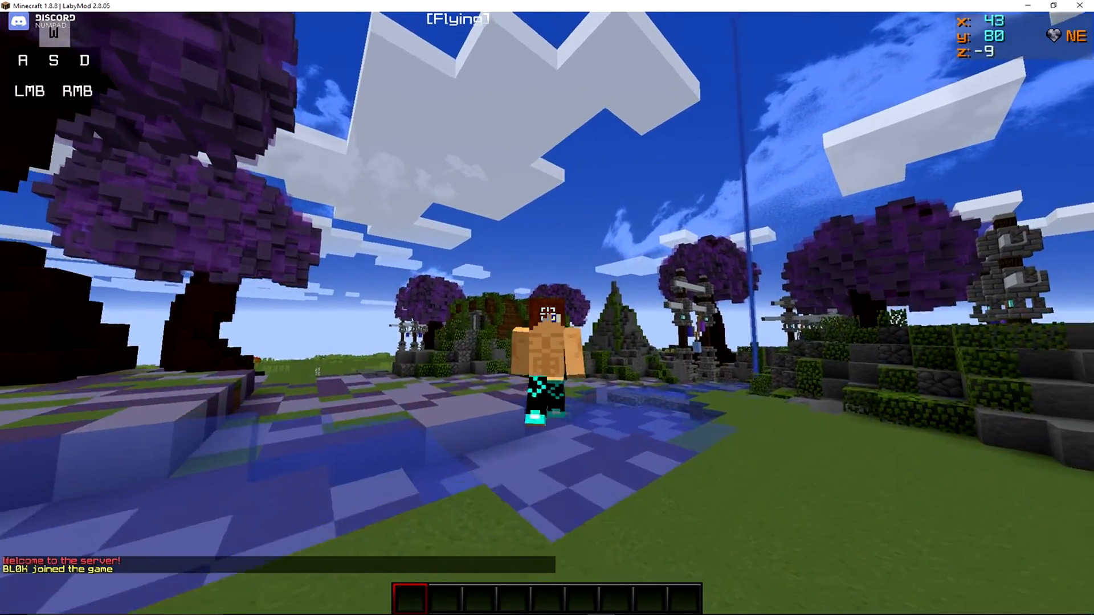
{"action": "key", "text": "w"}
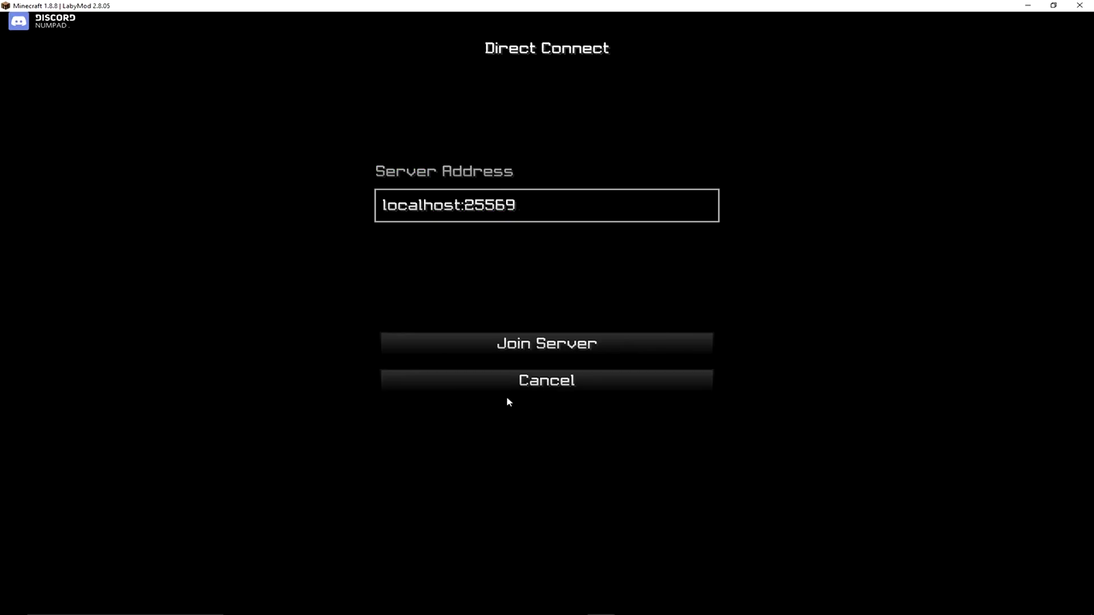
Join localhost:25569 again, see the welcome message, and walk around spawn.
{"action": "left_click", "coordinate": [547, 343]}
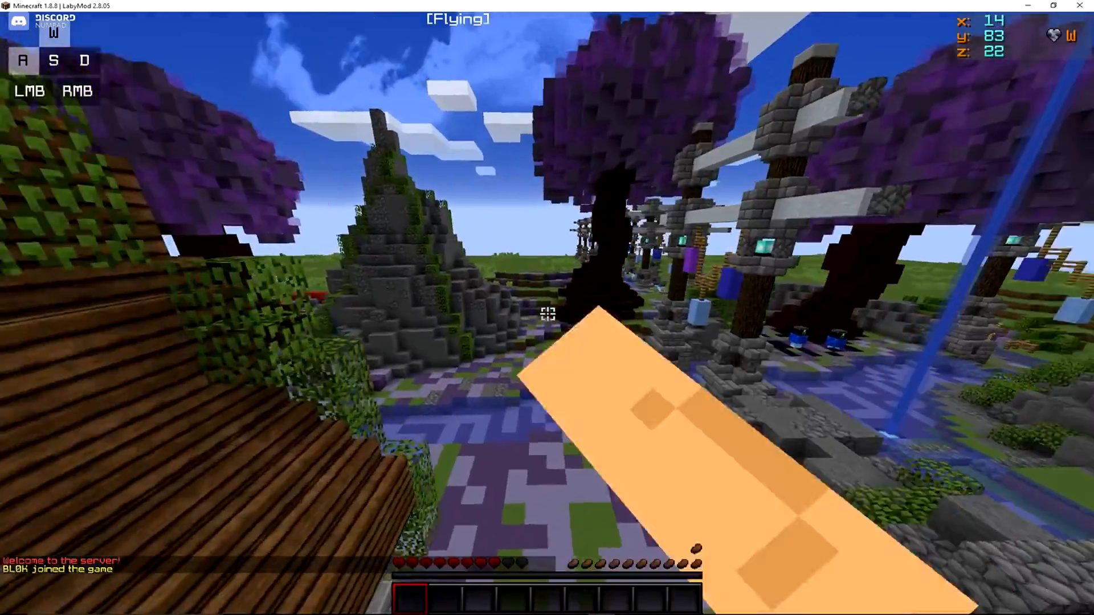
{"action": "mouse_move", "coordinate": [547, 307]}
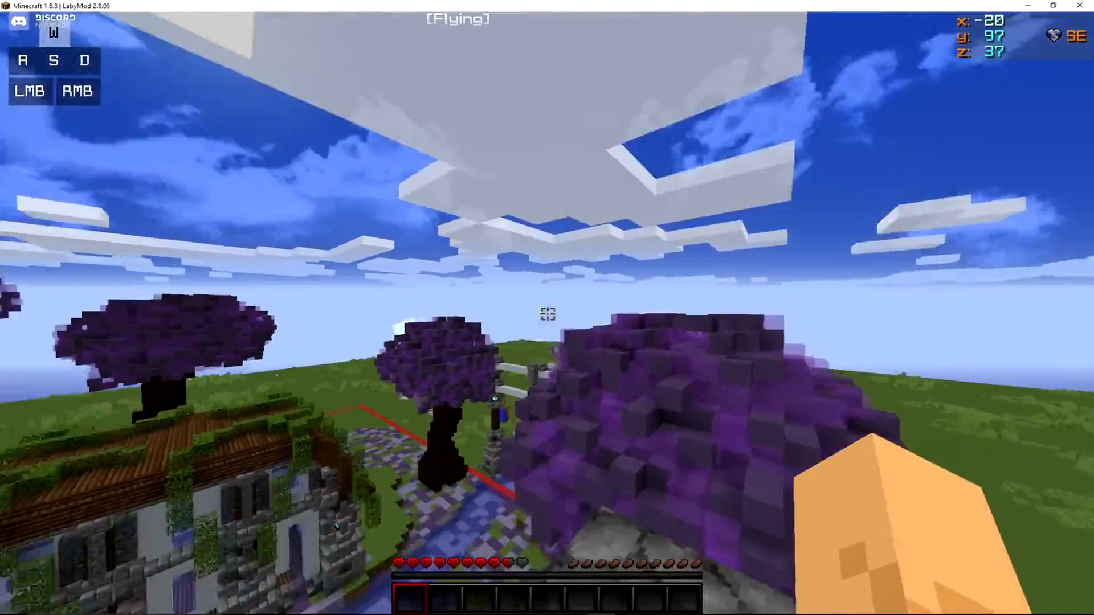
{"action": "key", "text": "w"}
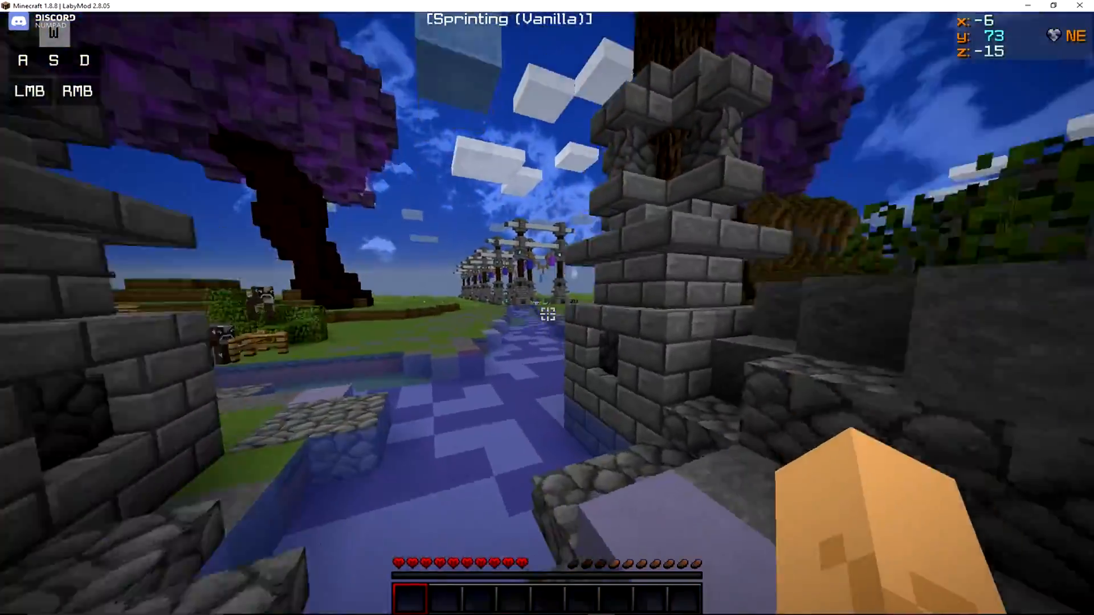
{"action": "mouse_move", "coordinate": [547, 308]}
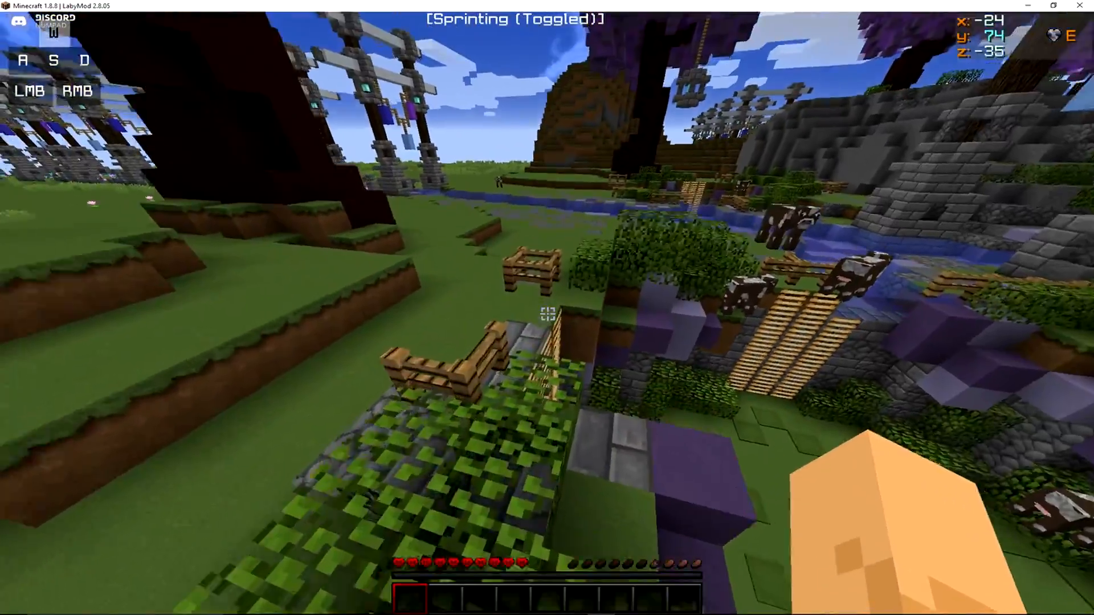
{"action": "mouse_move", "coordinate": [547, 307]}
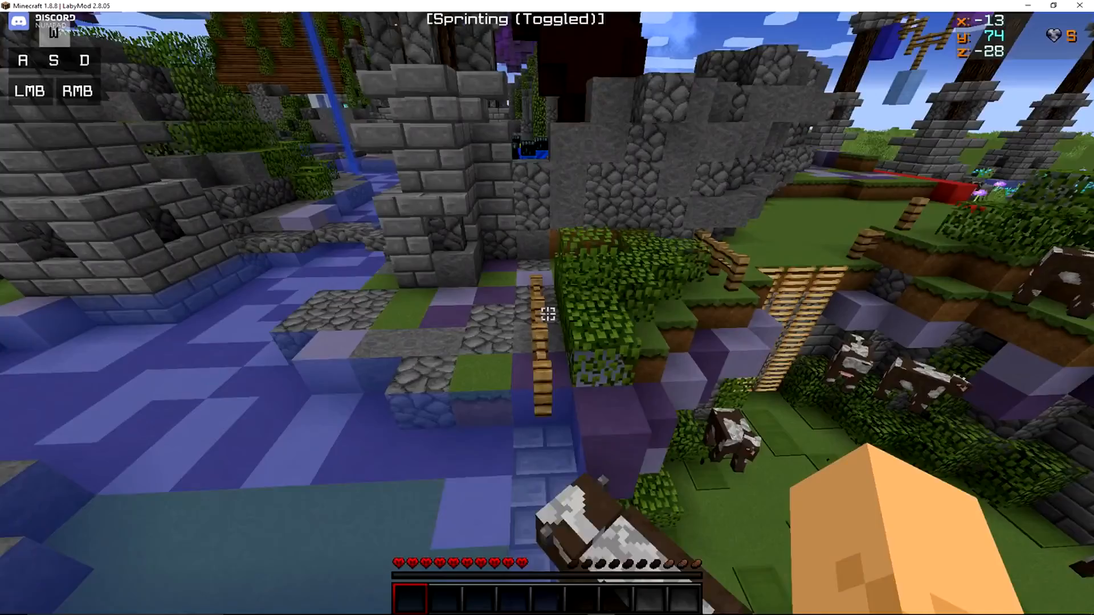
{"action": "mouse_move", "coordinate": [547, 314]}
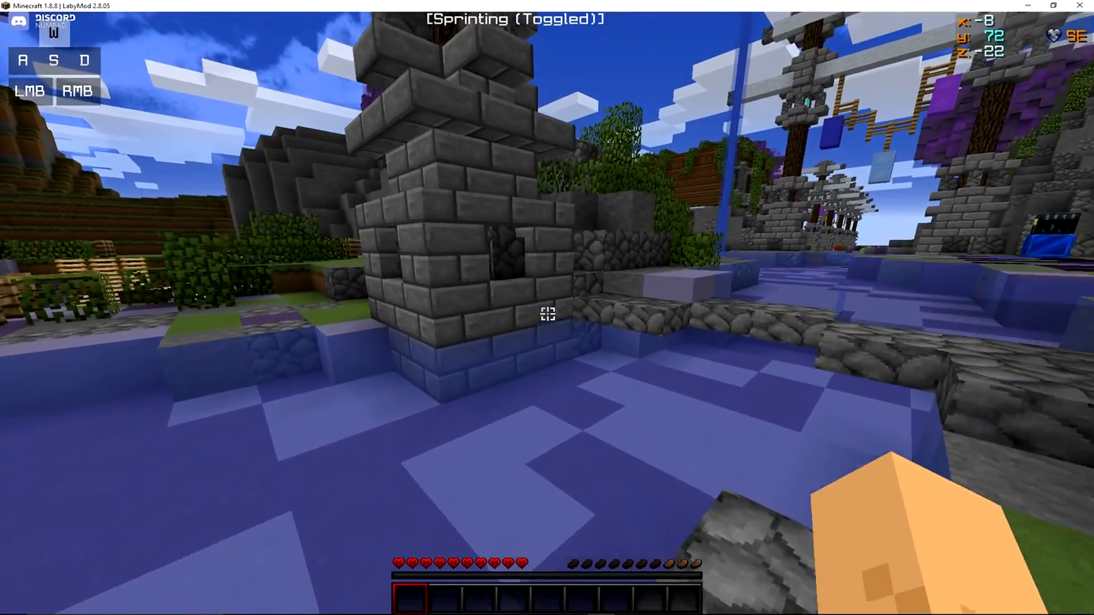